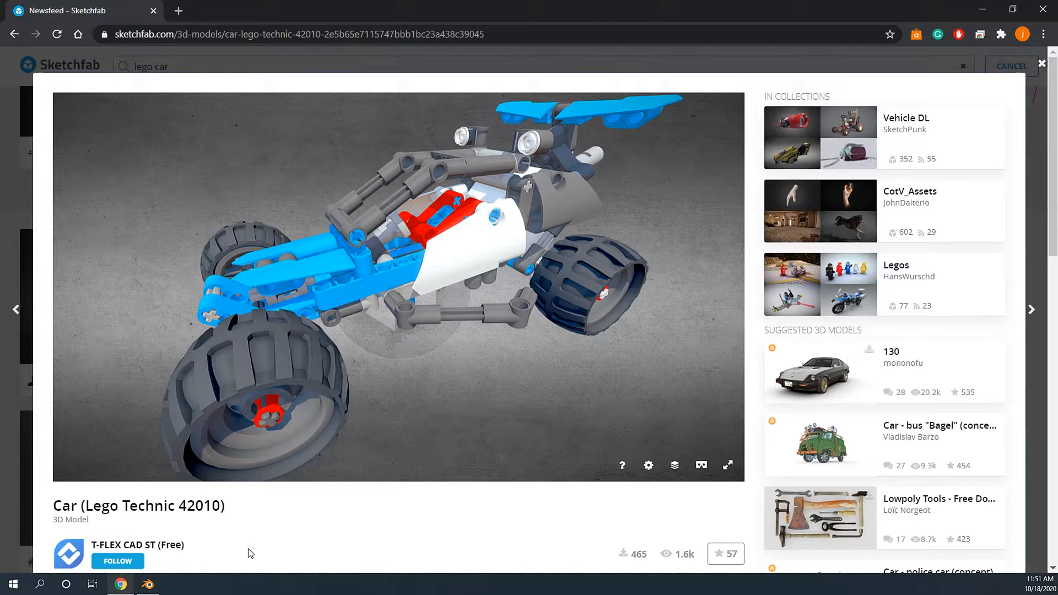
# - Download the Lego Technic 42010 car's autoconverted glTF version from its Sketchfab page
pyautogui.scroll(-3)
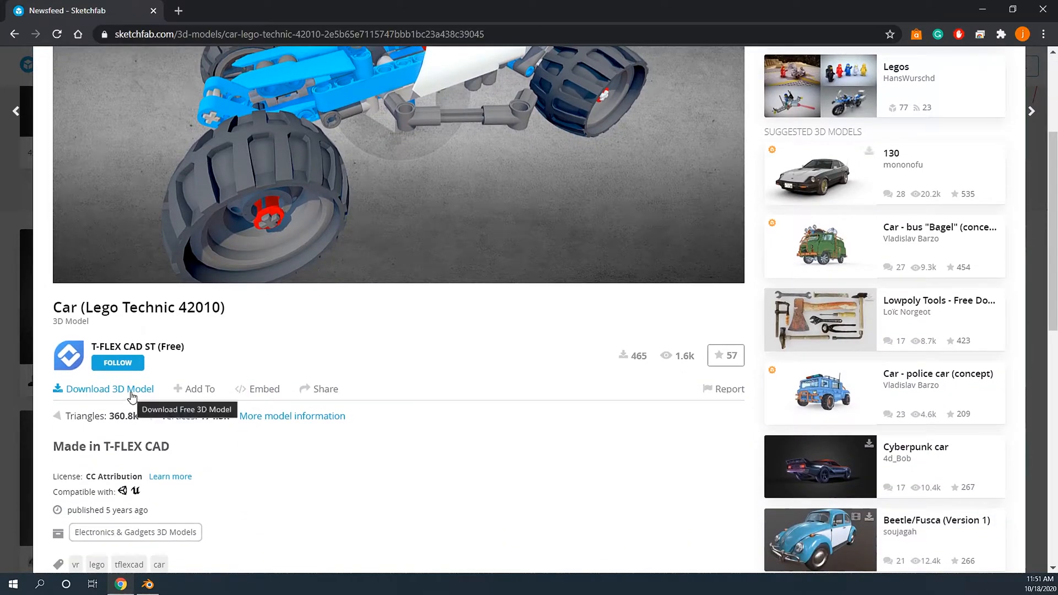
pyautogui.click(109, 389)
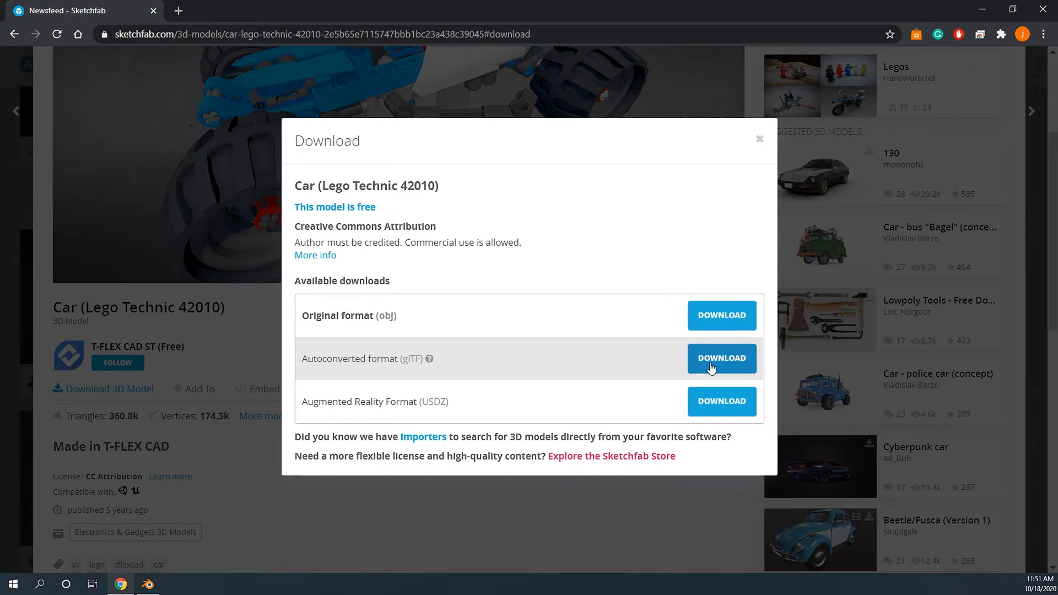
pyautogui.click(721, 358)
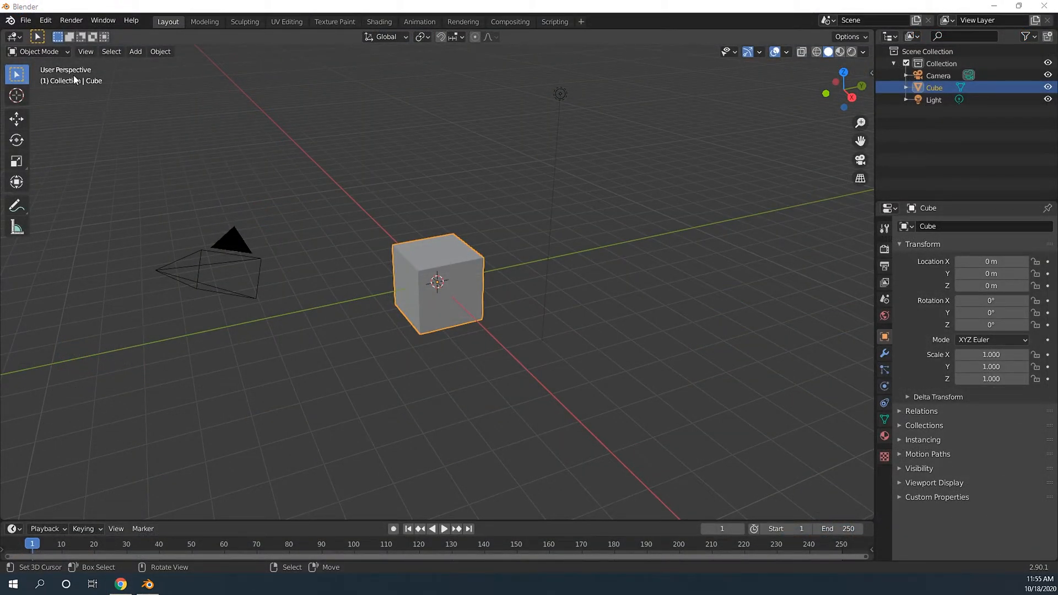
# - Import the downloaded scene.gltf as glTF 2.0 and select a piece of the car
pyautogui.click(25, 21)
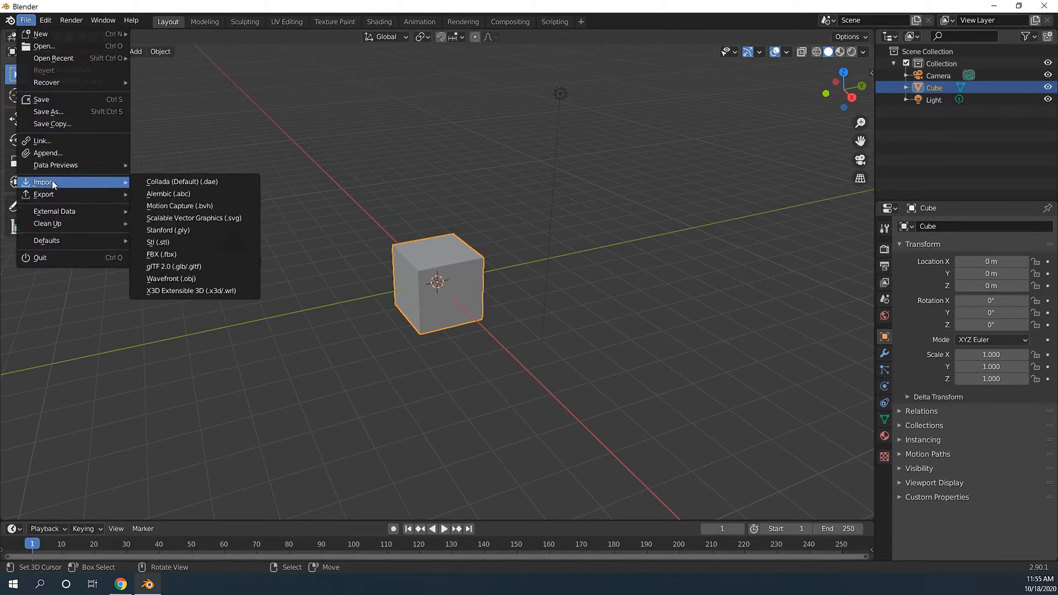
pyautogui.click(189, 270)
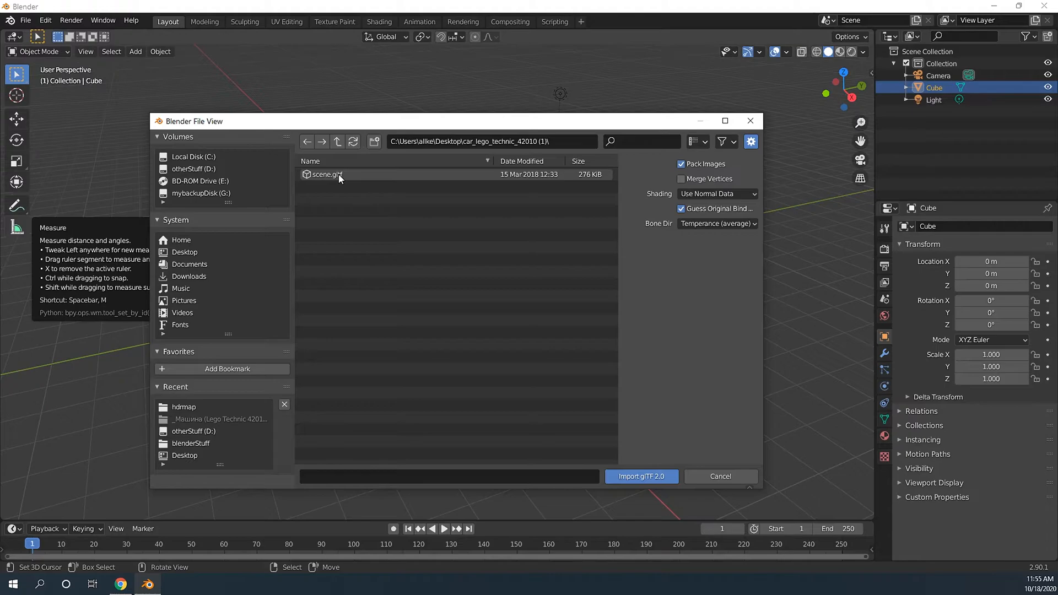
pyautogui.click(327, 174)
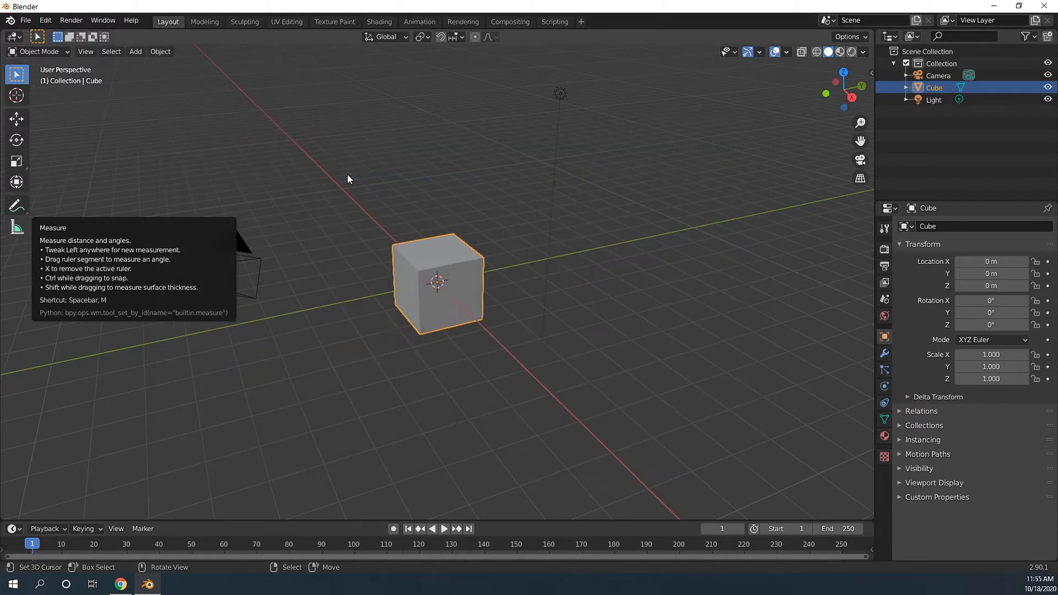
pyautogui.moveTo(552, 331)
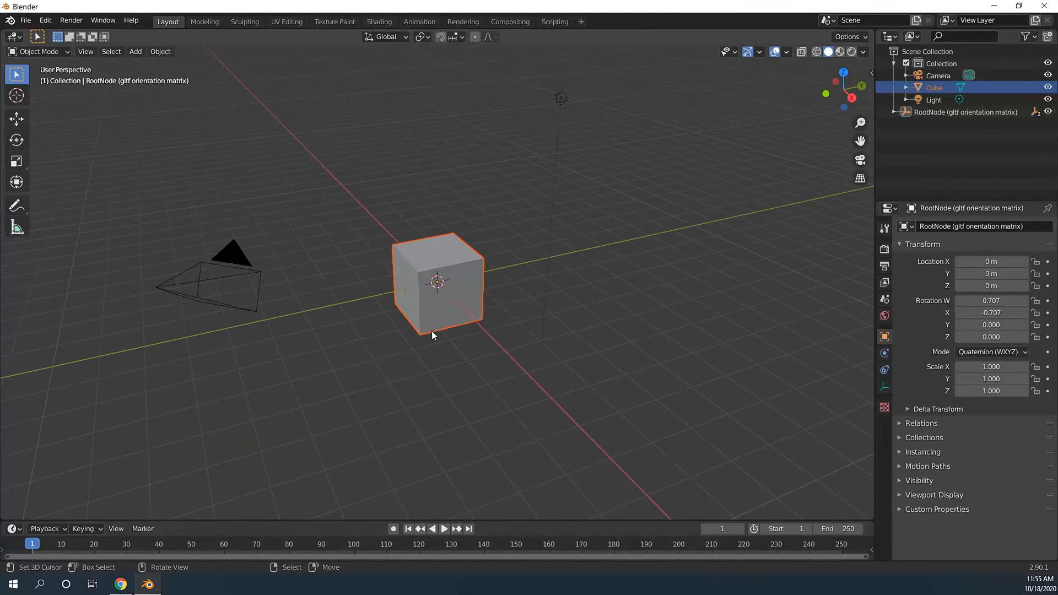
pyautogui.click(965, 112)
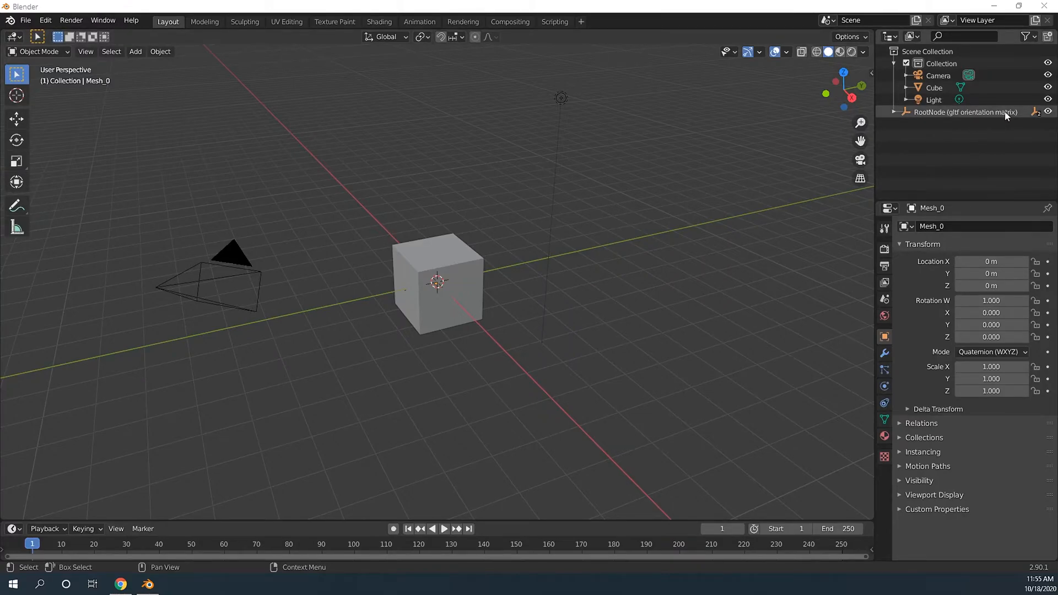
# - Expand the imported RootNode in the Outliner and select the car meshes
pyautogui.click(906, 112)
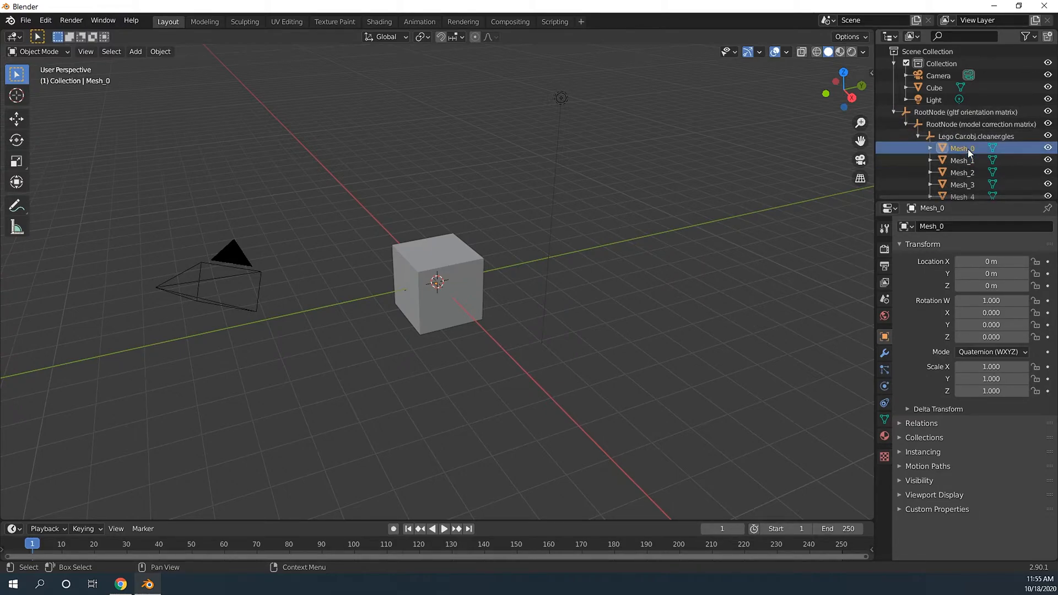
pyautogui.scroll(-3)
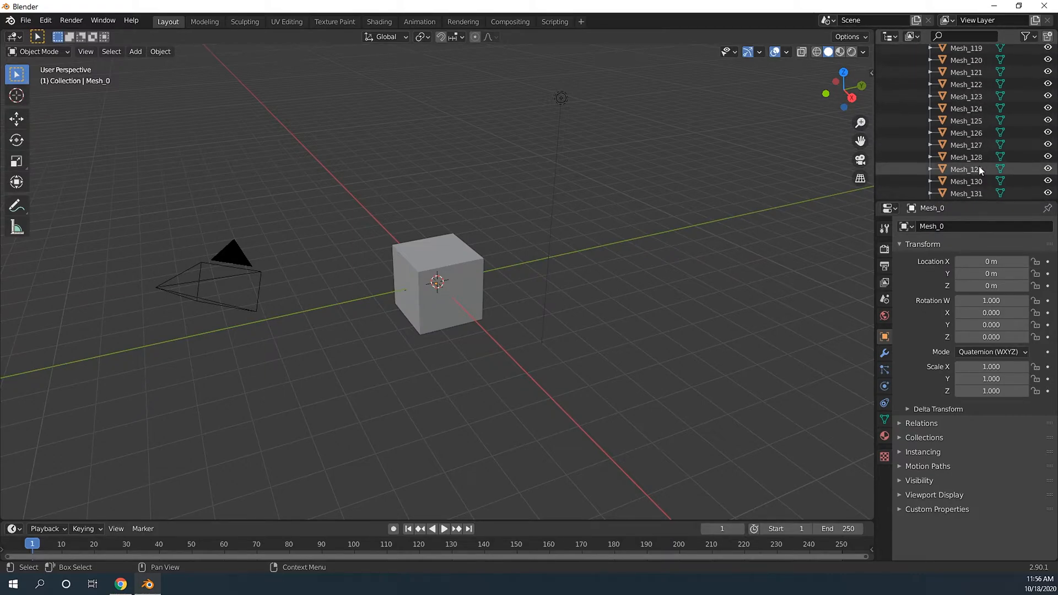
pyautogui.scroll(-3)
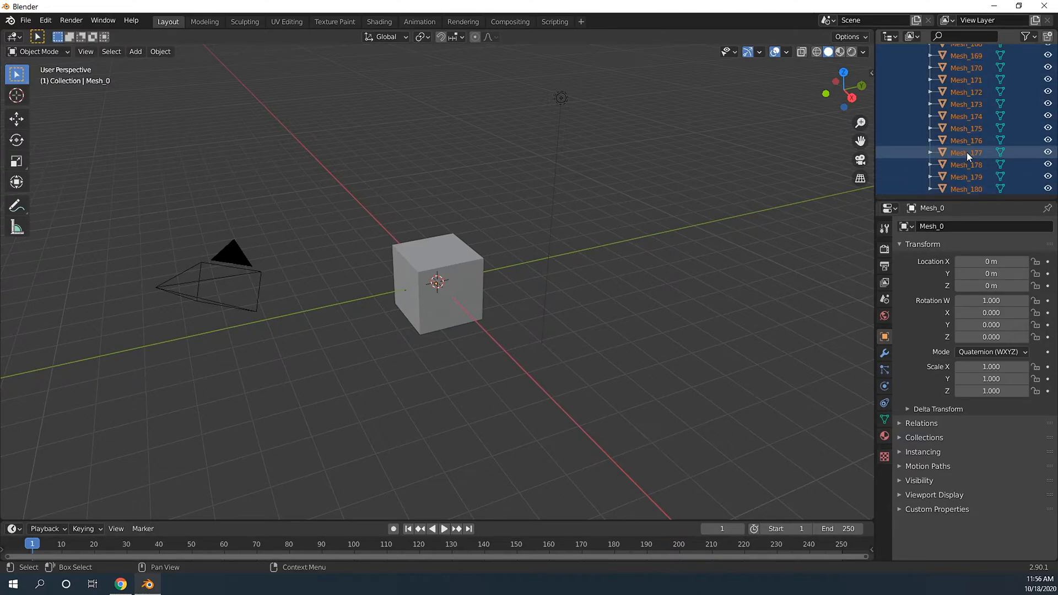
pyautogui.scroll(-3)
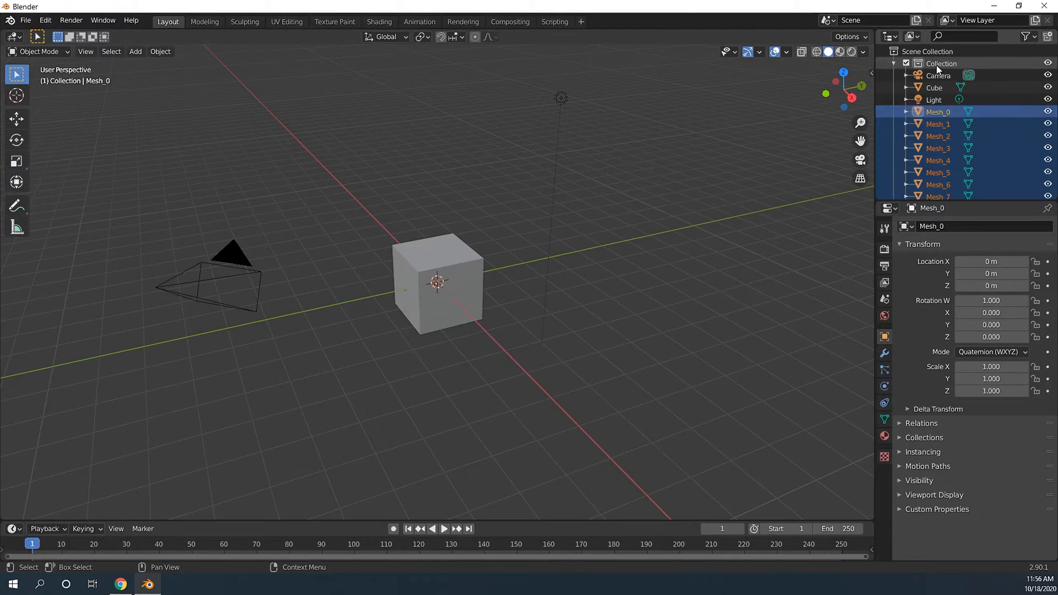
pyautogui.scroll(-3)
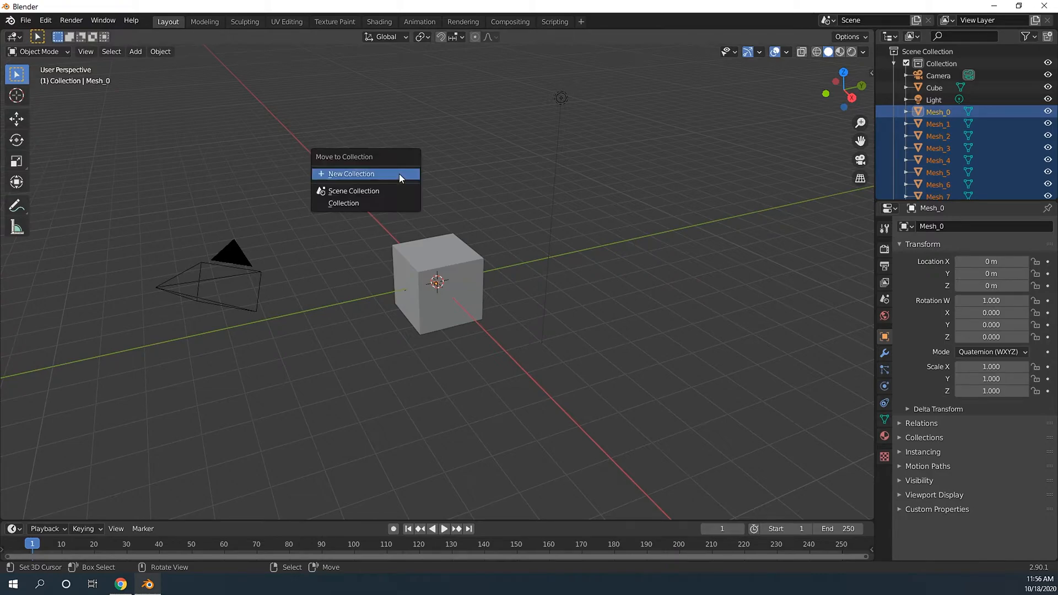
# - Move the selected meshes into a new collection named legoCar, then target the leftover root node
pyautogui.click(351, 174)
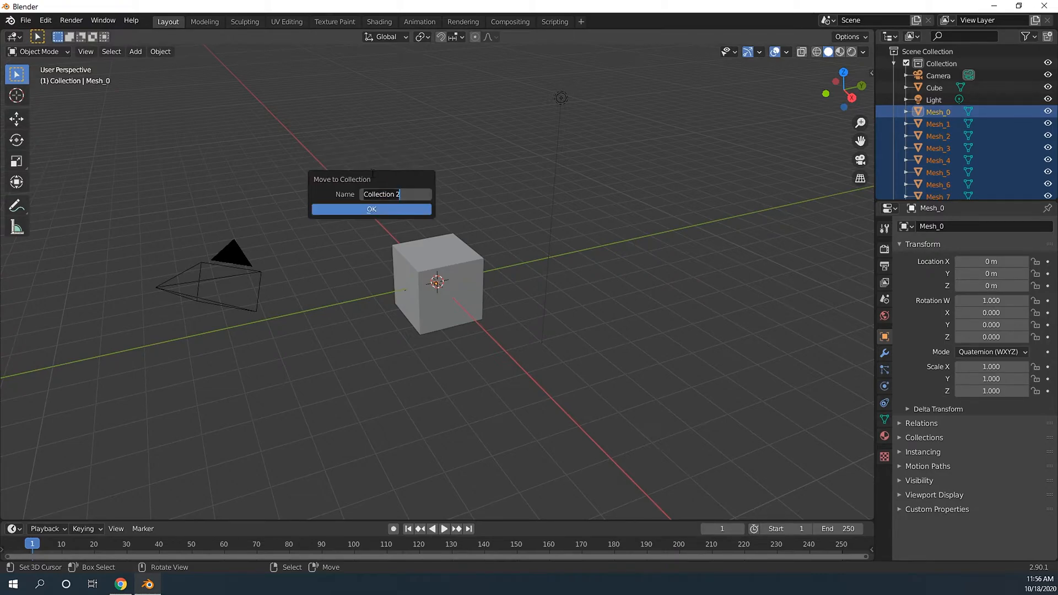
pyautogui.write('legoCar')
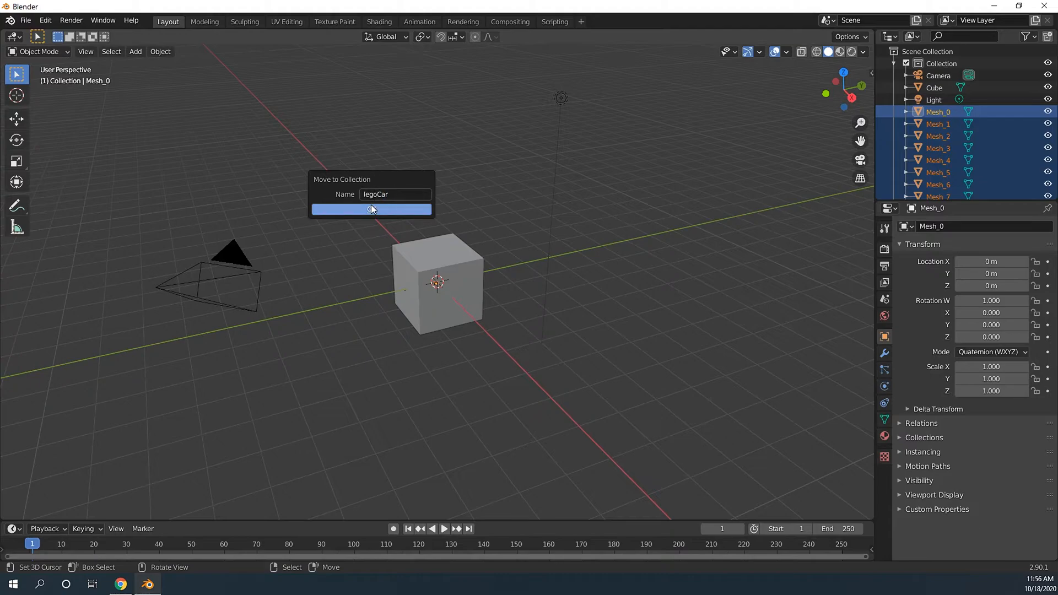
pyautogui.click(370, 210)
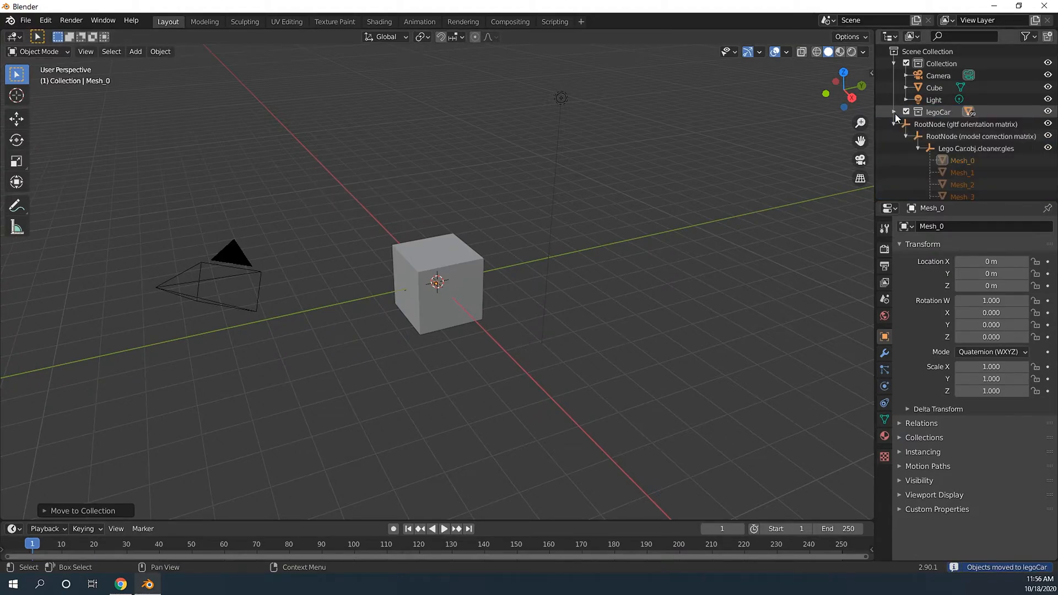
pyautogui.rightClick(965, 124)
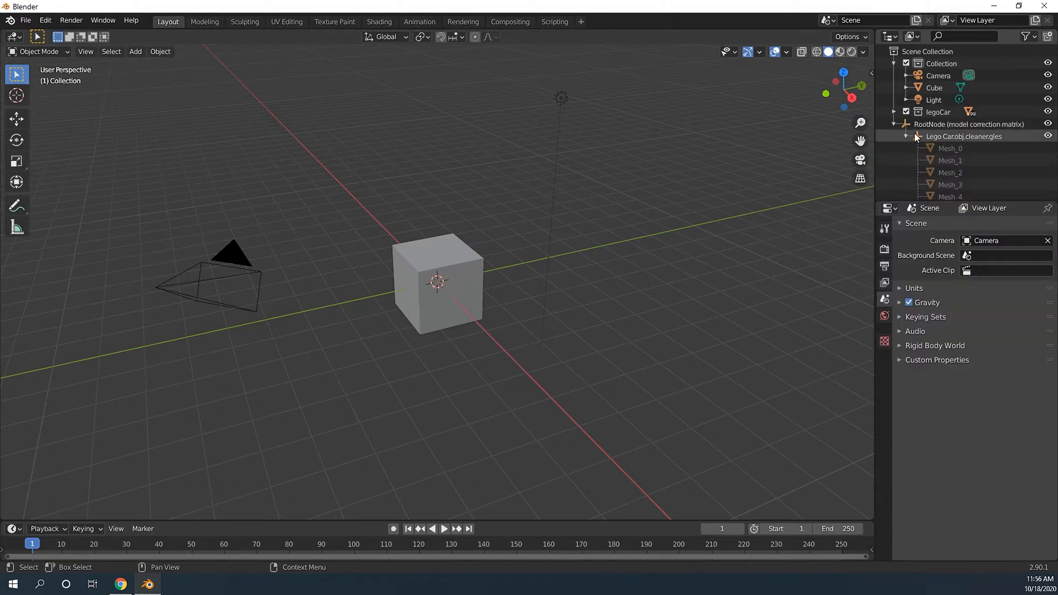
# - Delete the empty parent nodes, then orbit to check the upright car on the flattened floor
pyautogui.rightClick(968, 124)
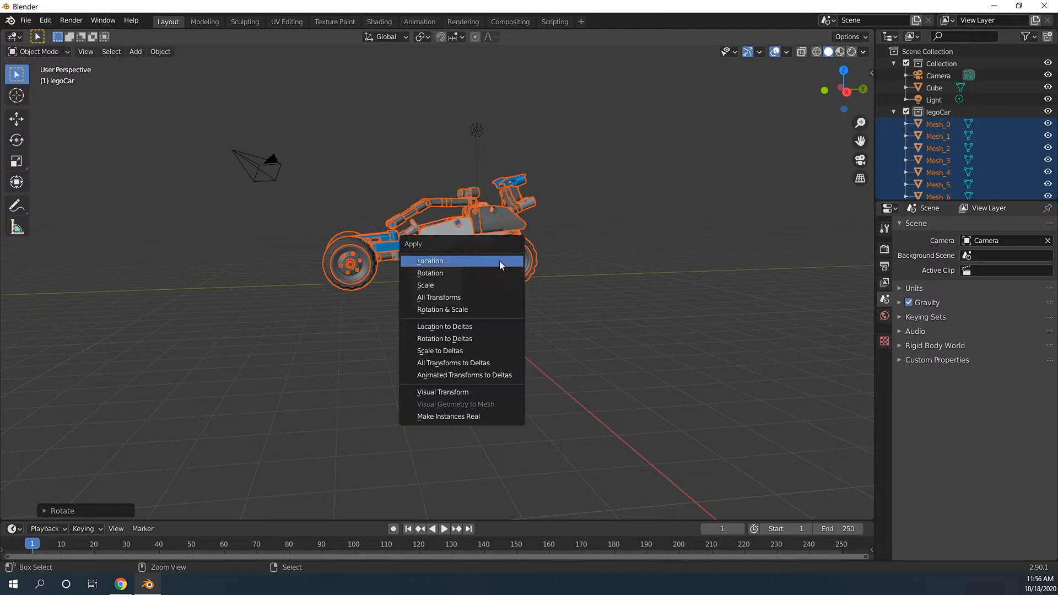
pyautogui.moveTo(451, 277)
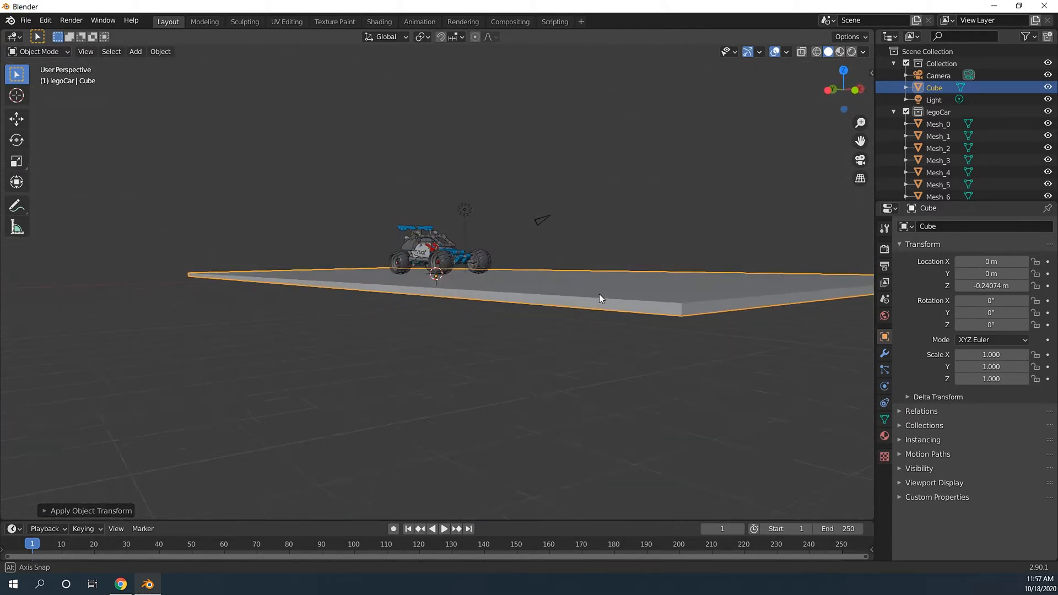
pyautogui.moveTo(601, 299); pyautogui.dragTo(418, 301)
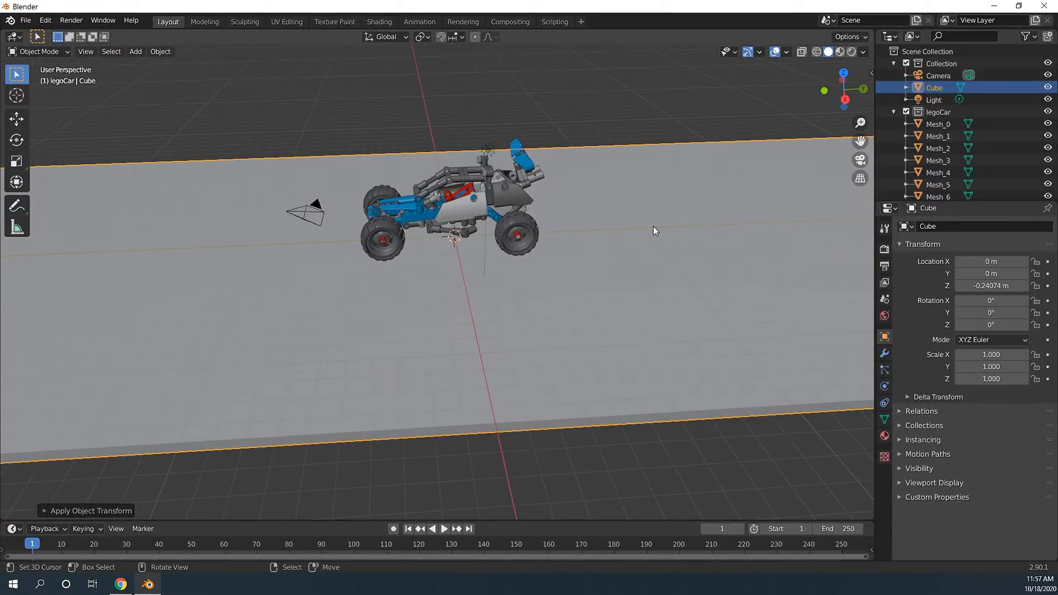
# - Place the car at one end of the floor and add a large icosphere obstacle
pyautogui.rightClick(934, 87)
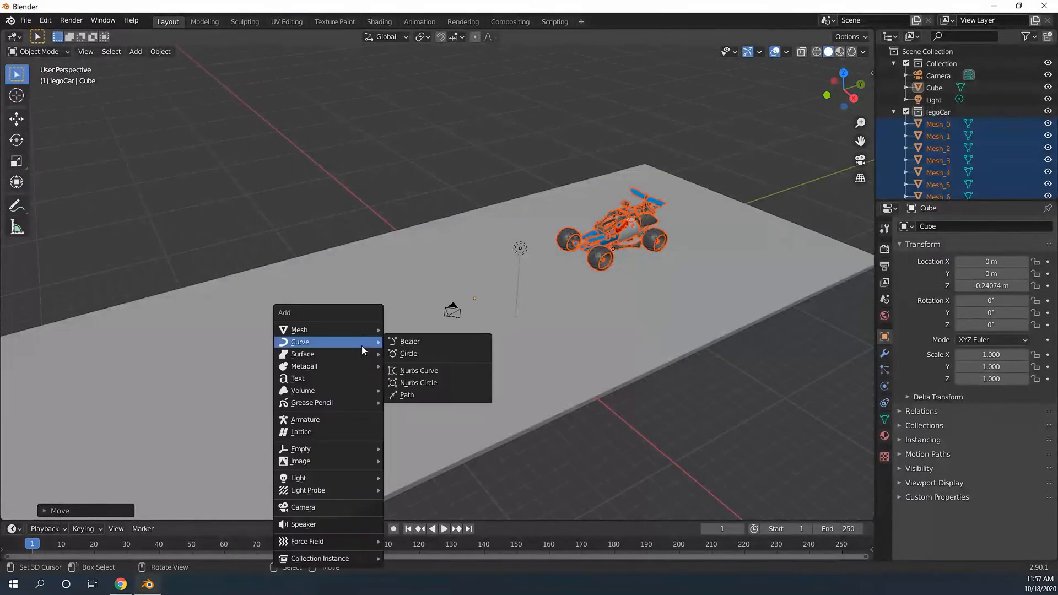
pyautogui.moveTo(298, 378)
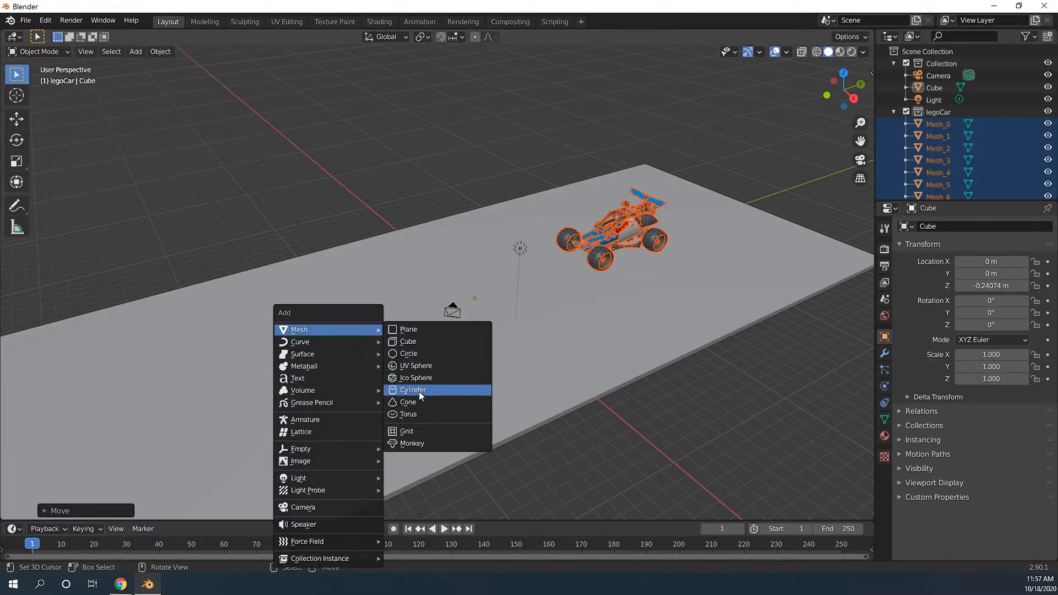
pyautogui.moveTo(415, 377)
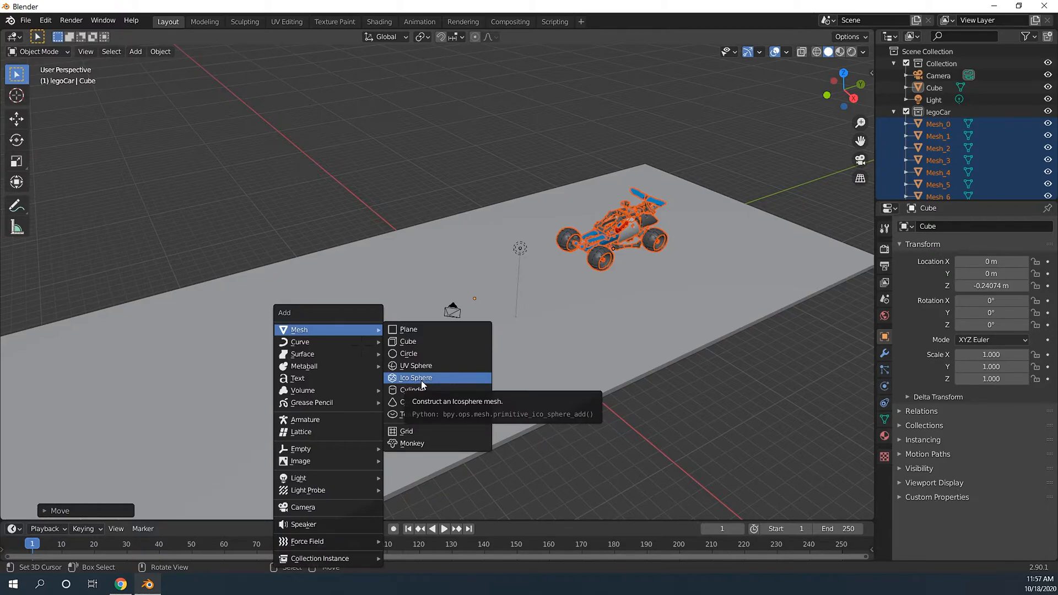
pyautogui.click(416, 364)
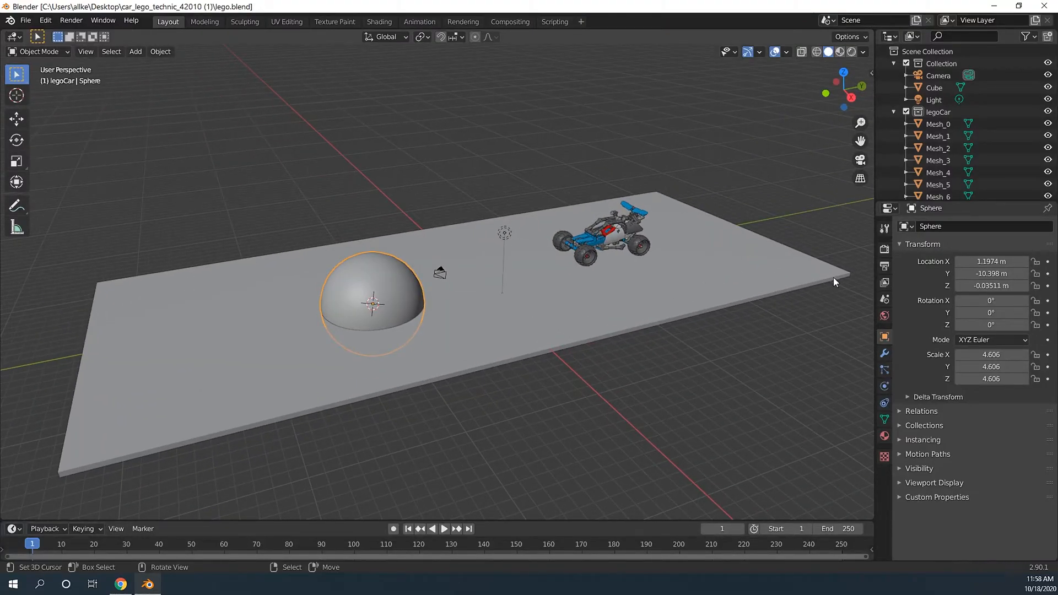
# - Use small_cathedral_1k.hdr as the world's environment texture
pyautogui.click(883, 282)
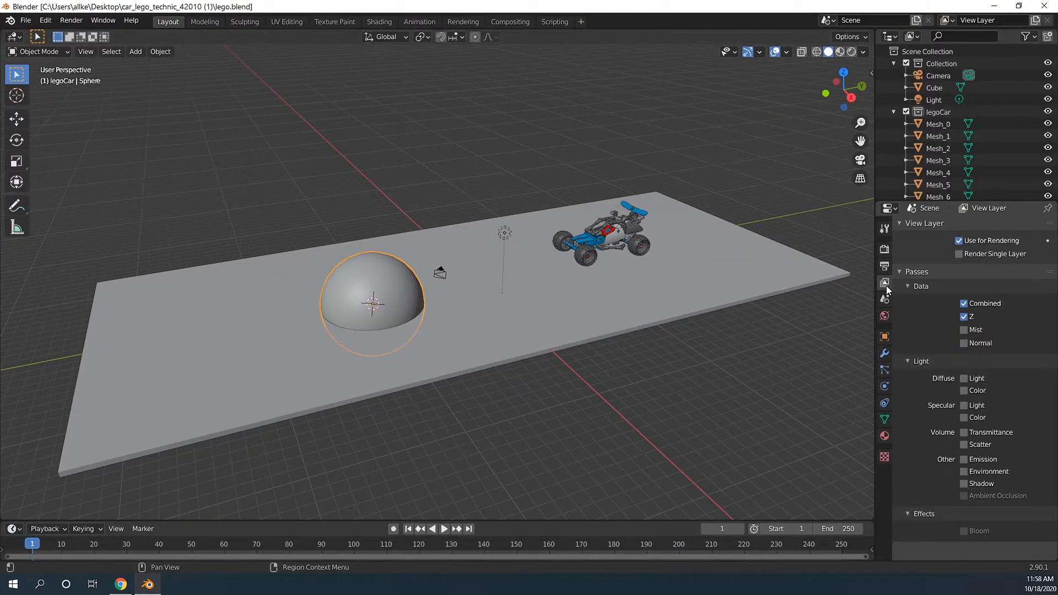
pyautogui.click(884, 316)
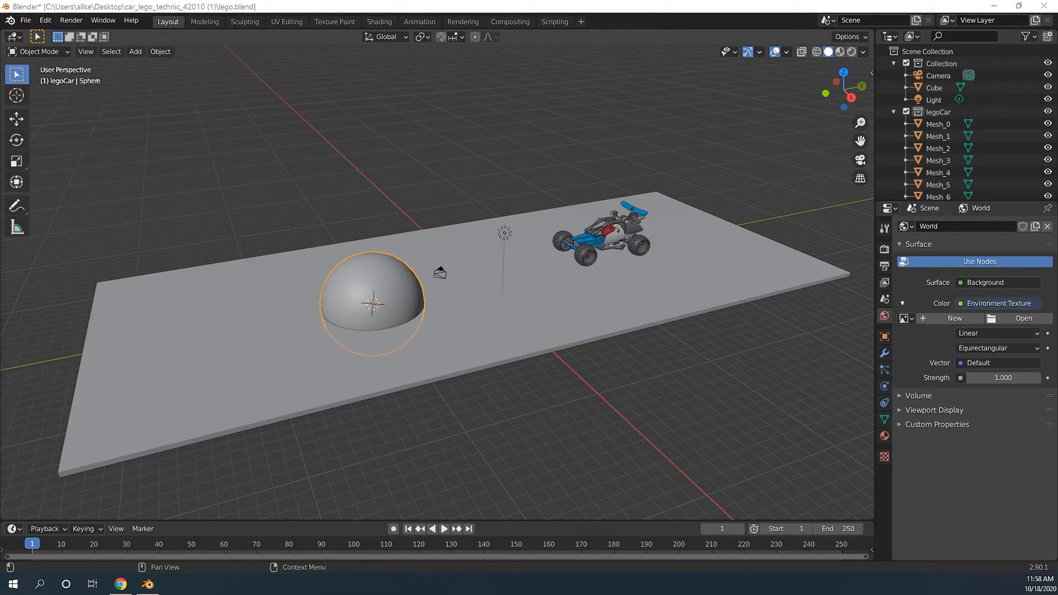
pyautogui.click(1023, 318)
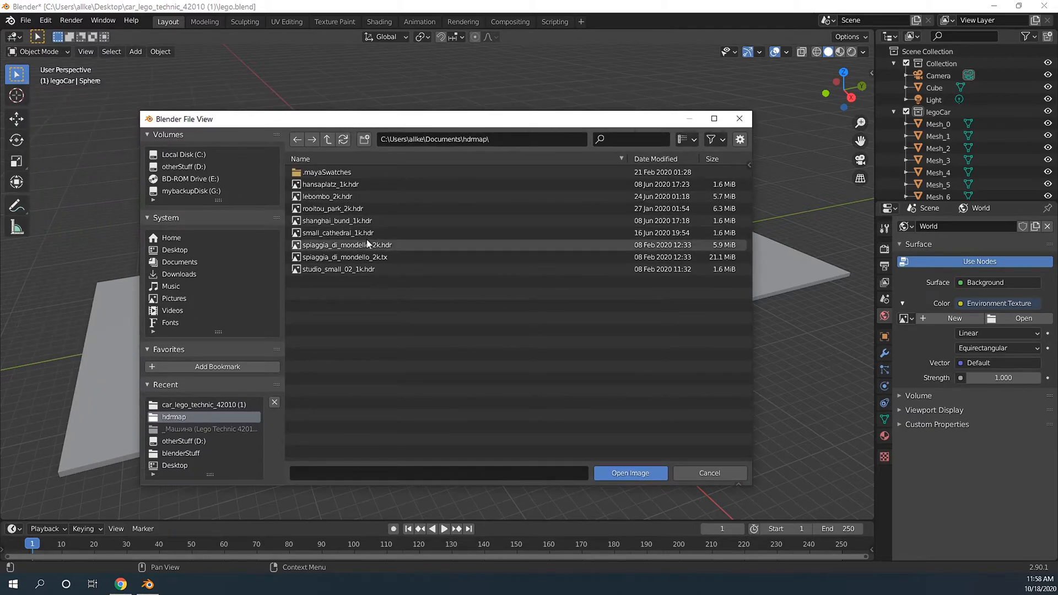
pyautogui.moveTo(347, 236)
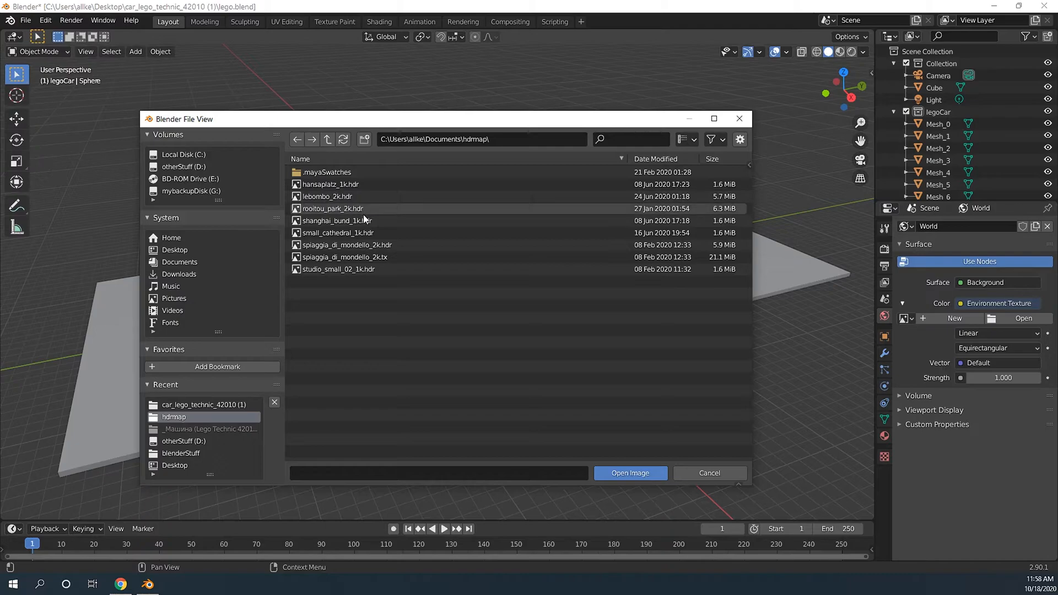
pyautogui.click(628, 472)
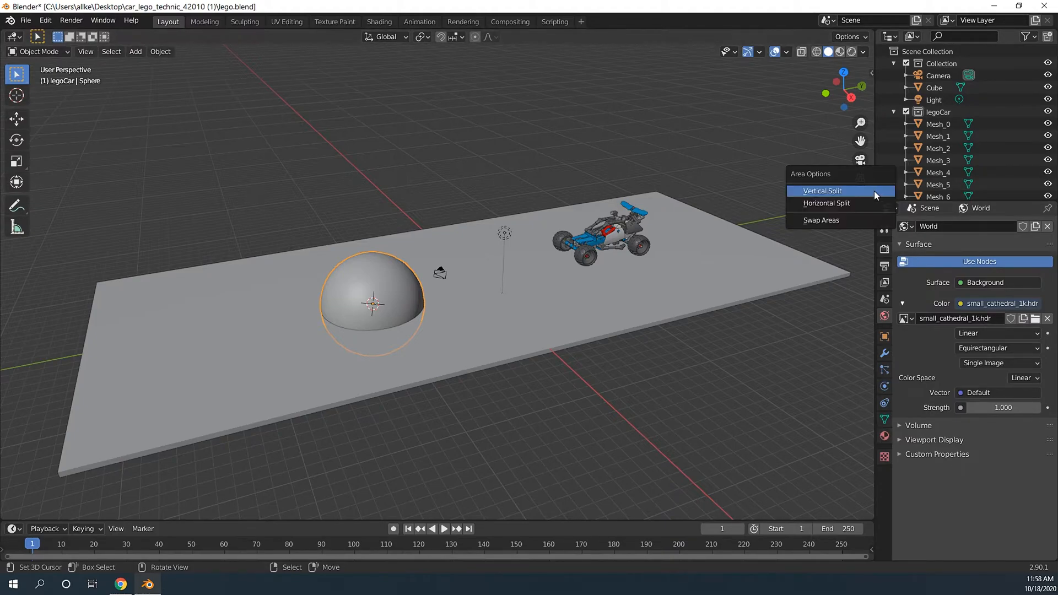
# - Split the 3D viewport into two side-by-side views
pyautogui.click(821, 190)
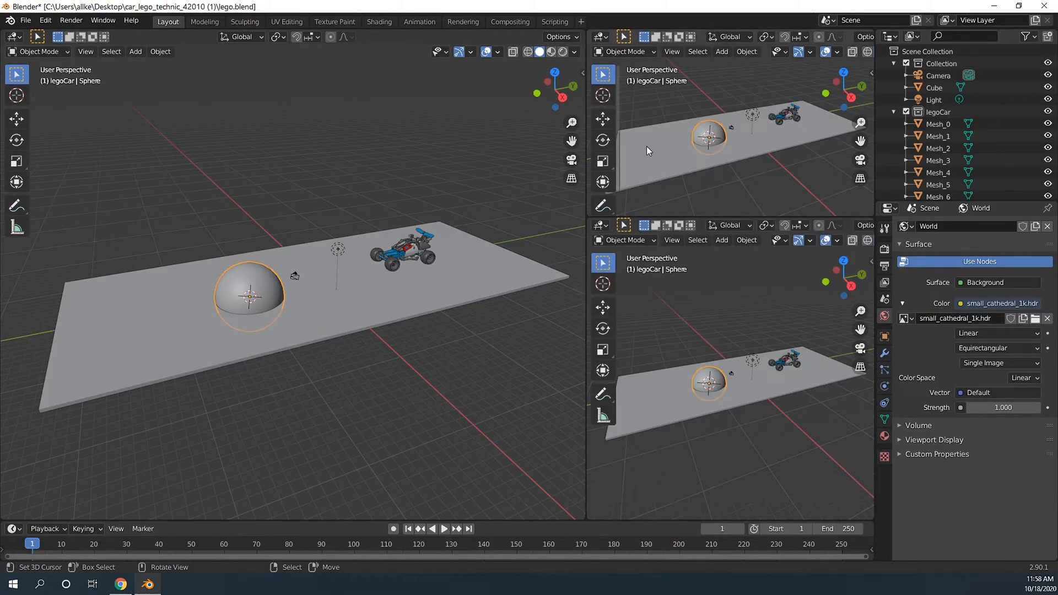
pyautogui.moveTo(690, 144)
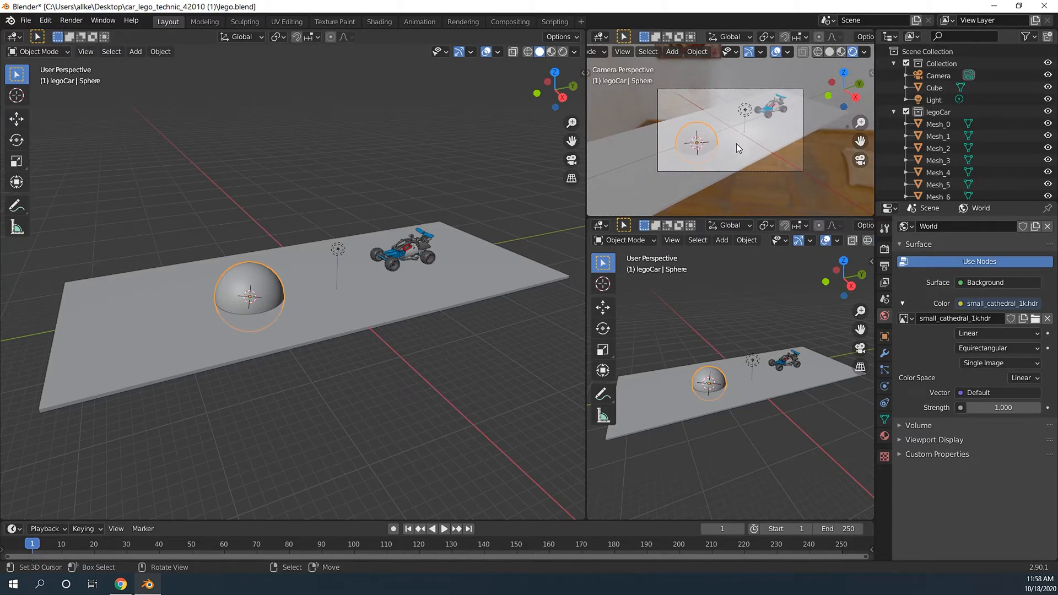
pyautogui.moveTo(770, 149)
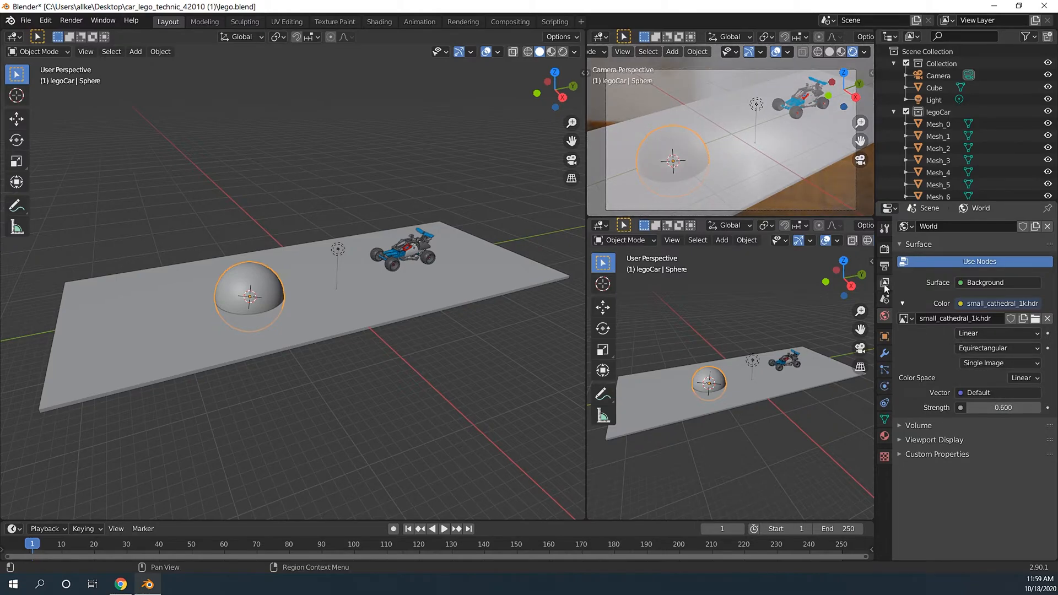
# - Enable ambient occlusion at 4.35 m distance and screen space reflections with refraction
pyautogui.click(884, 249)
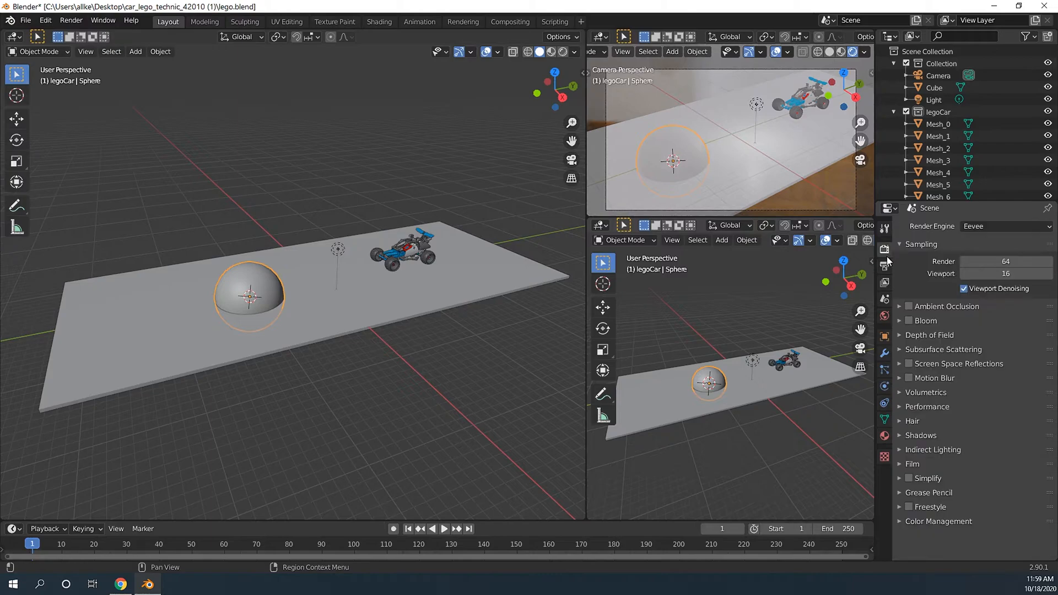
pyautogui.click(908, 307)
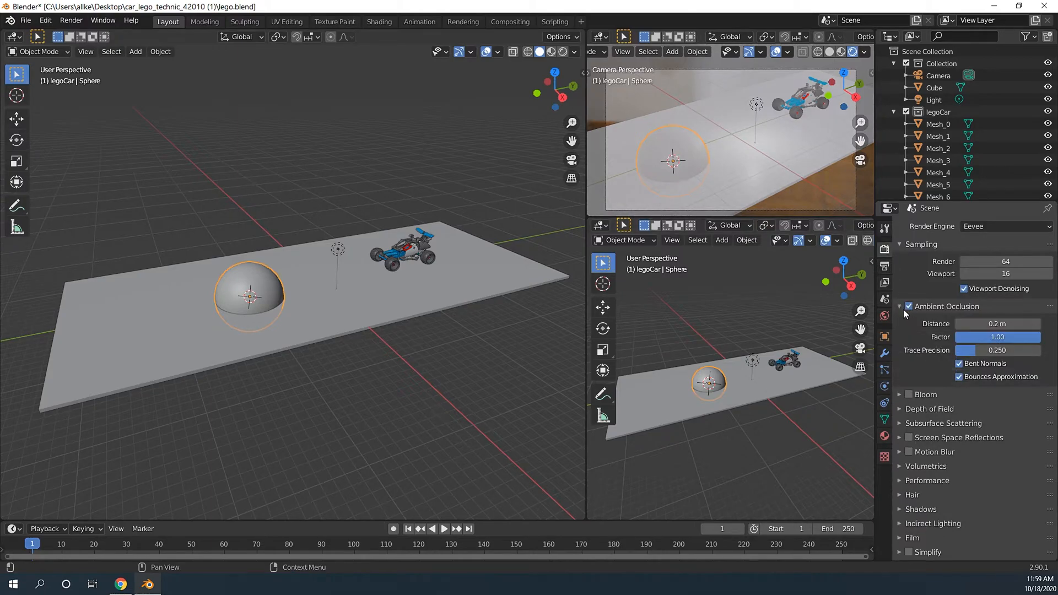
pyautogui.moveTo(979, 324); pyautogui.dragTo(1005, 324)
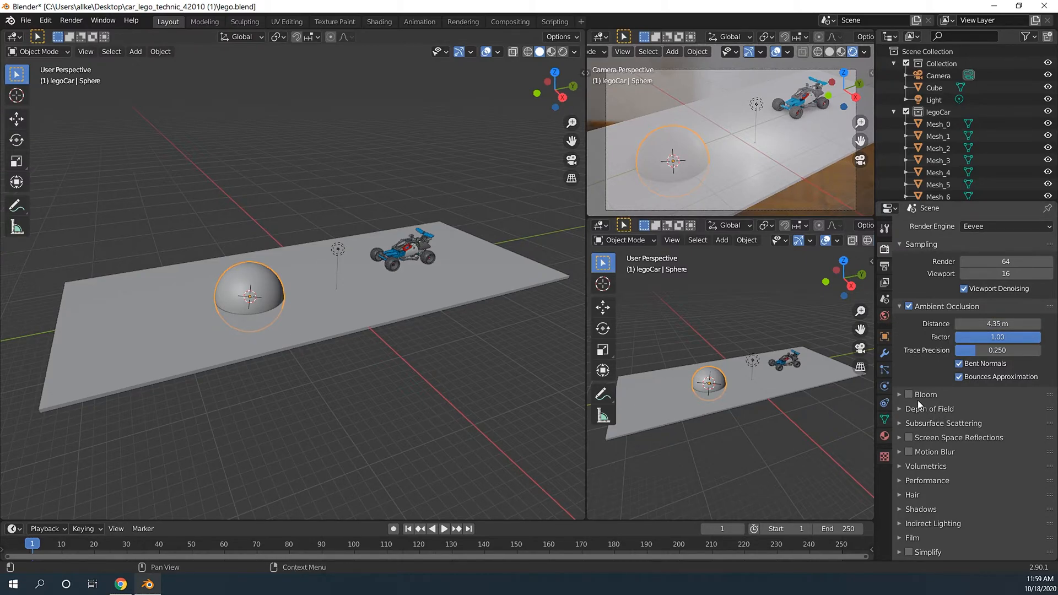
pyautogui.click(908, 437)
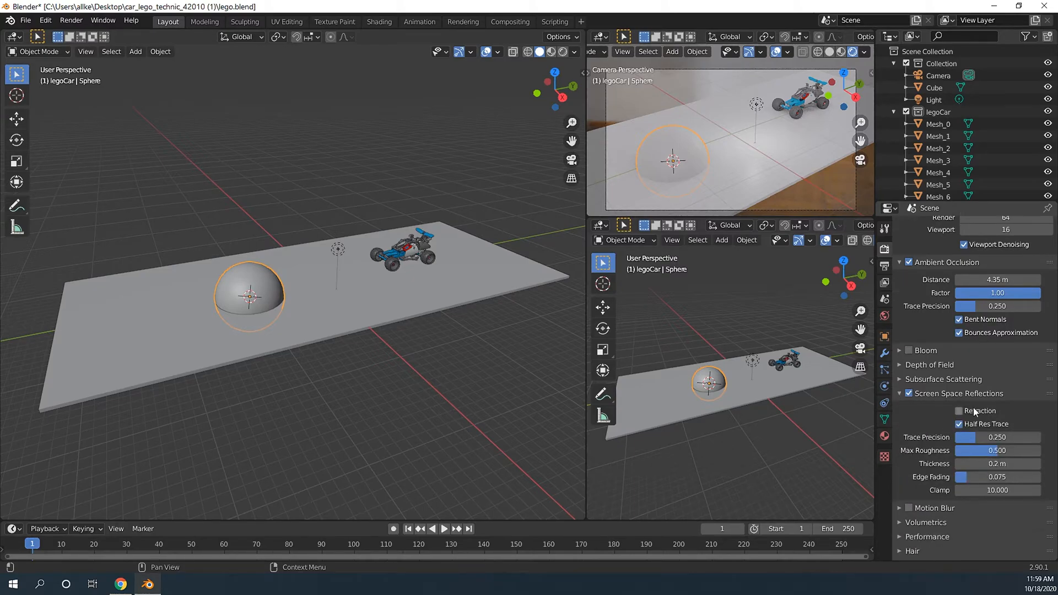
pyautogui.click(959, 410)
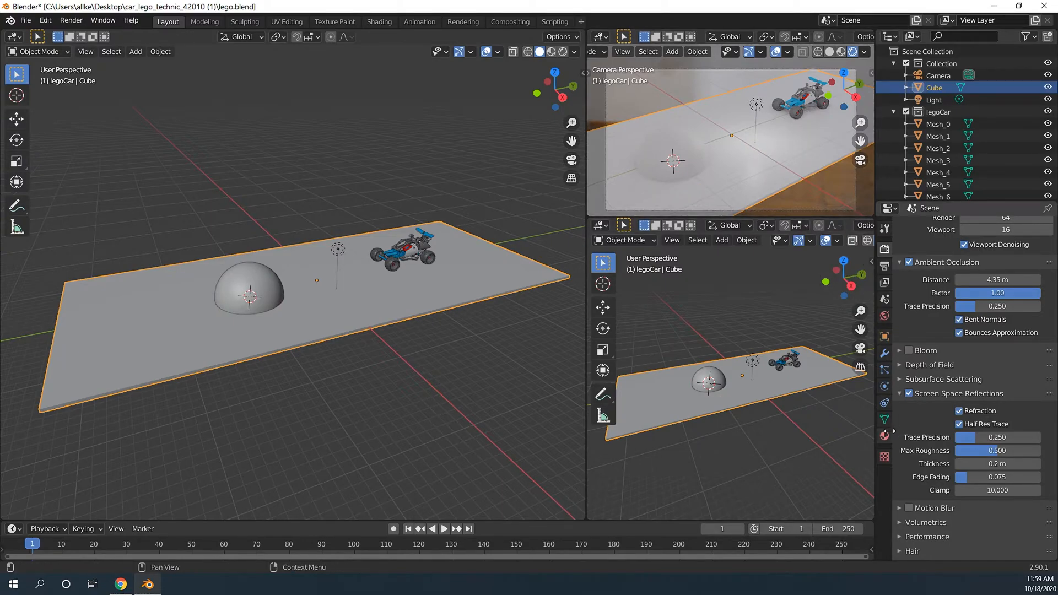
# - Make the floor material glossy: roughness 0.135, metallic 0.522, specular 0.684
pyautogui.click(884, 437)
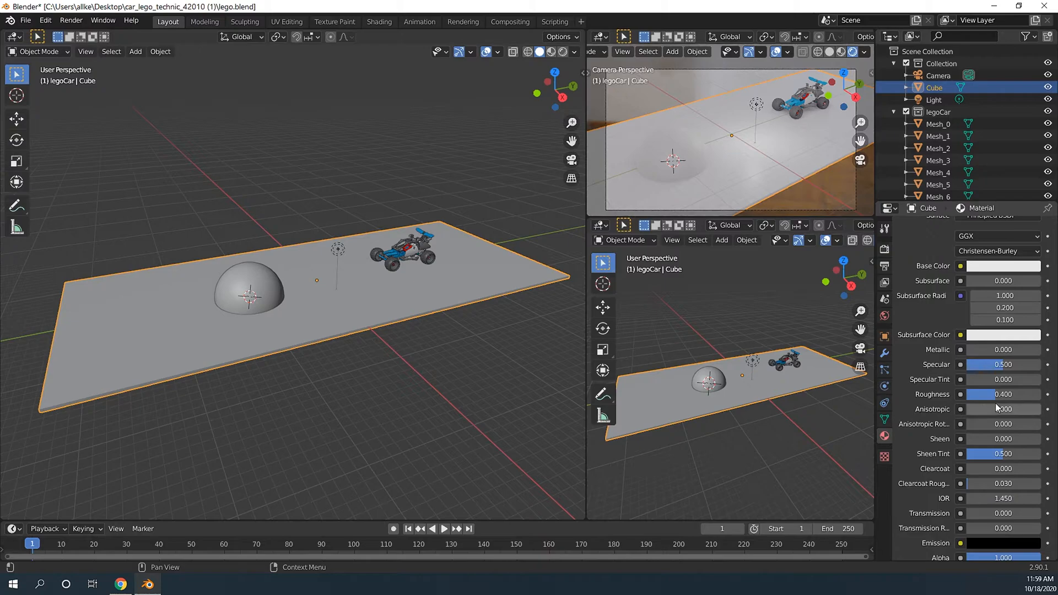
pyautogui.moveTo(1004, 394); pyautogui.dragTo(971, 394)
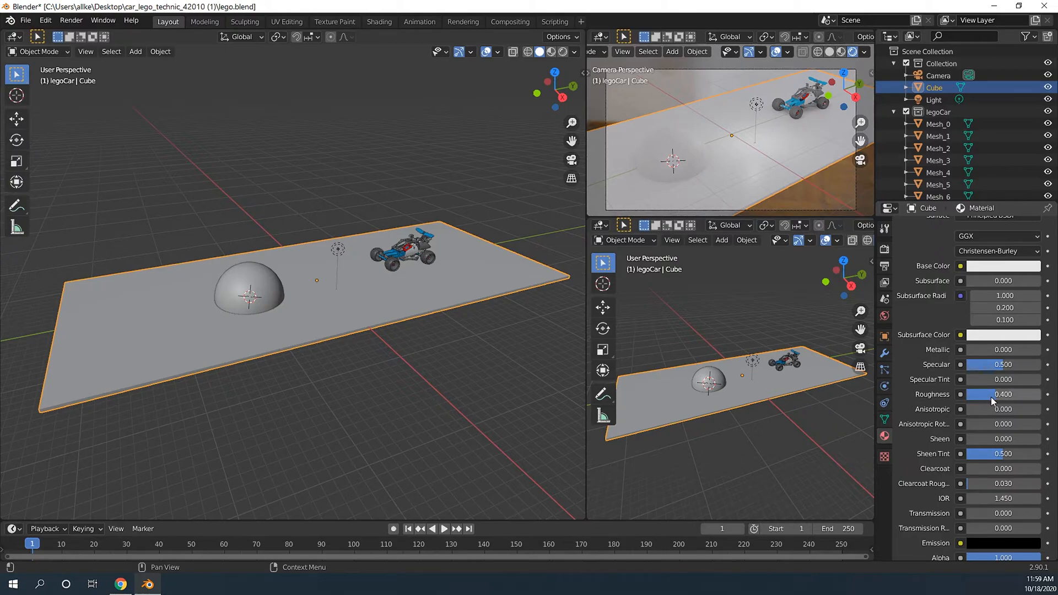
pyautogui.moveTo(1002, 394); pyautogui.dragTo(978, 394)
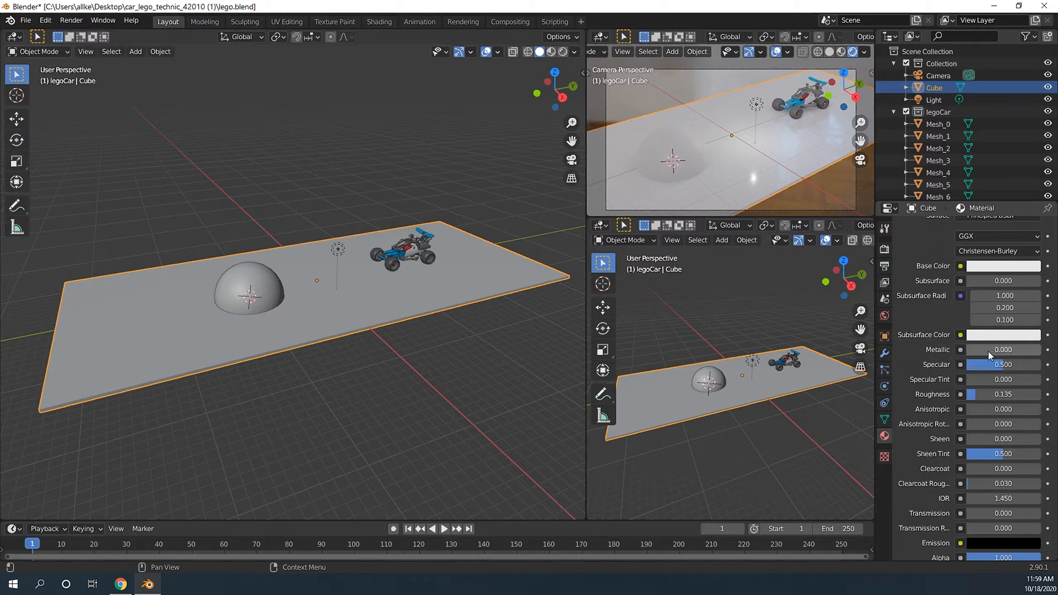
pyautogui.moveTo(978, 349); pyautogui.dragTo(1005, 350)
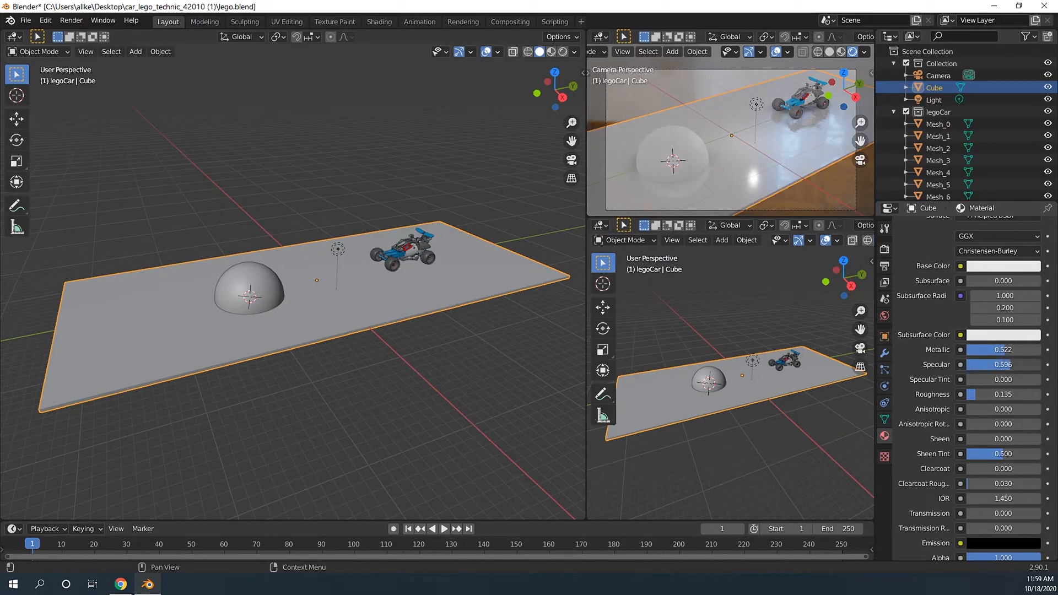
pyautogui.moveTo(978, 364); pyautogui.dragTo(1012, 364)
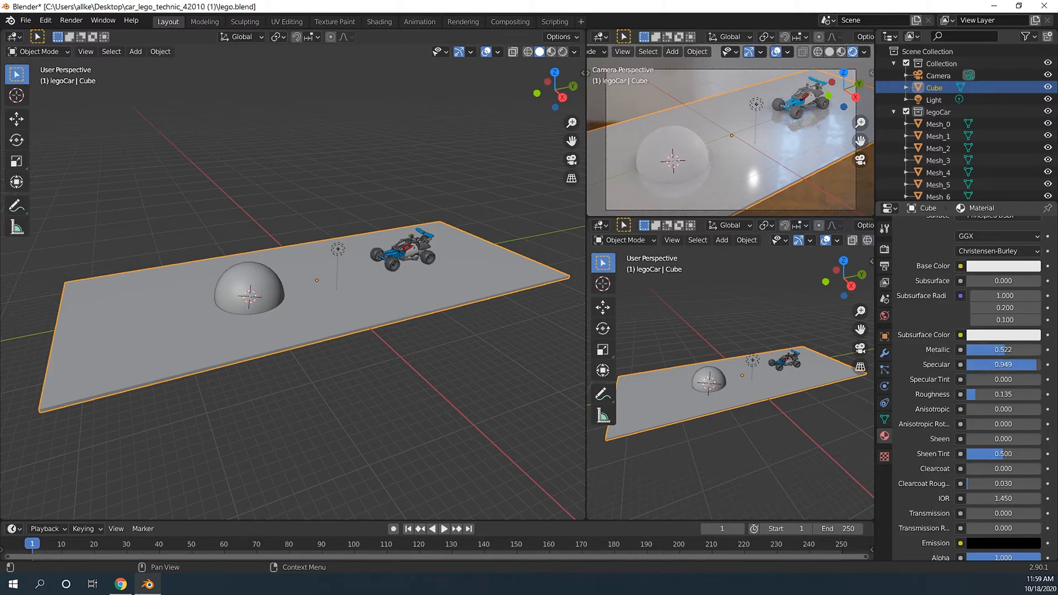
pyautogui.moveTo(1005, 364); pyautogui.dragTo(985, 364)
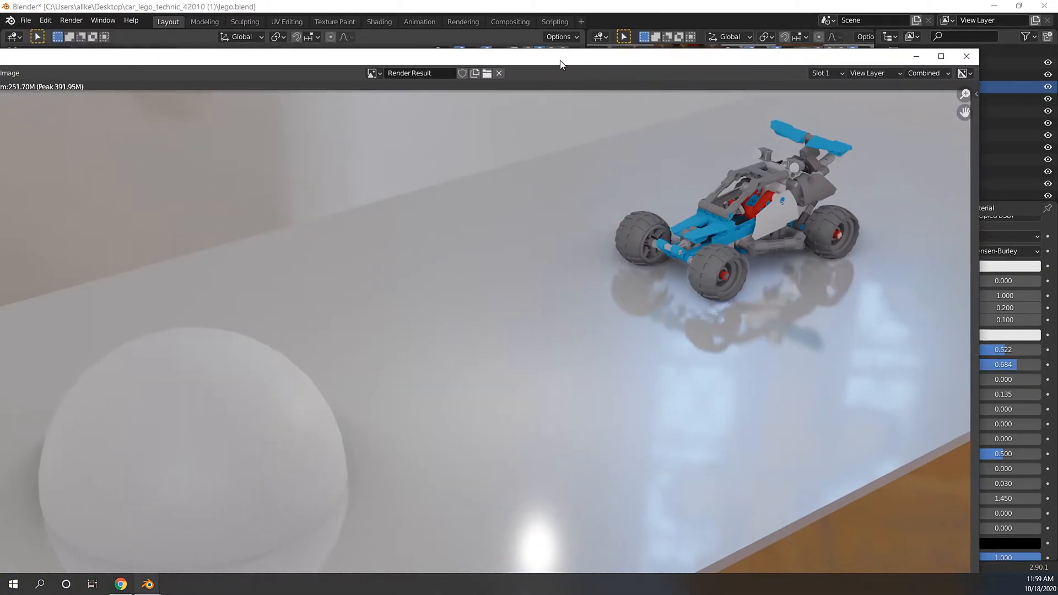
# - Close the Render Result window to return to the three-view layout
pyautogui.click(940, 56)
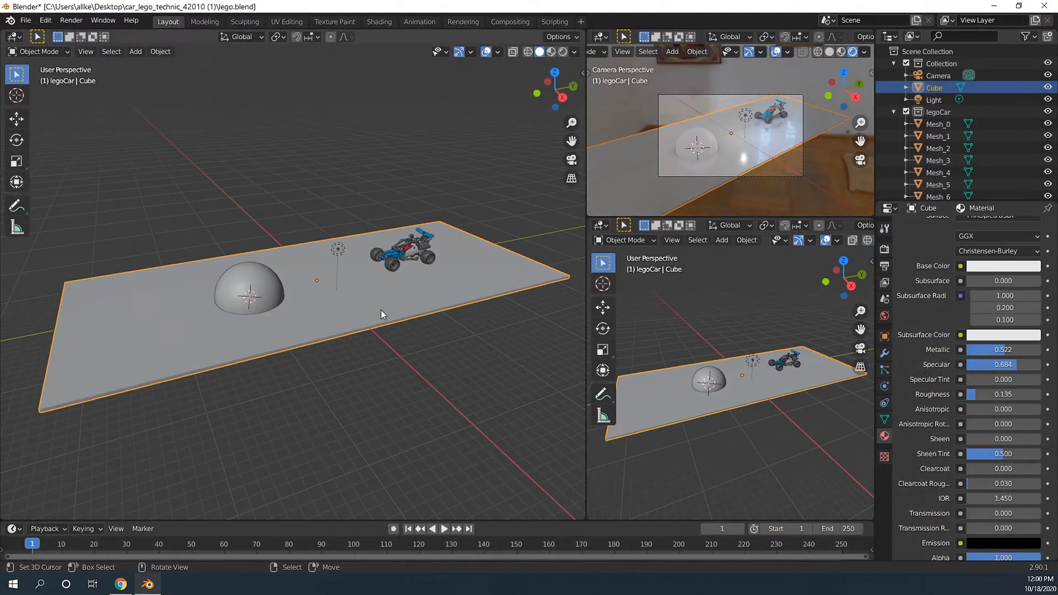
# - Scale the floor plane up so it extends well around the dome and car
pyautogui.press('s')
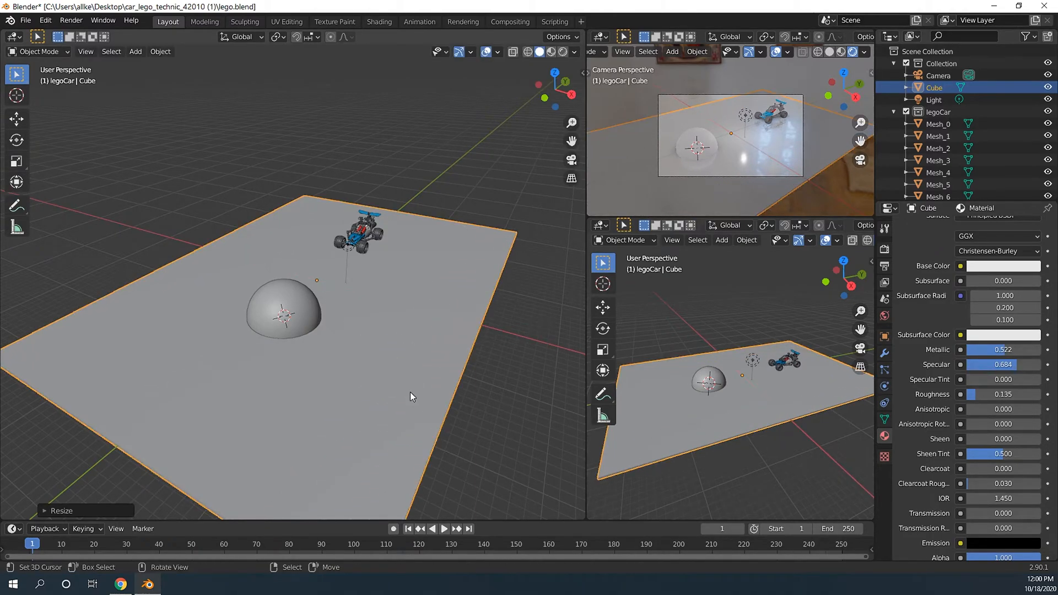
pyautogui.moveTo(369, 367)
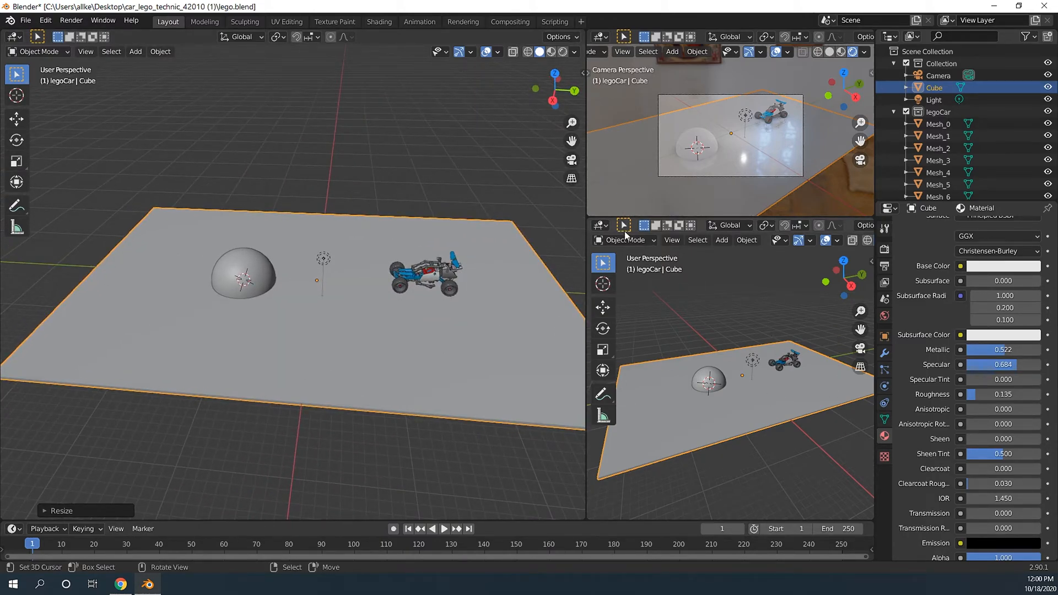
pyautogui.click(600, 225)
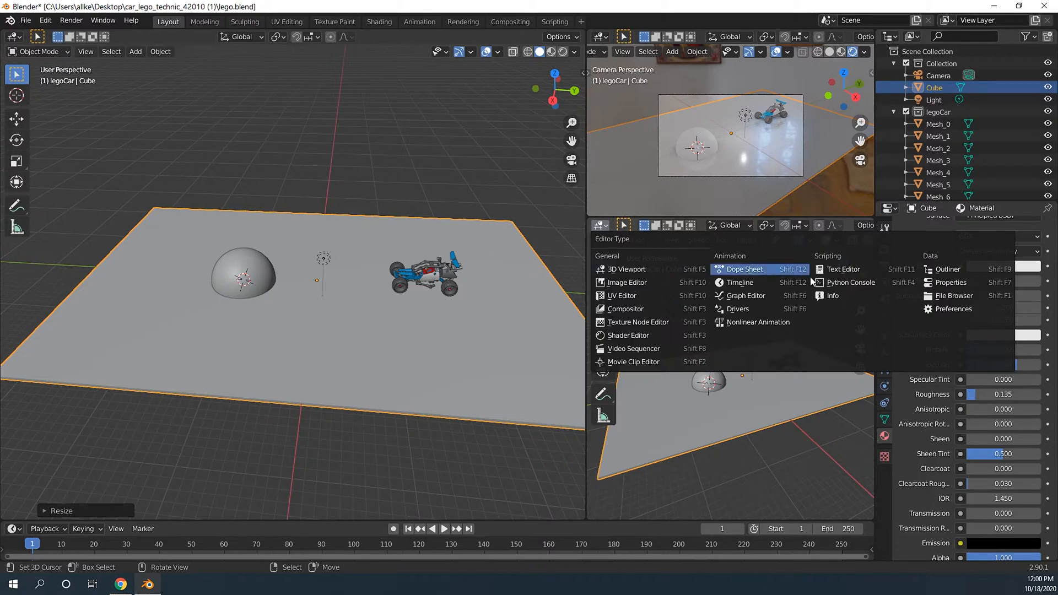
# - Switch the lower-right area's editor type to Text Editor
pyautogui.click(851, 282)
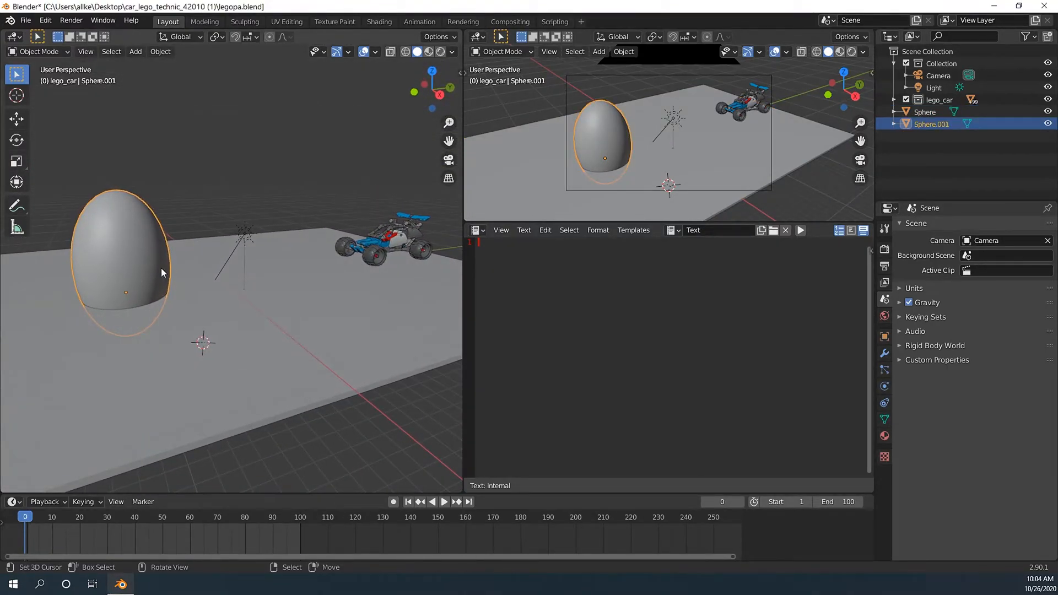
pyautogui.moveTo(141, 253)
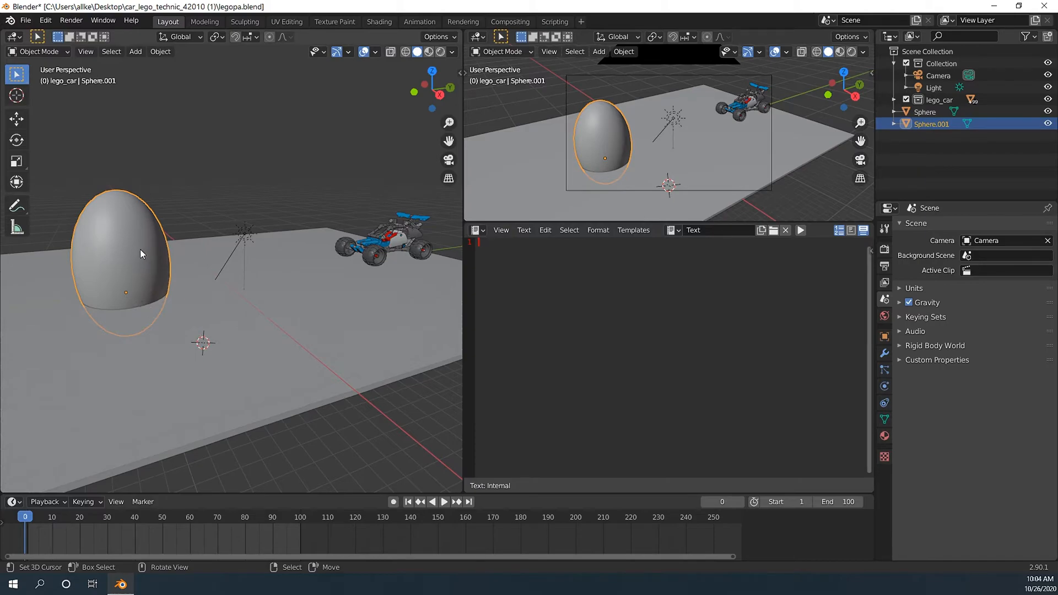
pyautogui.moveTo(133, 276)
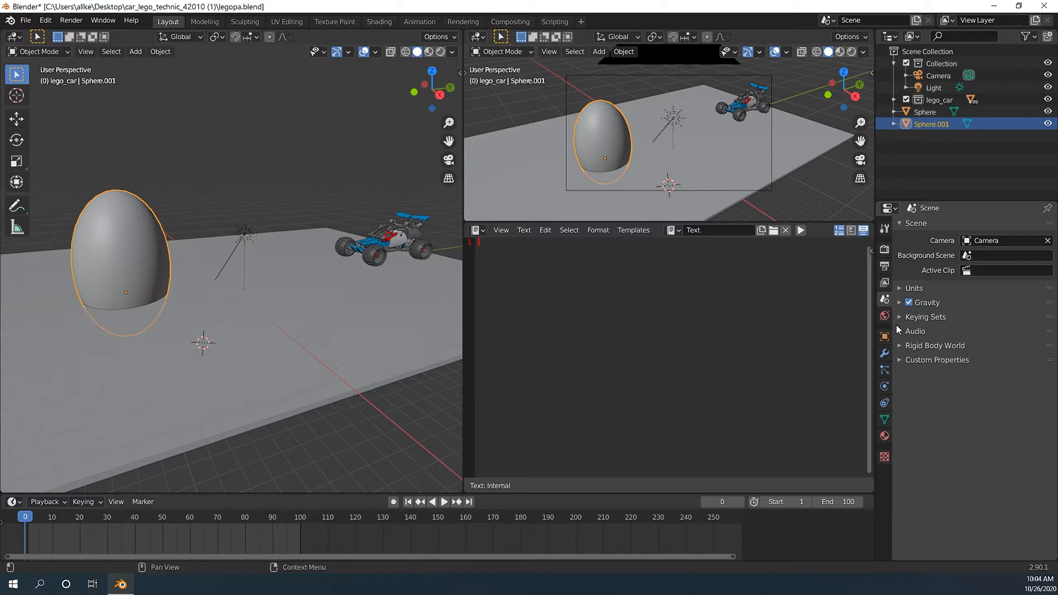
pyautogui.moveTo(884, 303)
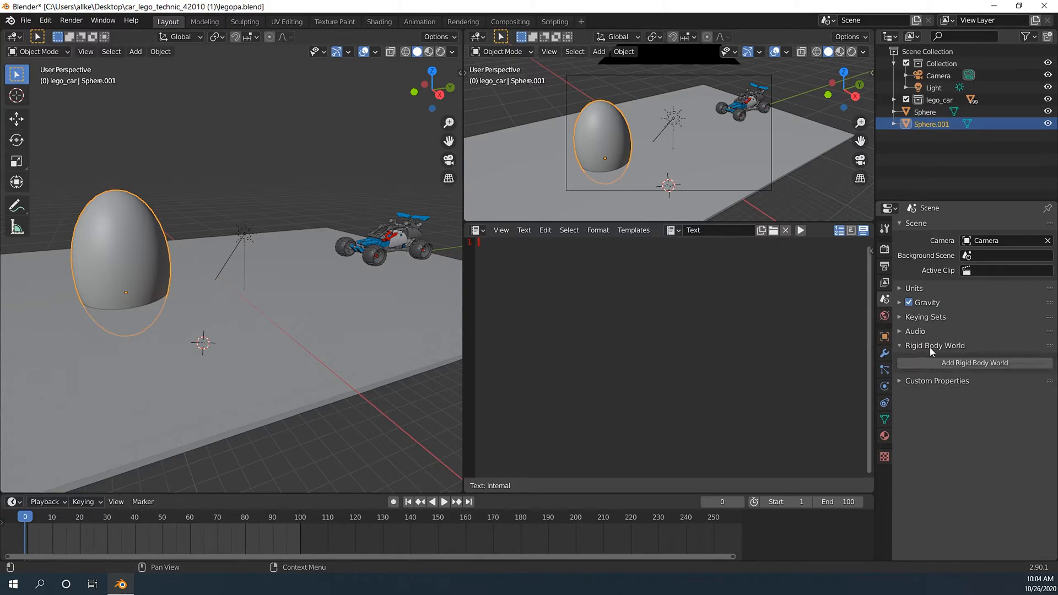
# - Add a Rigid Body World in Scene Properties
pyautogui.click(974, 362)
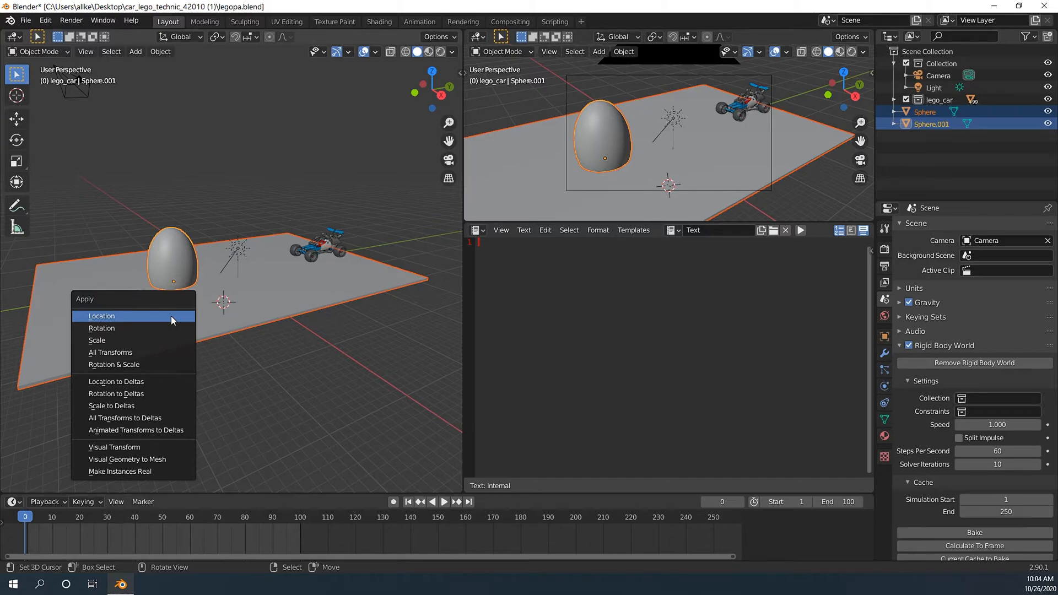
# - Apply the egg and floor transforms, then check the egg mesh in Edit Mode
pyautogui.click(102, 315)
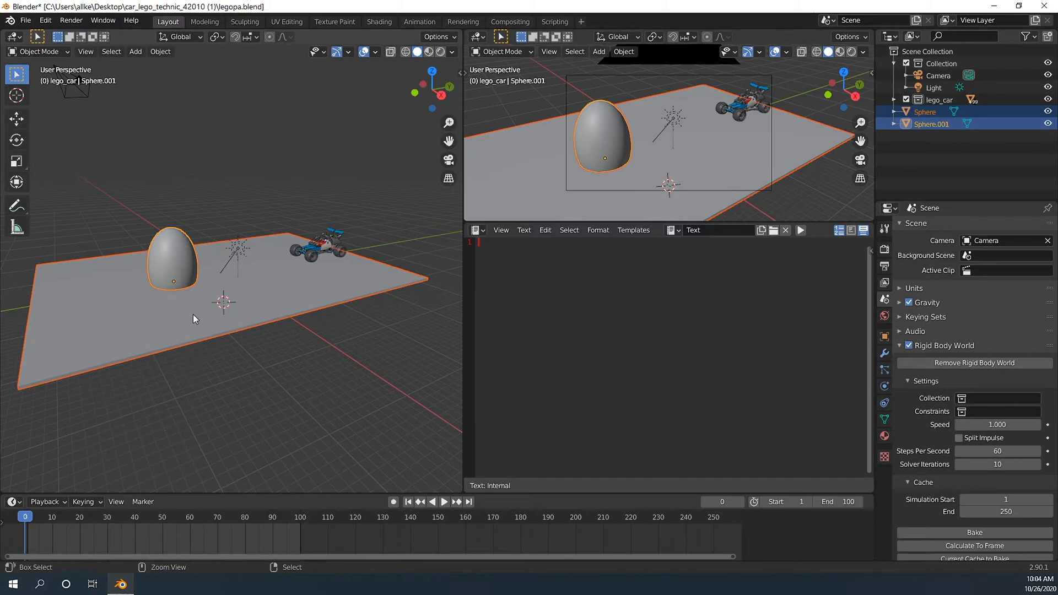
pyautogui.press('Tab')
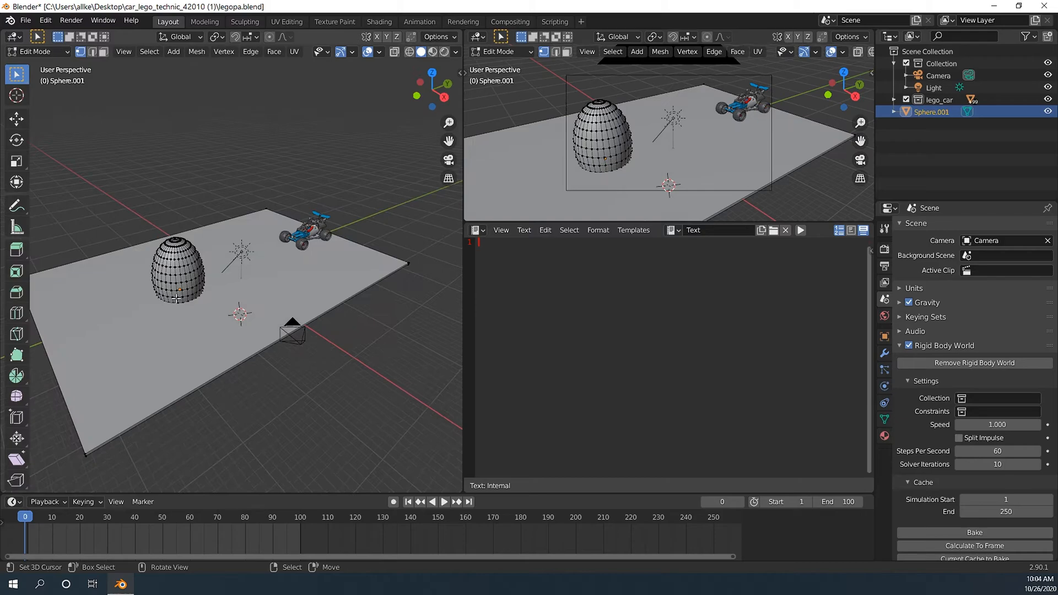
pyautogui.press('Tab')
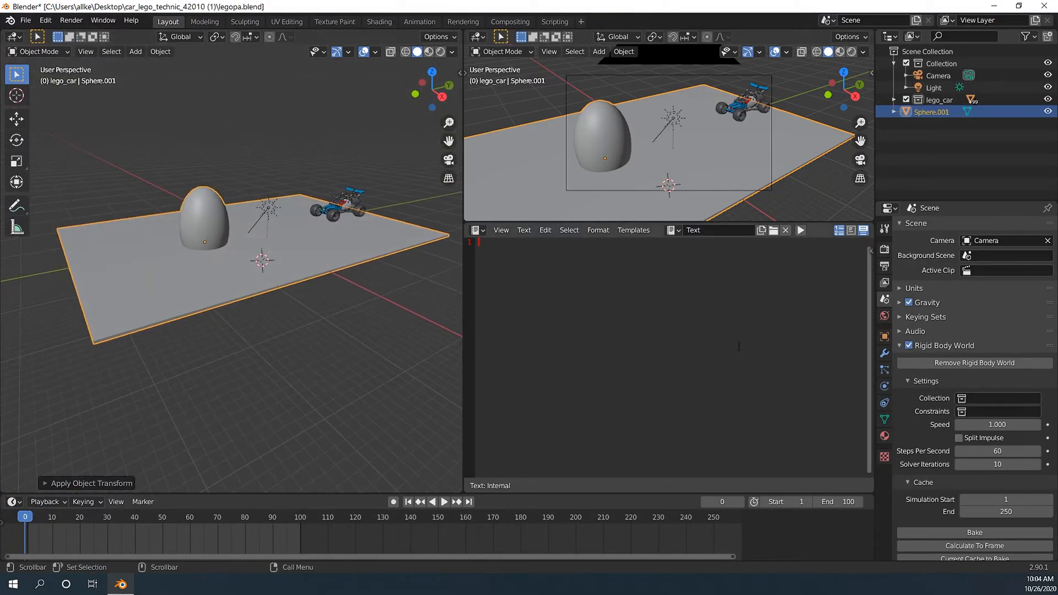
pyautogui.click(883, 403)
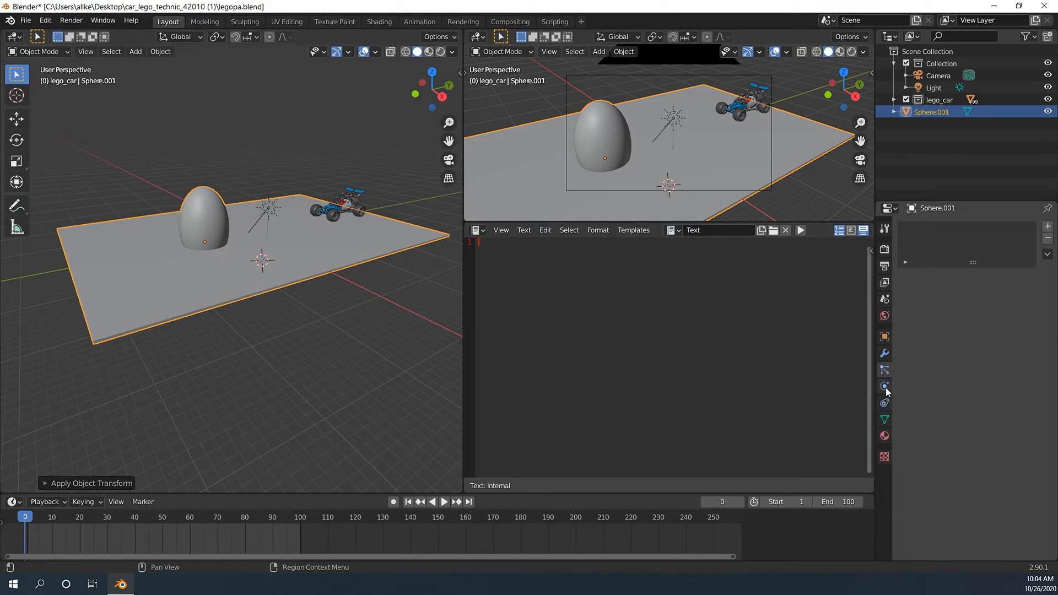
# - Give Sphere.001 active rigid body physics with a Mesh collision shape
pyautogui.click(883, 385)
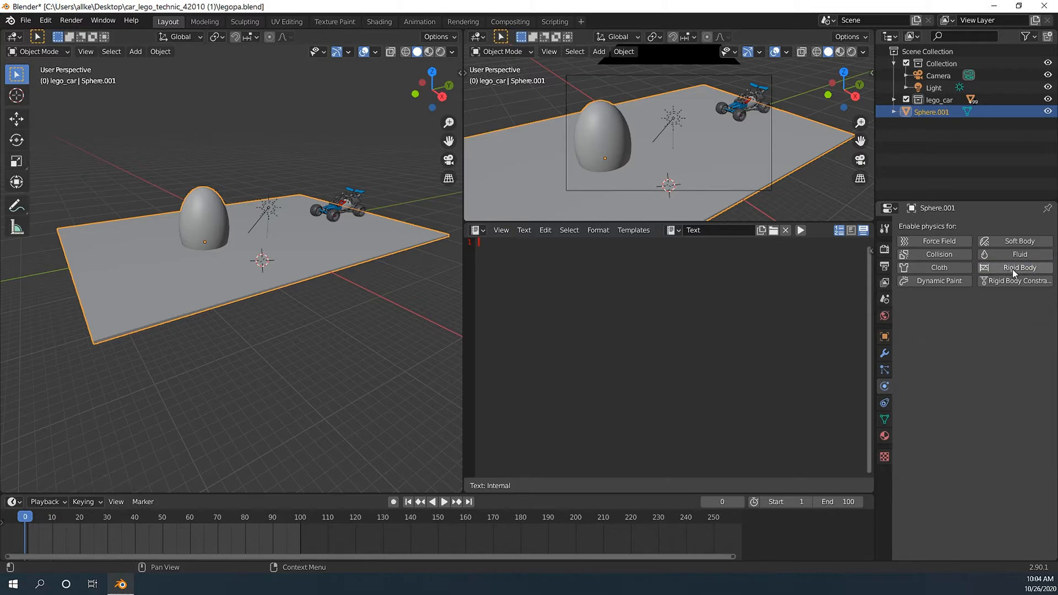
pyautogui.click(1018, 267)
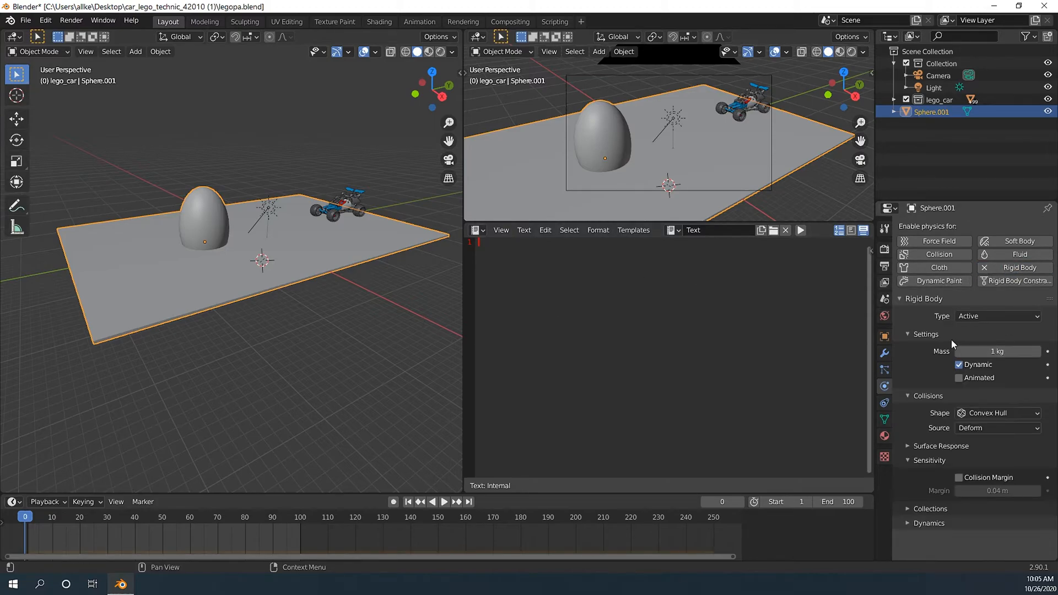
pyautogui.moveTo(995, 405)
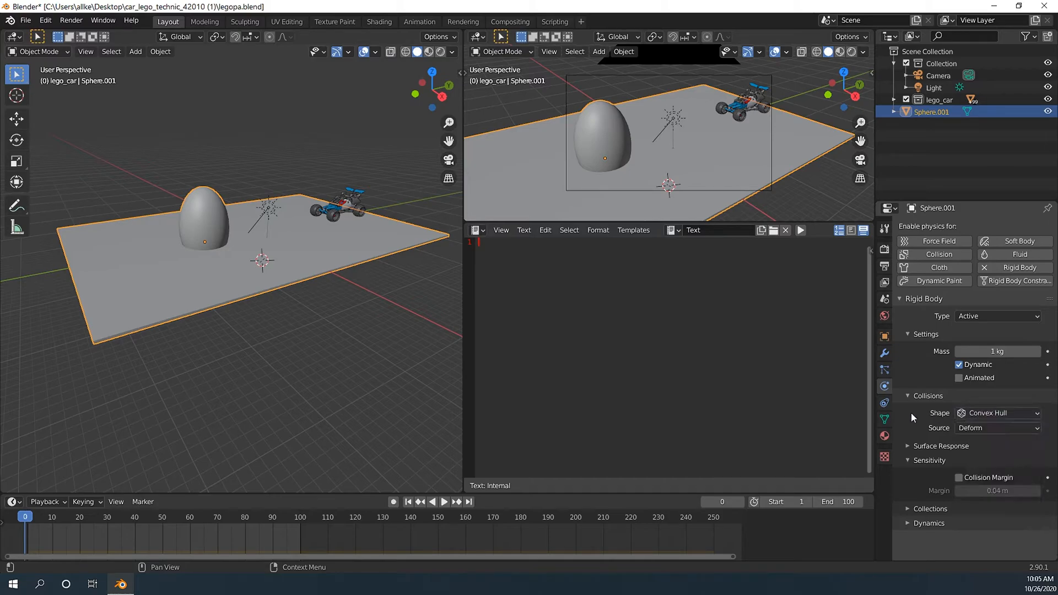
pyautogui.click(998, 412)
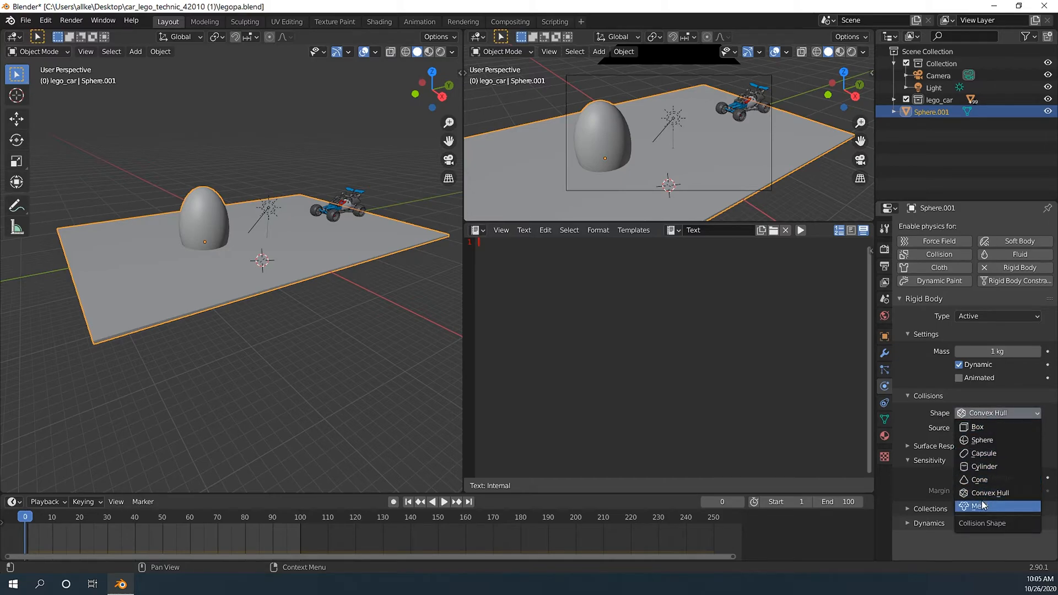
pyautogui.click(985, 506)
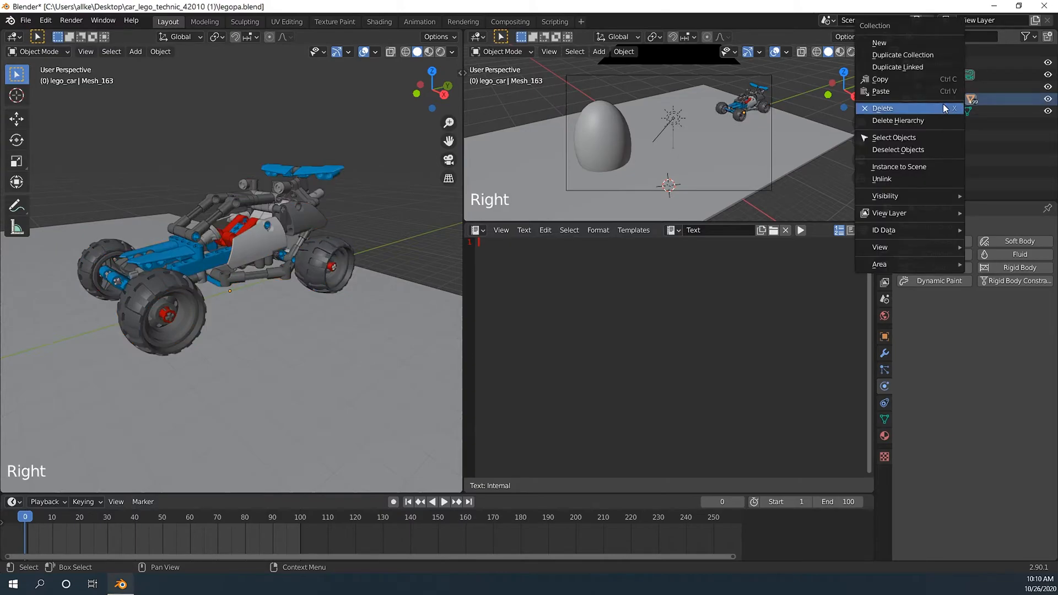
# - Select every object in the lego_car collection and apply their scale
pyautogui.click(894, 137)
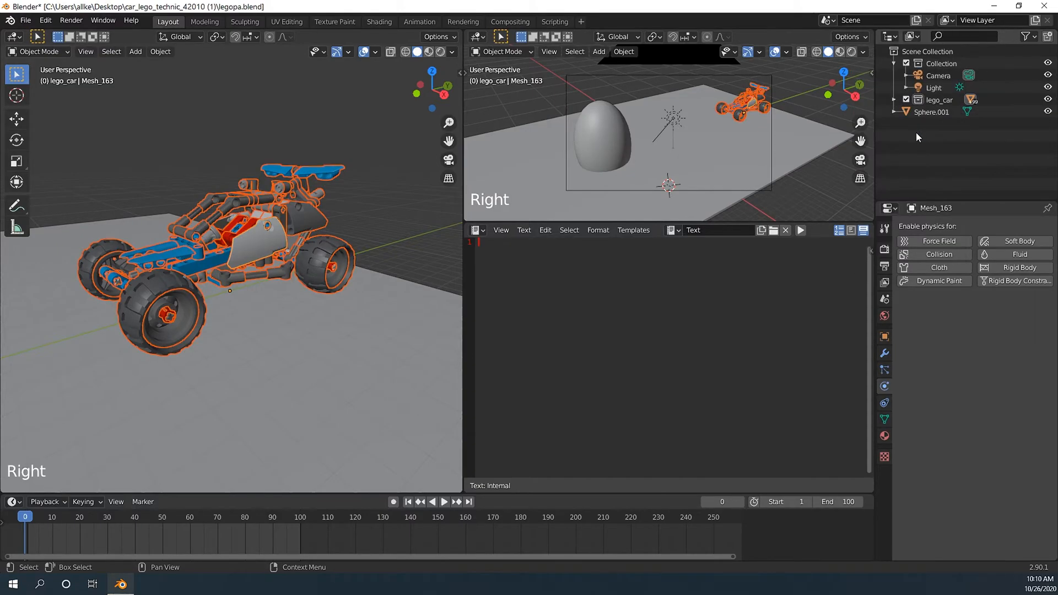
pyautogui.press('ctrl+a')
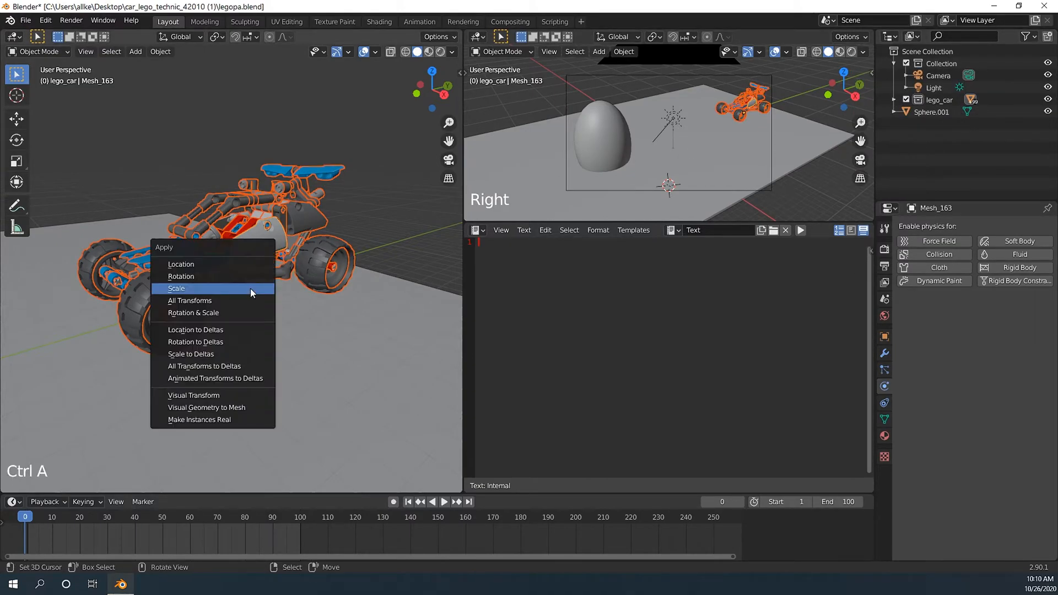
pyautogui.click(177, 288)
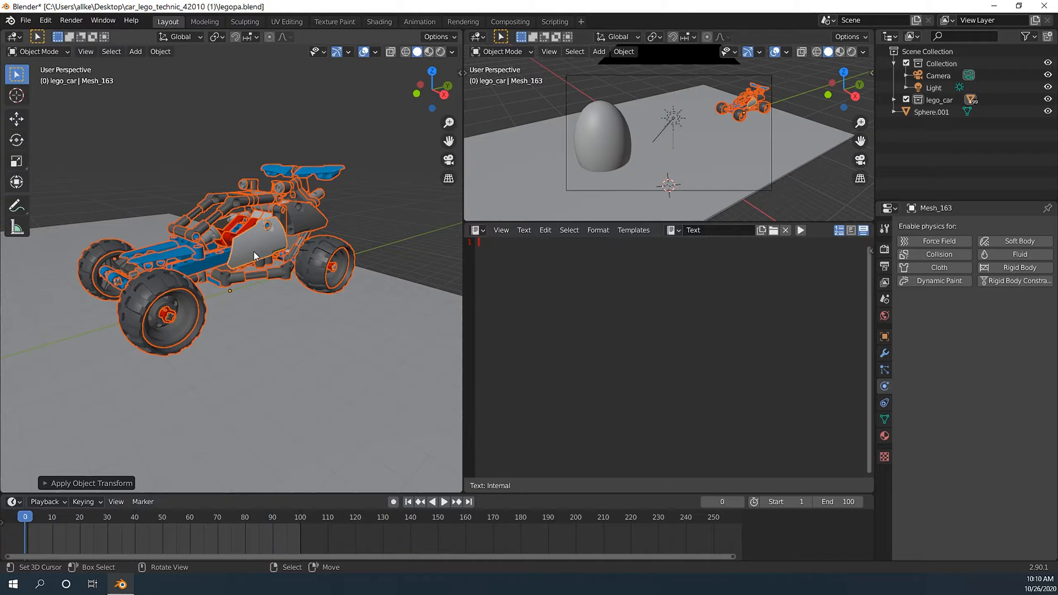
pyautogui.moveTo(256, 255)
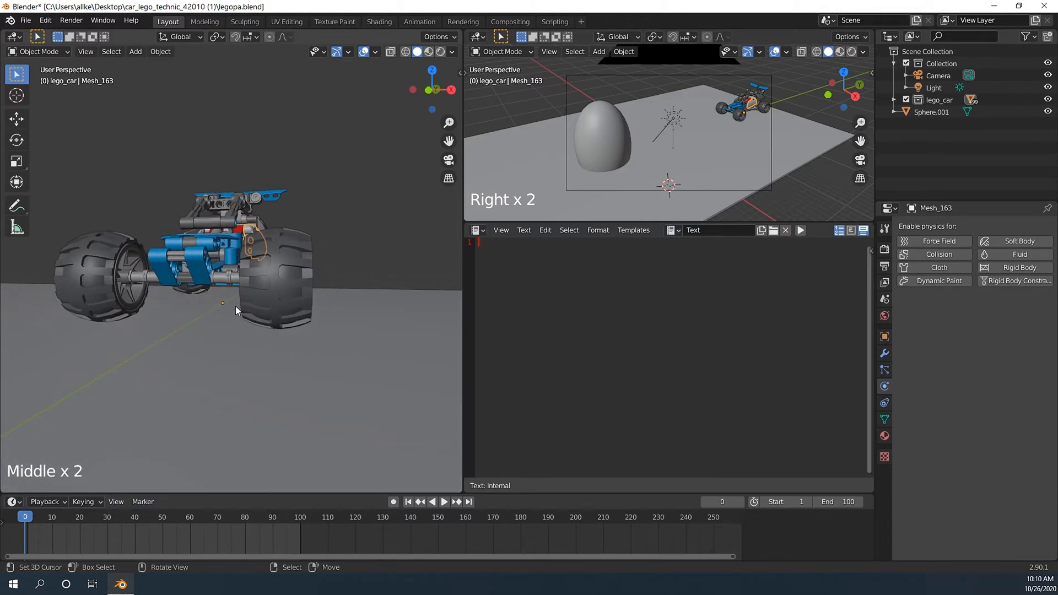
pyautogui.press('r')
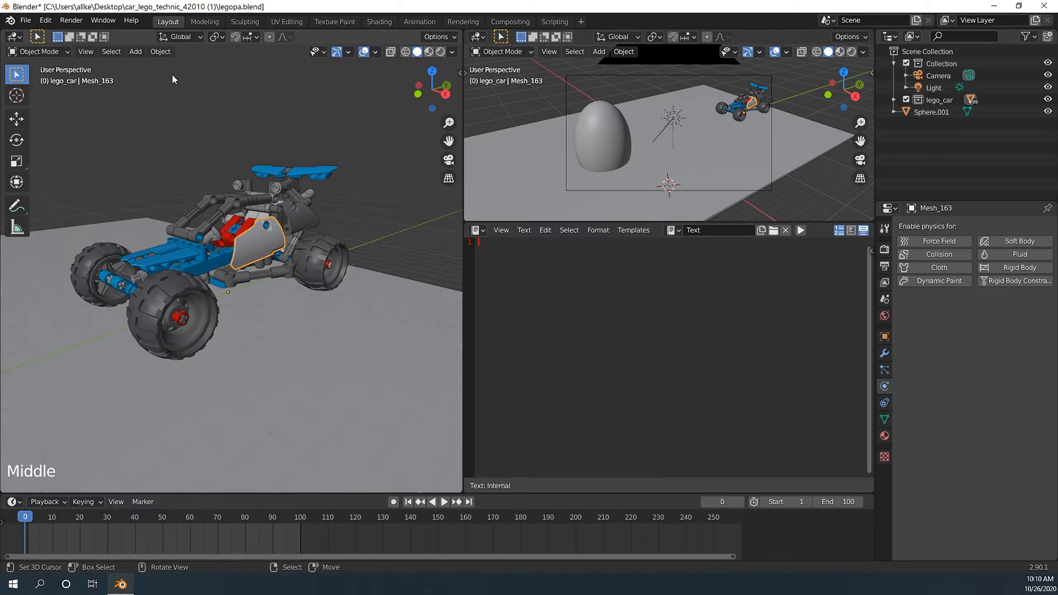
pyautogui.click(160, 51)
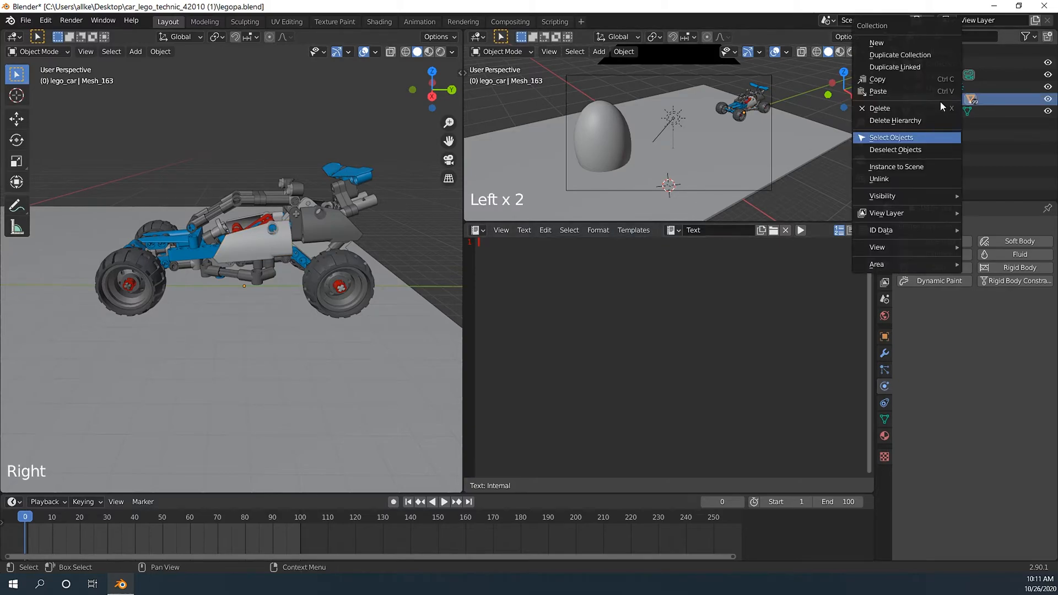
# - Select all objects in the lego_car collection from the Outliner
pyautogui.click(890, 138)
pyautogui.write('import bpy')
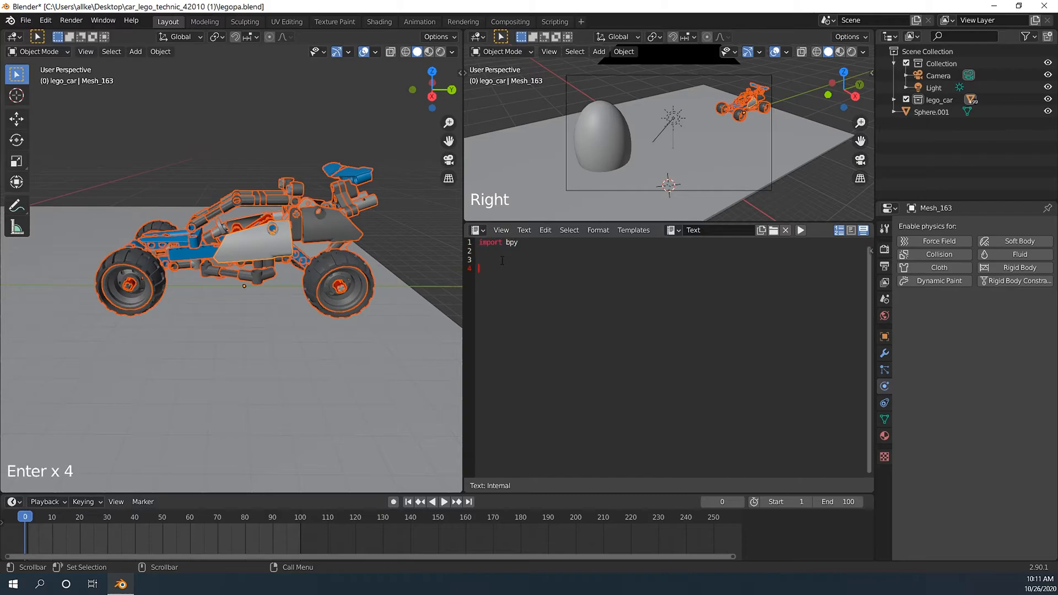
# - Script a loop over bpy.context.selected_objects that sets each object's origin
pyautogui.write('obj_selected =')
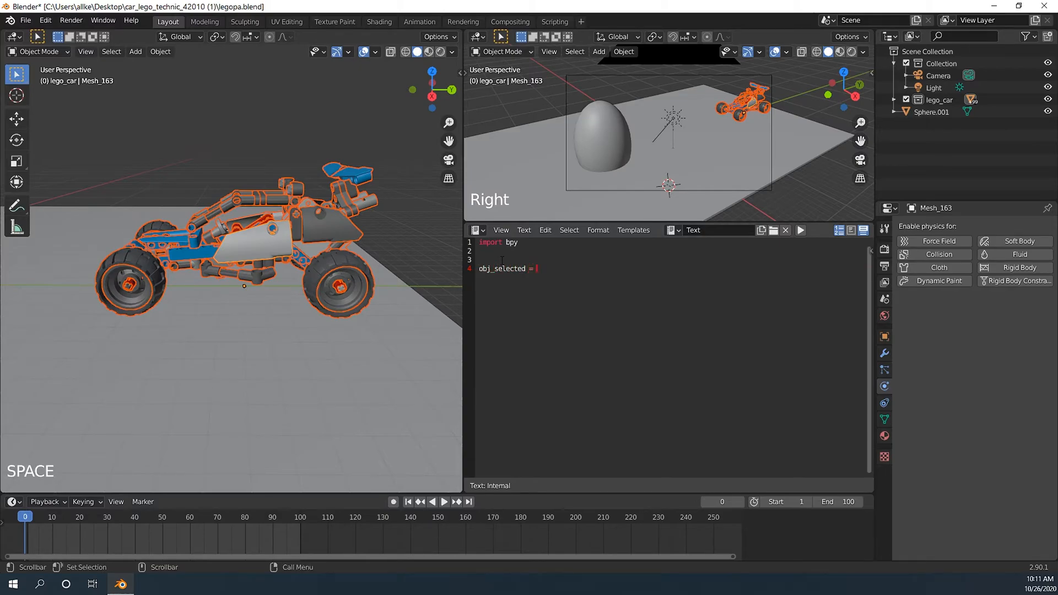
pyautogui.write('bpy.context.s')
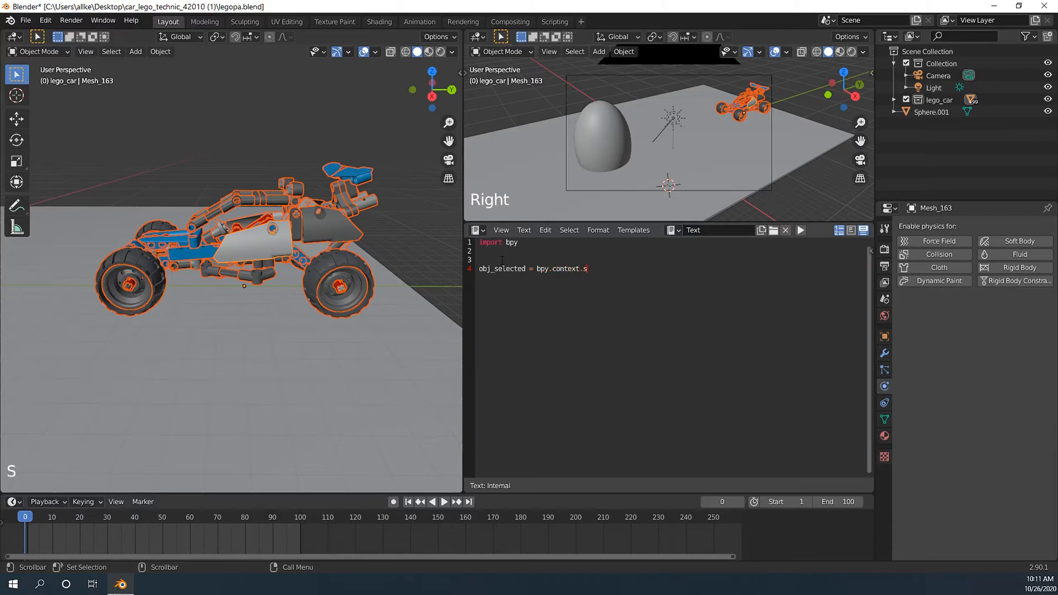
pyautogui.write('elected_objects')
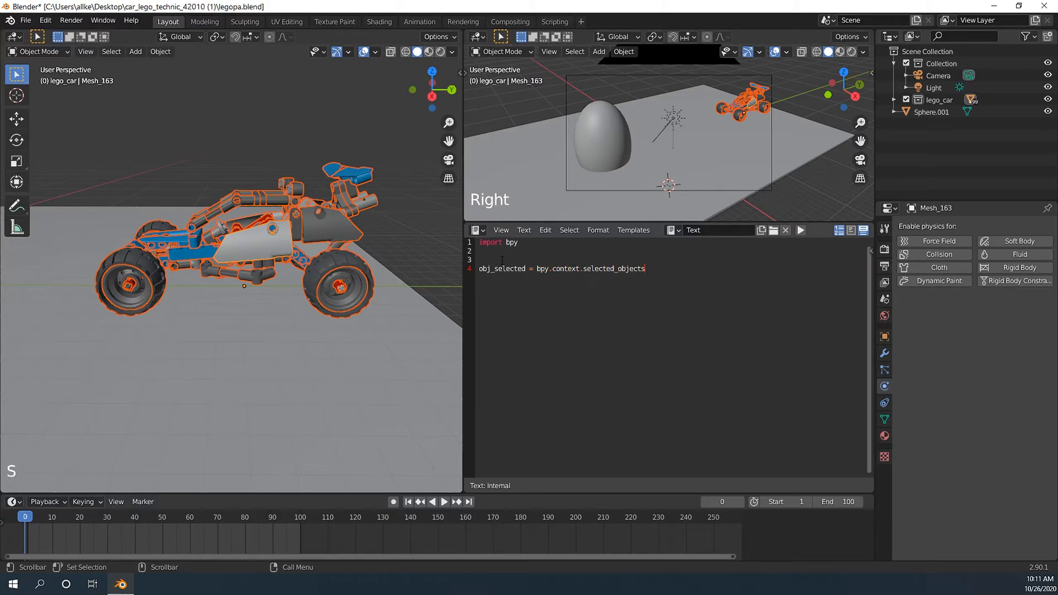
pyautogui.press('Return')
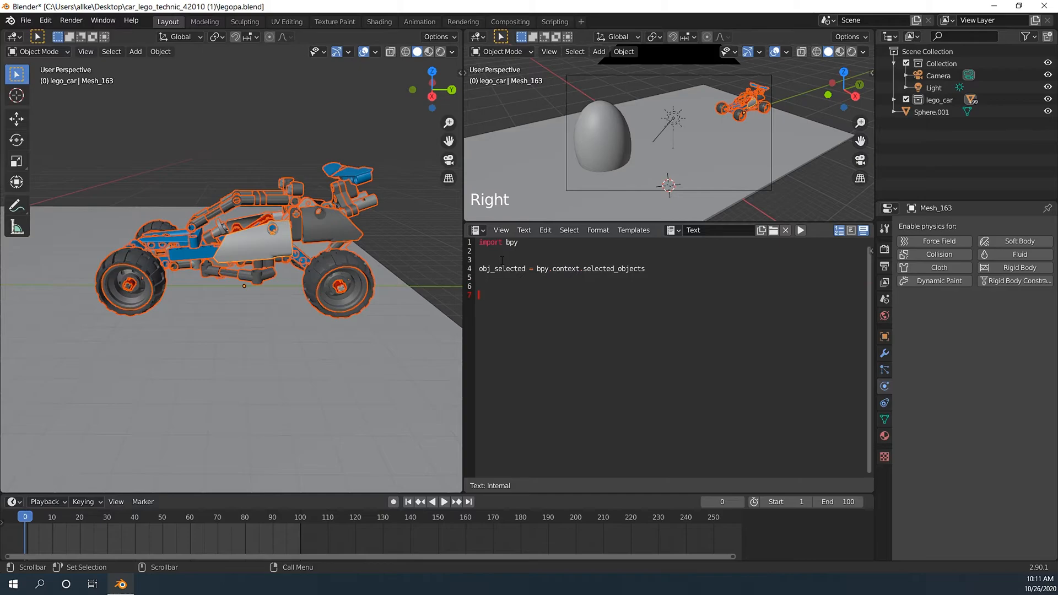
pyautogui.write('for obj in')
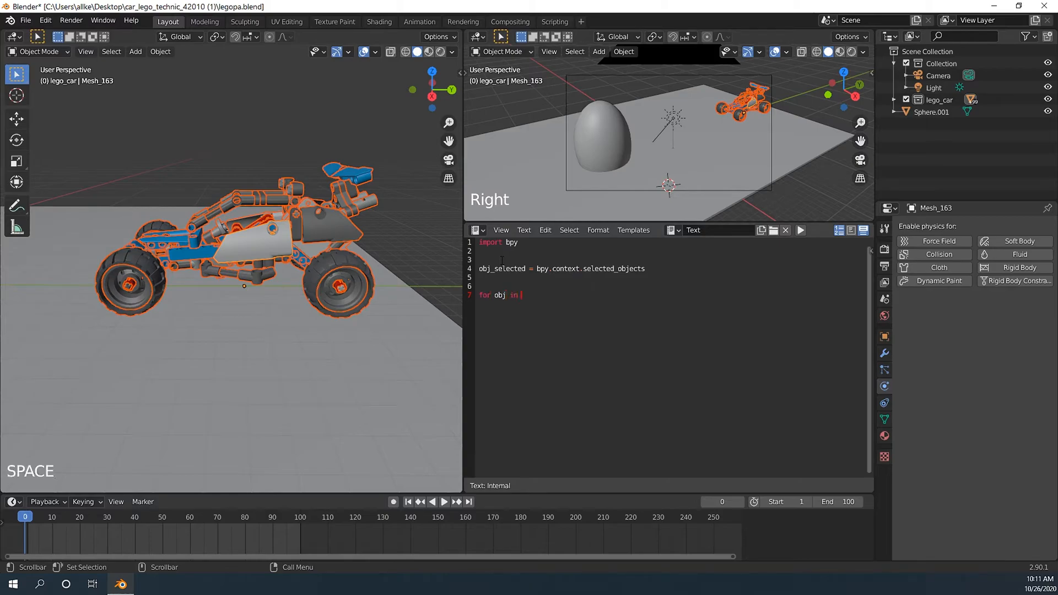
pyautogui.write('obj_selected:')
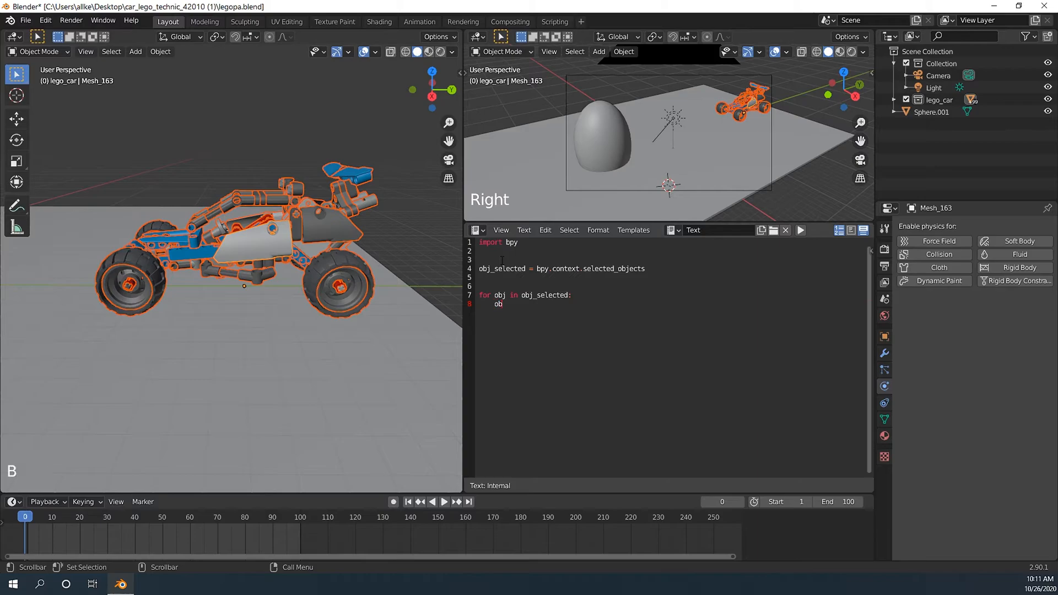
pyautogui.press('BackSpace')
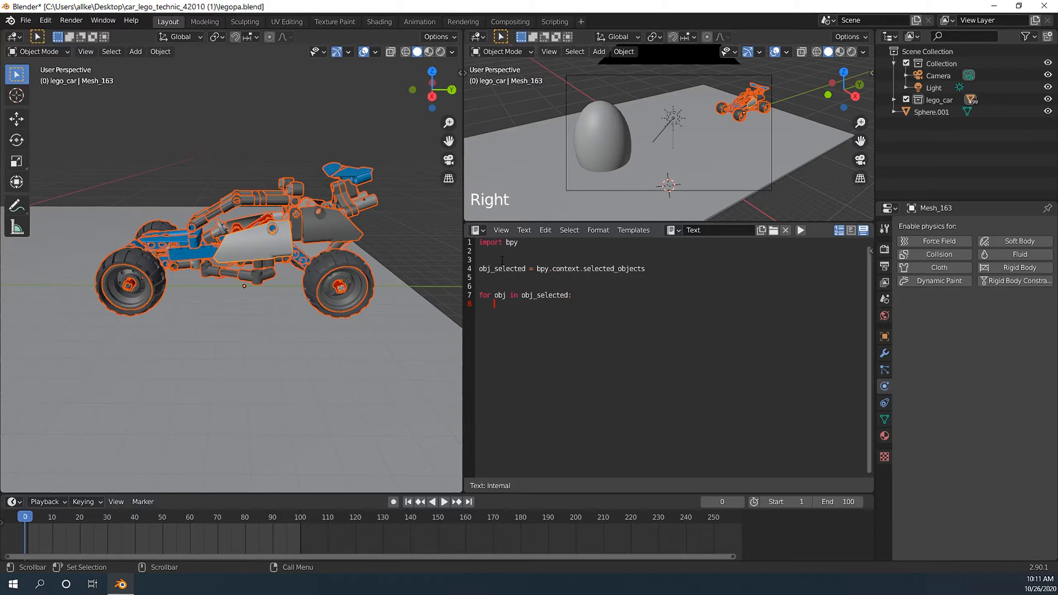
pyautogui.write('bpy.ops.')
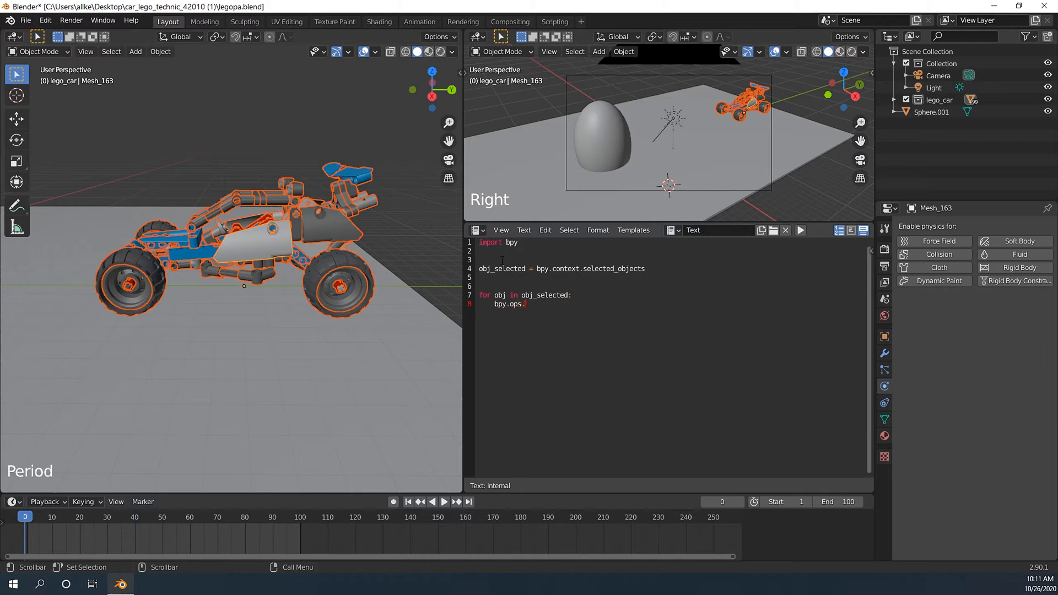
pyautogui.write('object.origin')
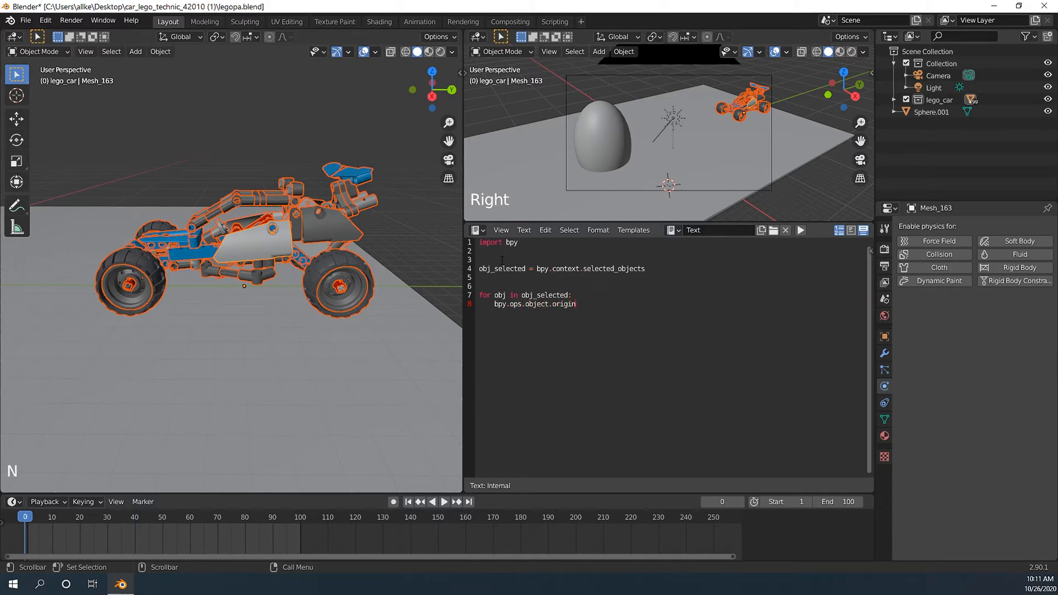
pyautogui.write('_set(type="ORIGIN_GEOMETRY')
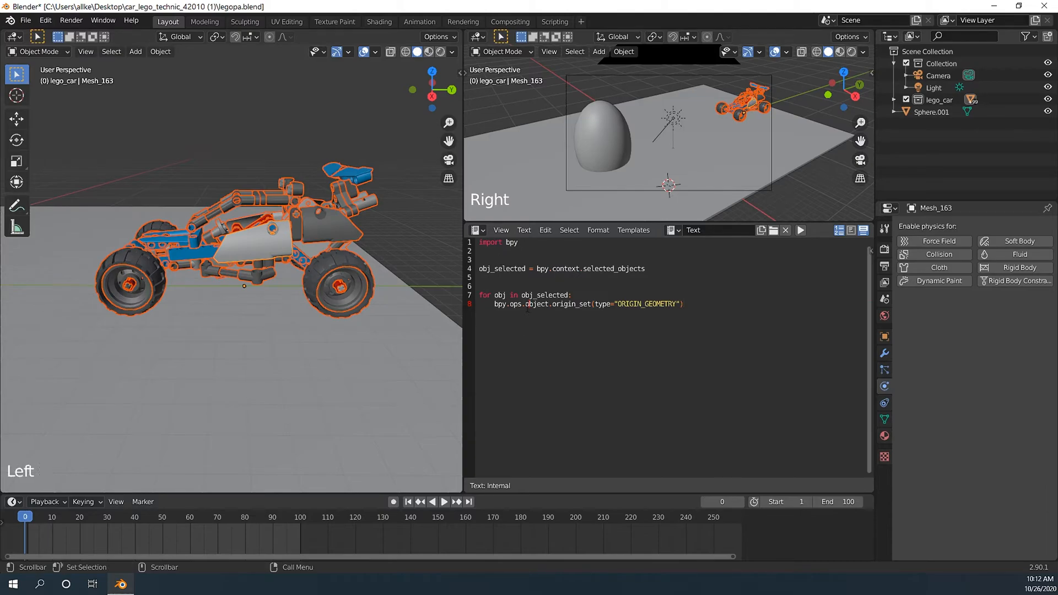
# - Add a counter that increments and prints "processing " + count, then save
pyautogui.click(160, 52)
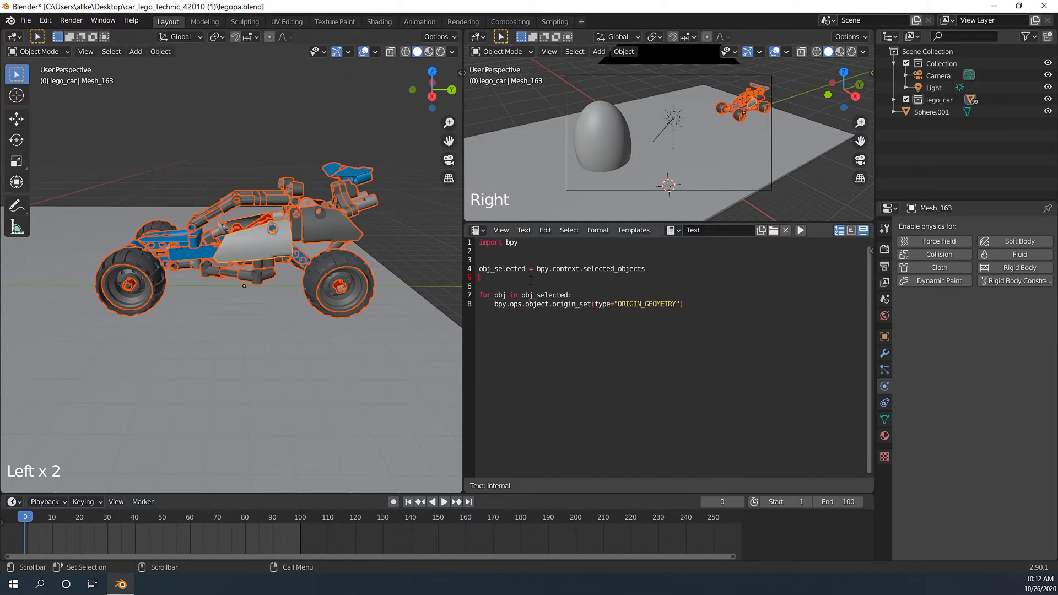
pyautogui.press('Return')
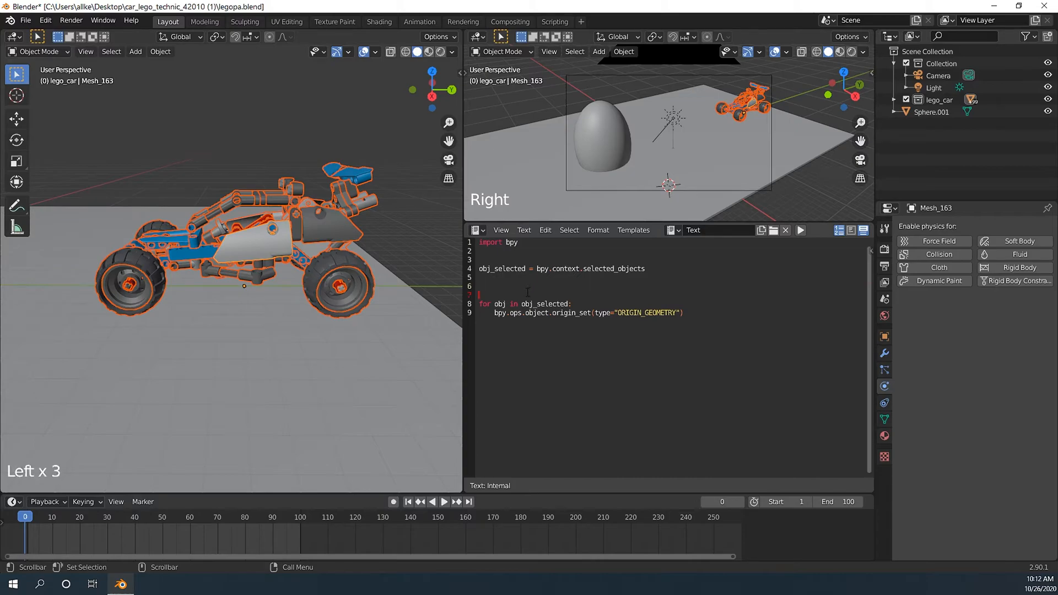
pyautogui.write('count = 0')
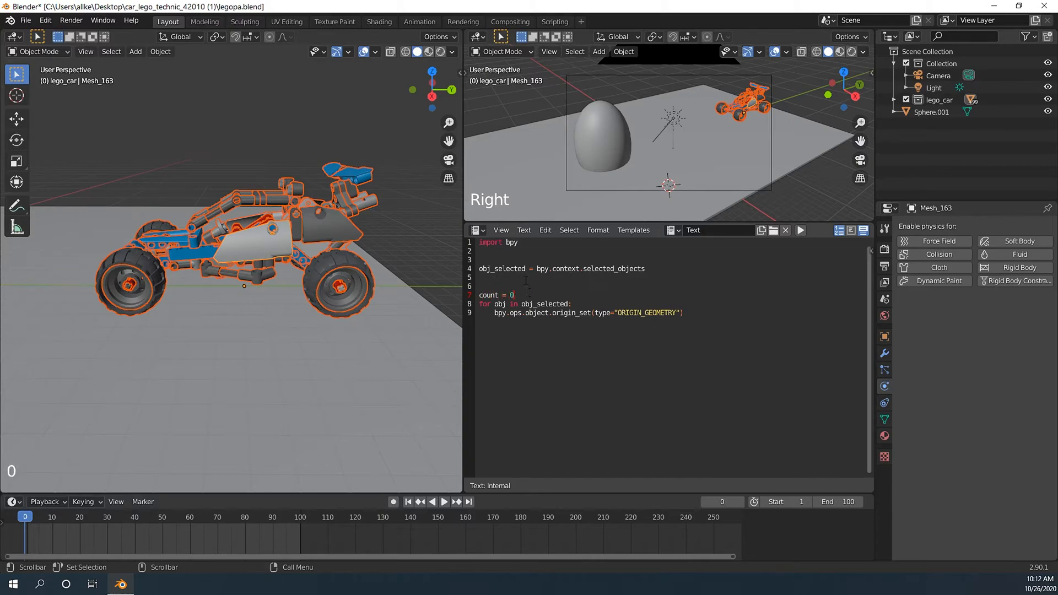
pyautogui.press('Return')
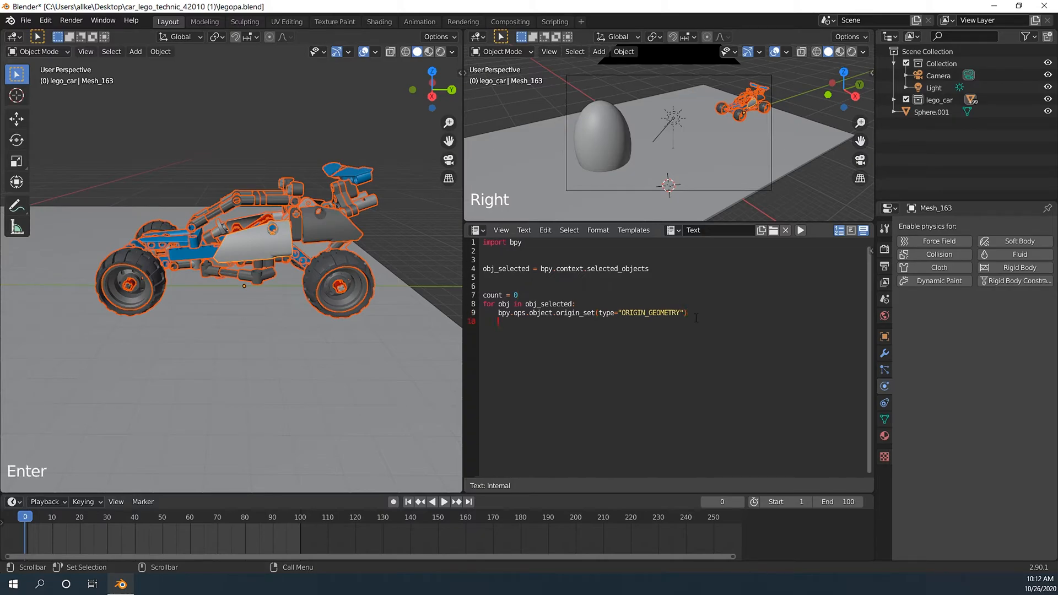
pyautogui.write('coun')
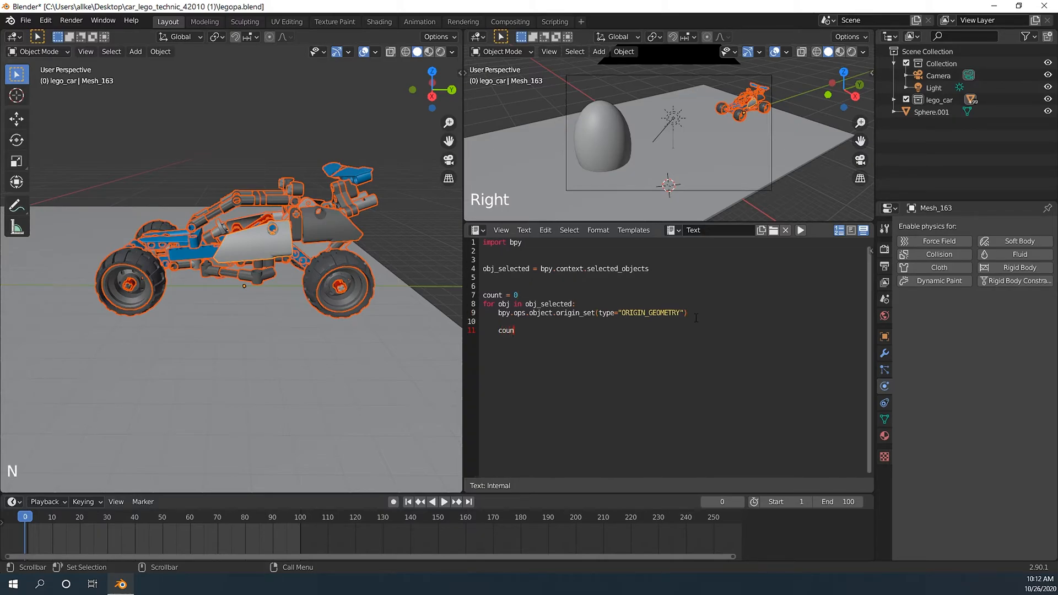
pyautogui.write('+=1')
pyautogui.write('print')
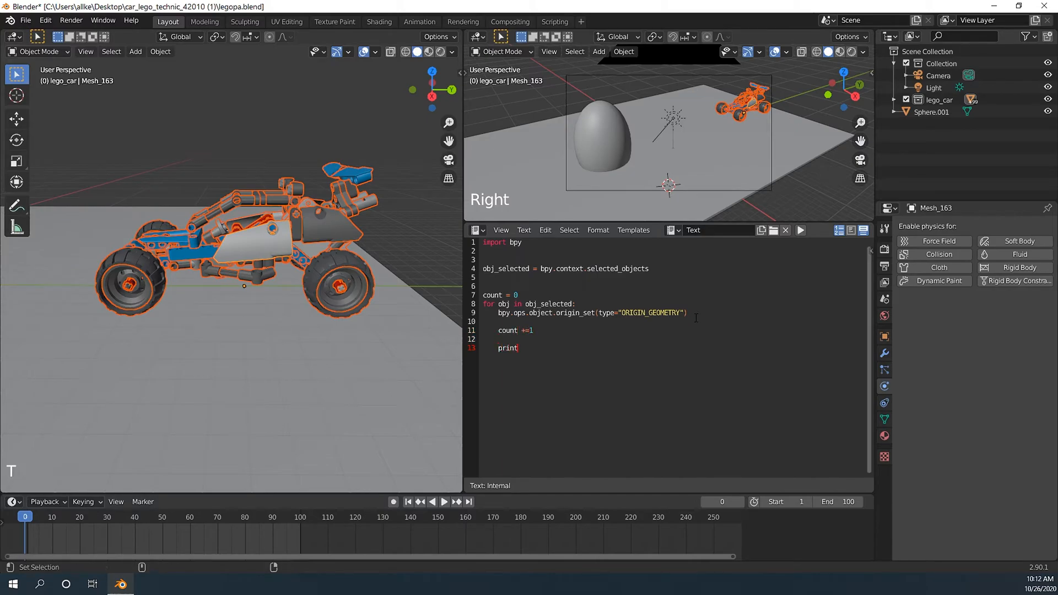
pyautogui.write('("processing')
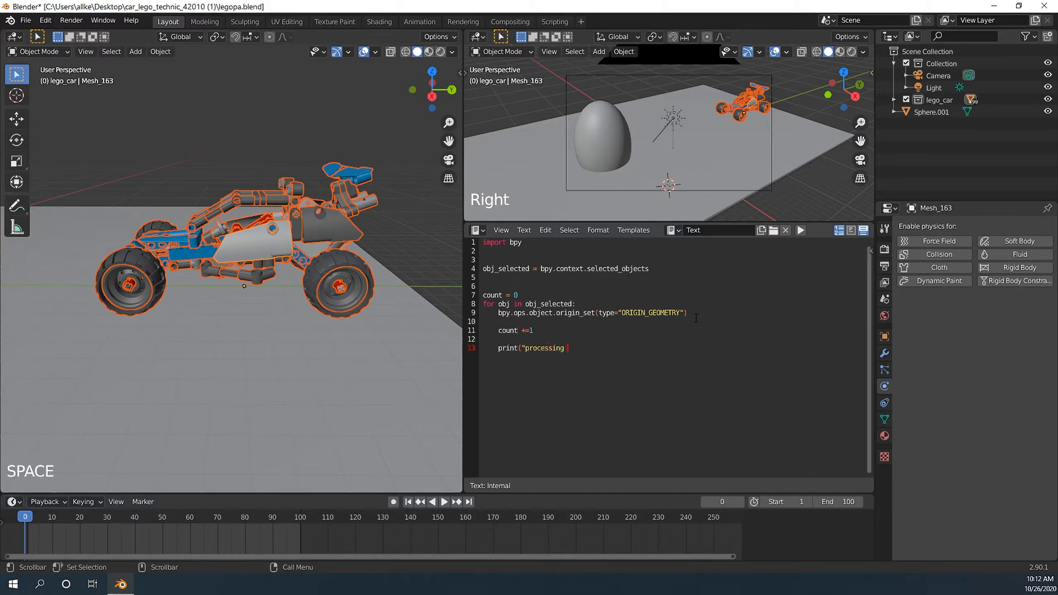
pyautogui.press('BackSpace')
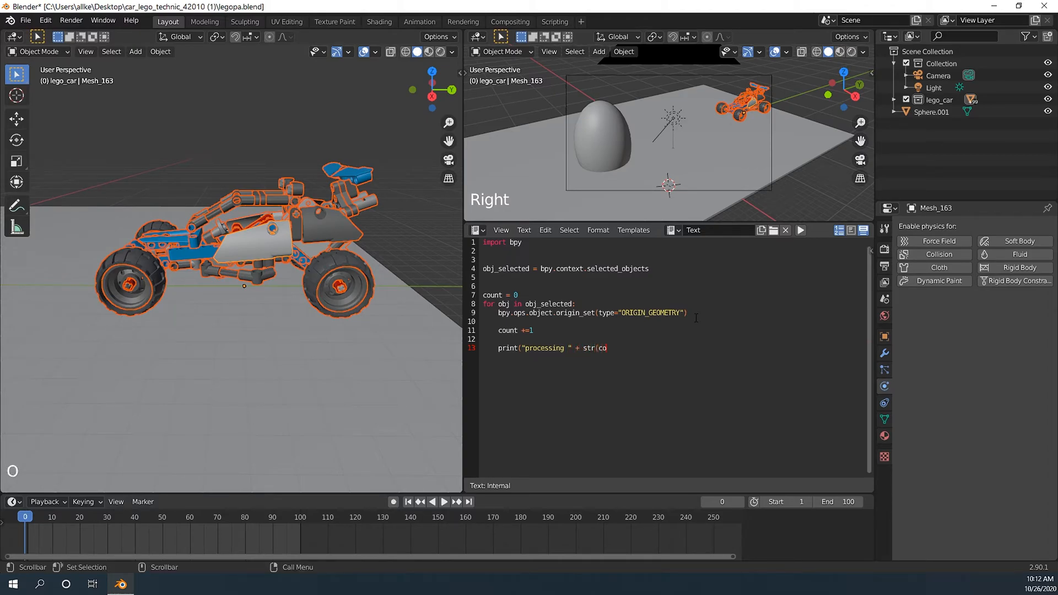
pyautogui.press('ctrl+s')
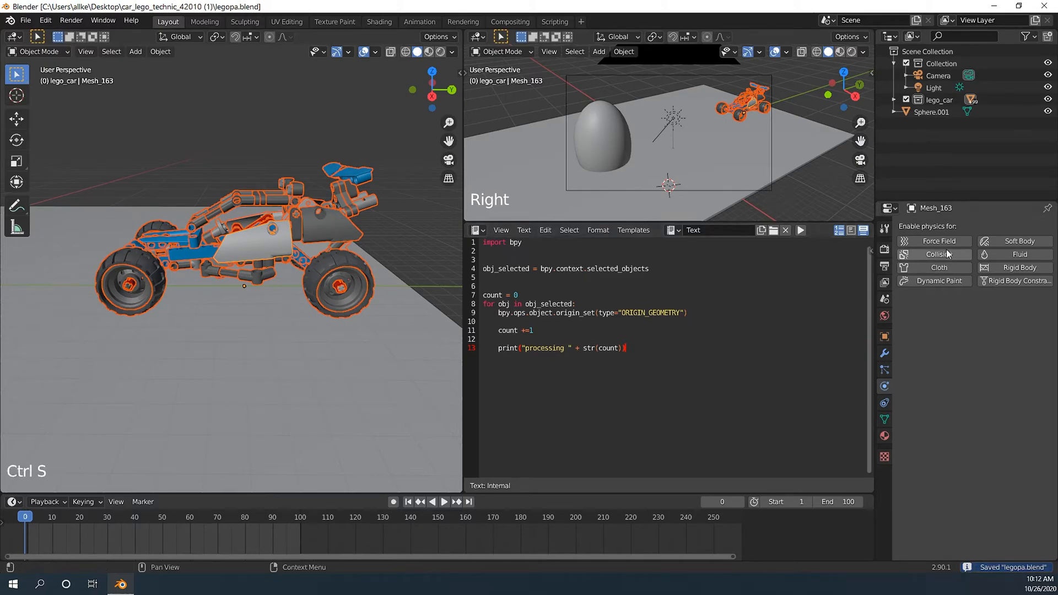
pyautogui.click(103, 20)
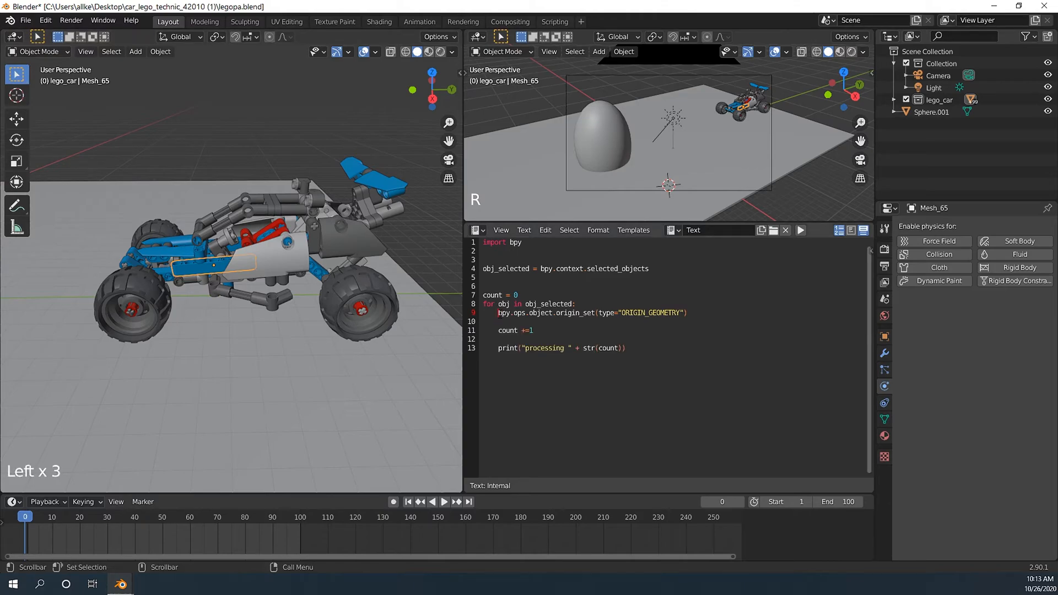
# - Comment out the origin_set line with Ctrl+/
pyautogui.press('ctrl+slash')
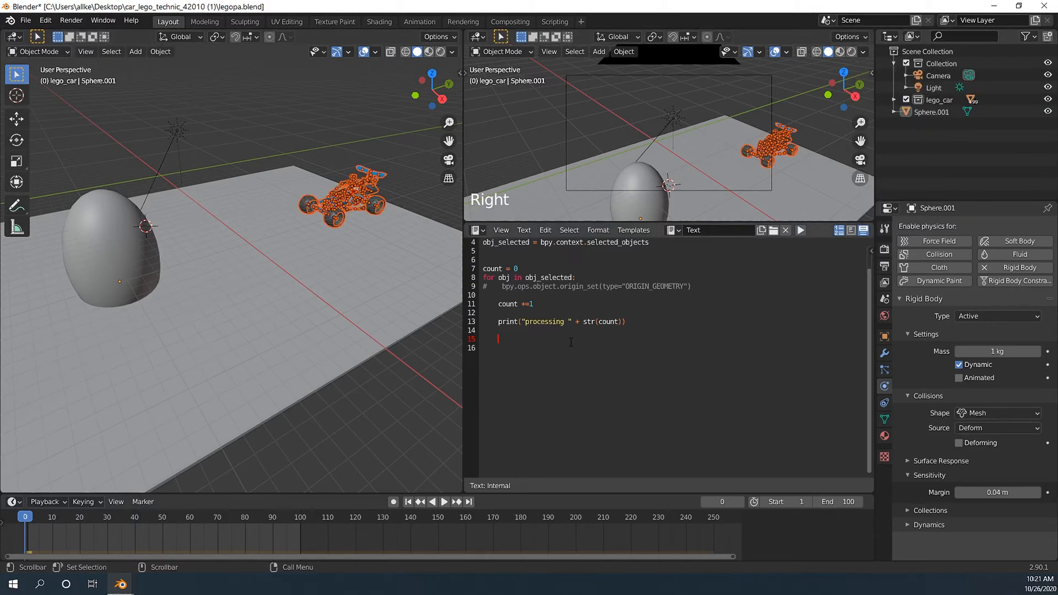
# - In the loop, set bpy.context.view_layer.objects.active = obj
pyautogui.write('bpy')
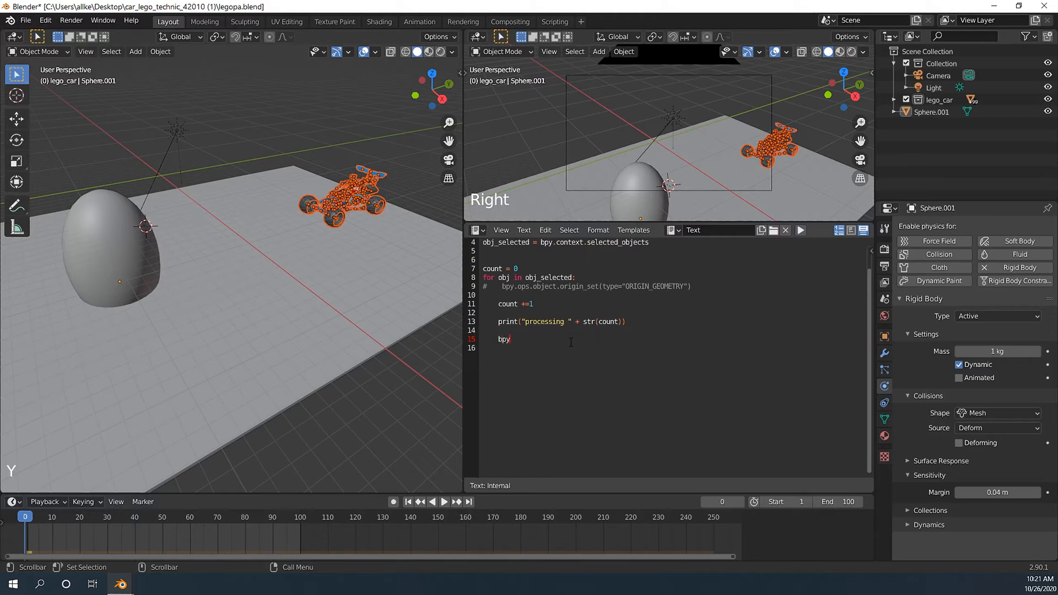
pyautogui.write('.context.view_l')
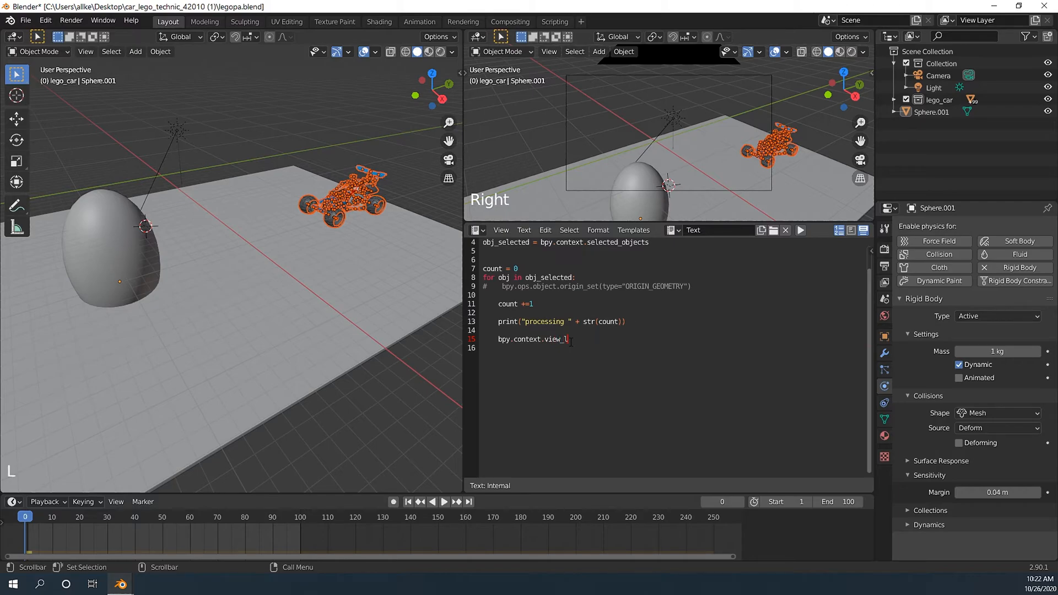
pyautogui.write('ayer.object')
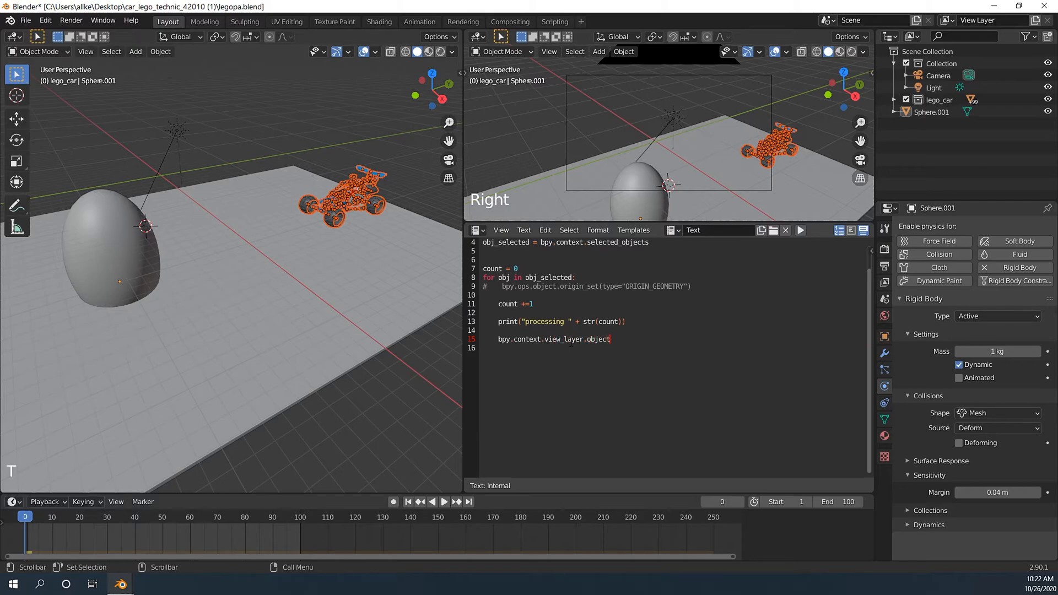
pyautogui.write('s.active = obj')
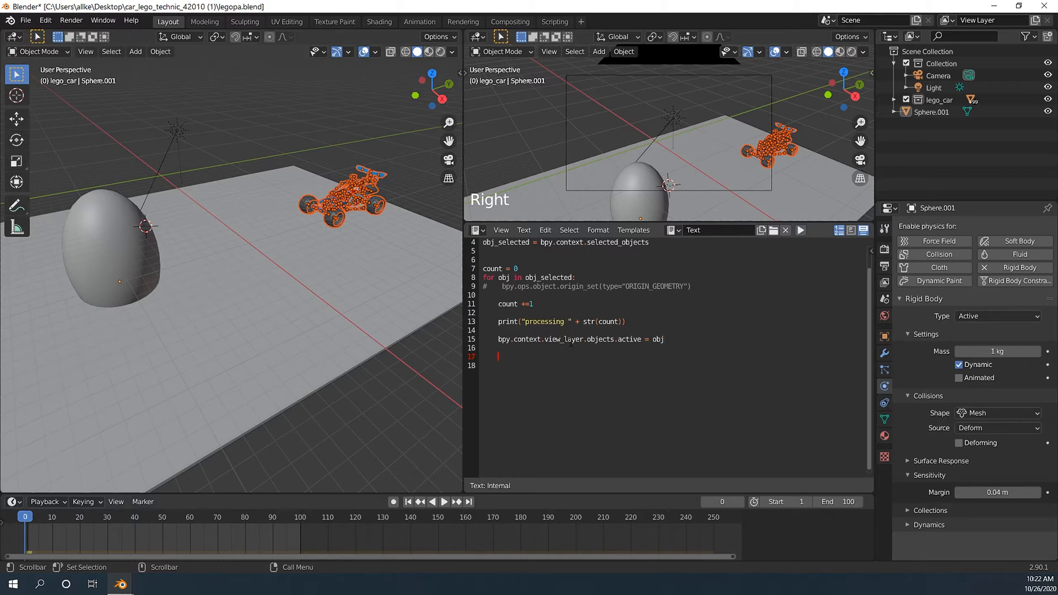
# - Add bpy.ops.rigidbody.objects_add(type="ACTIVE") inside the loop
pyautogui.write('bpy.')
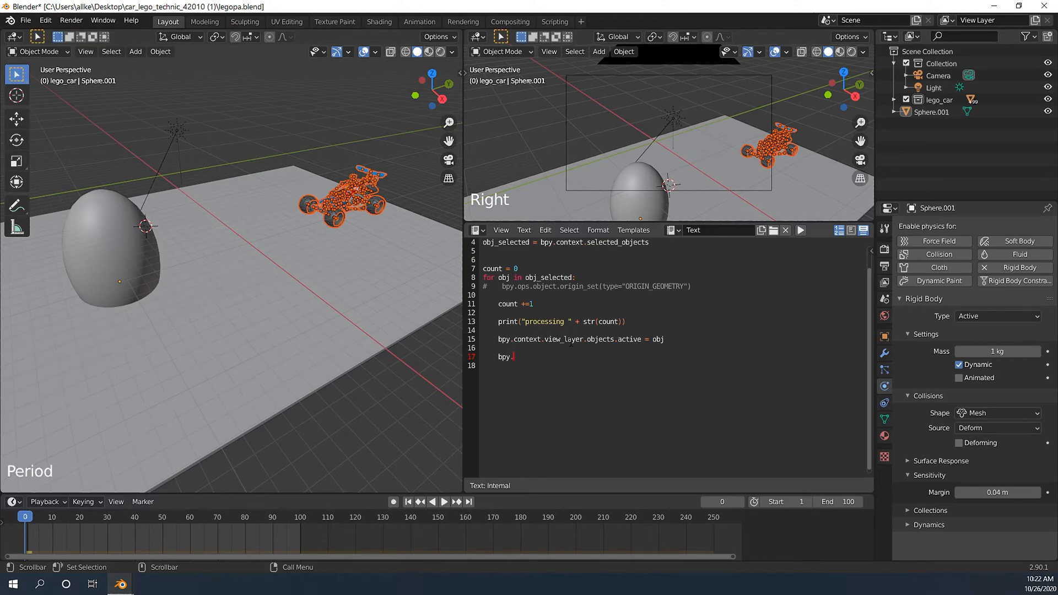
pyautogui.write('ops.rigid')
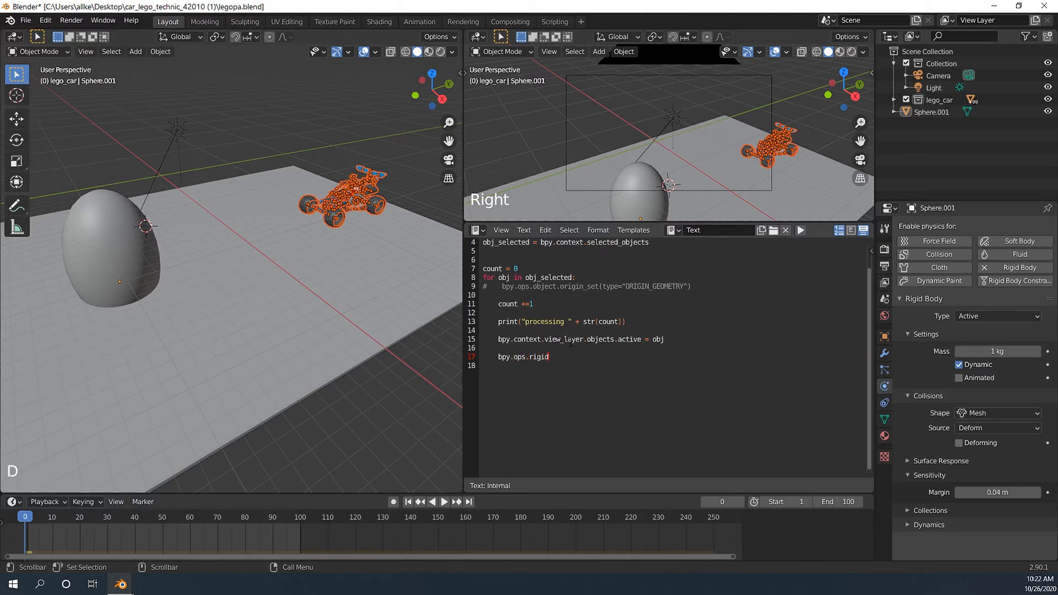
pyautogui.write('body.object')
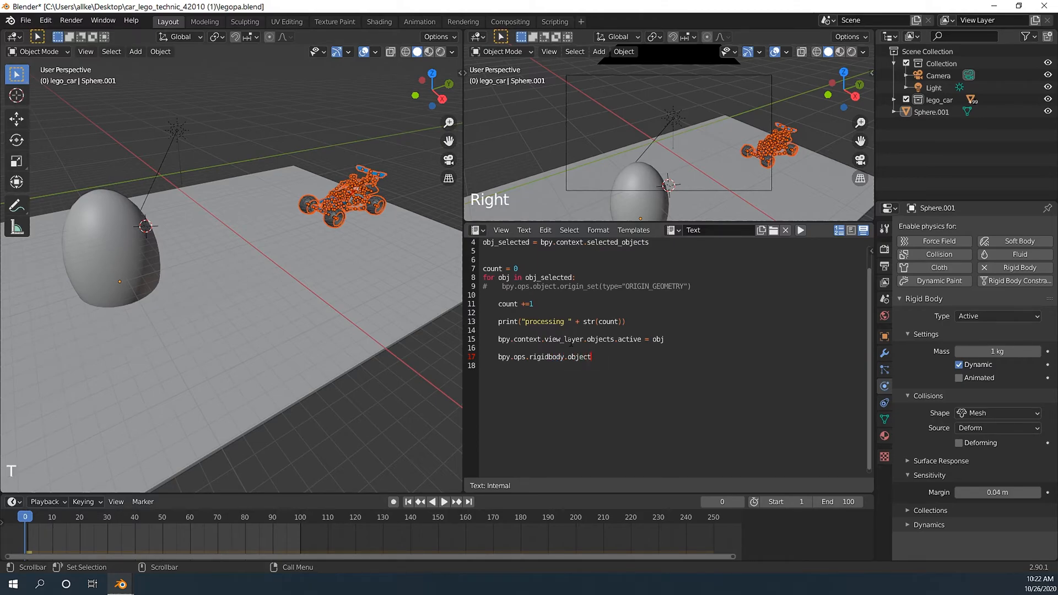
pyautogui.write('s.')
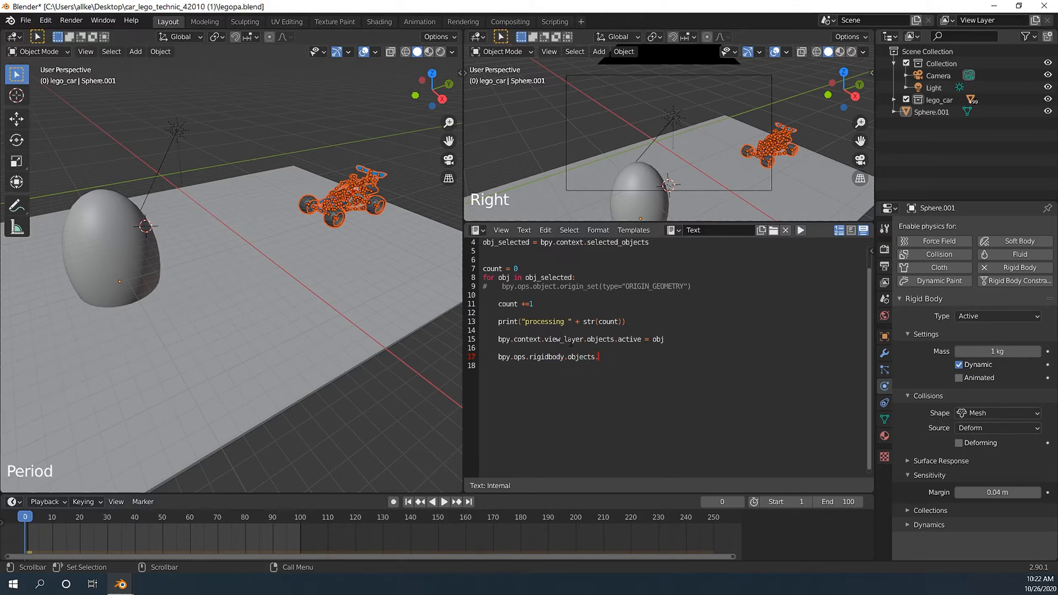
pyautogui.write('_add')
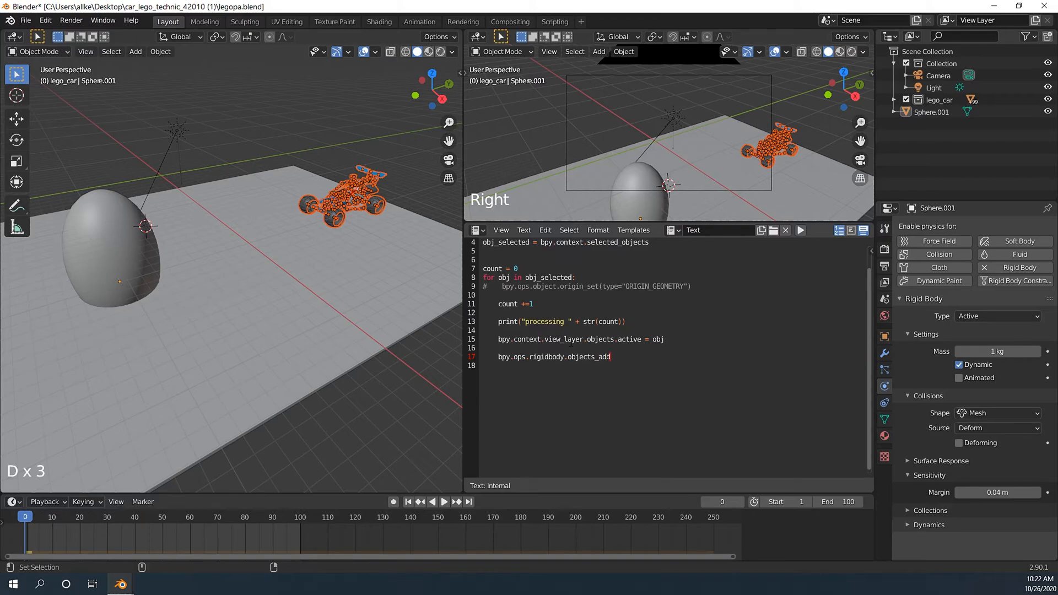
pyautogui.write('(type="')
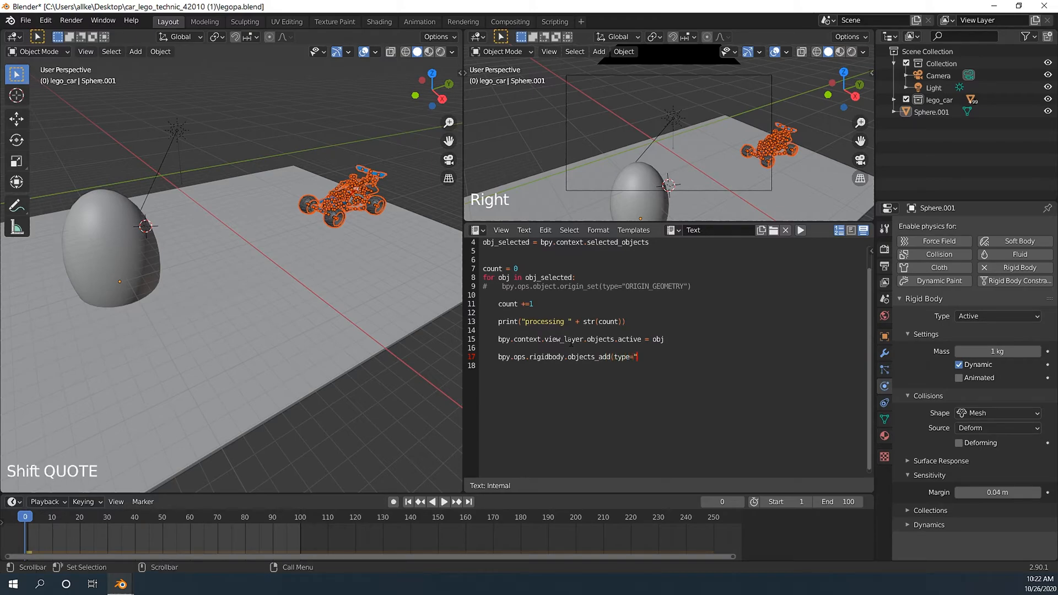
pyautogui.write('ACTIVE')
pyautogui.click(675, 366)
pyautogui.write('bpy')
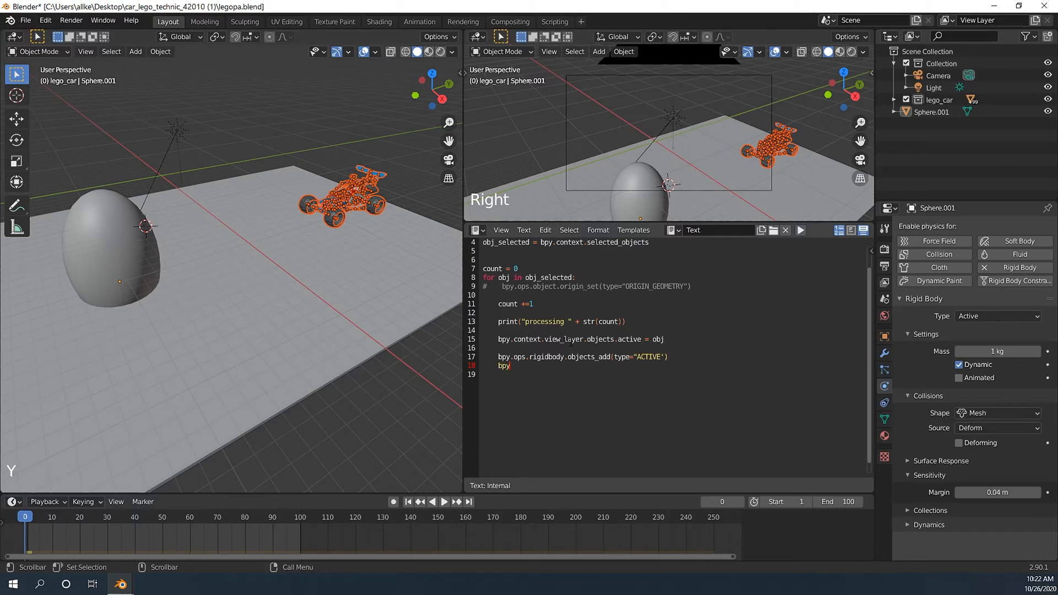
pyautogui.press('backspace')
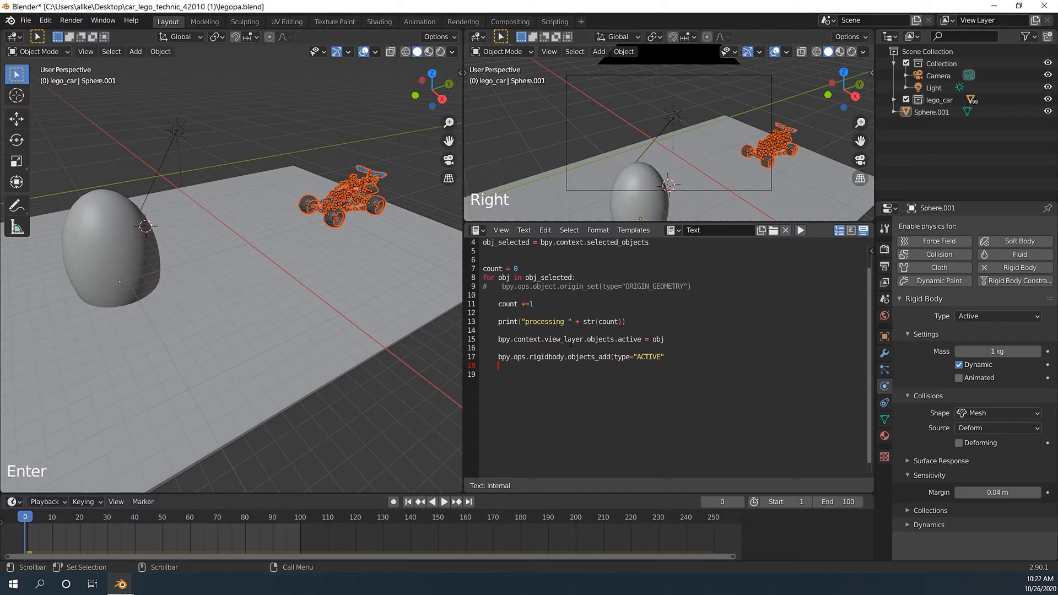
pyautogui.write(')')
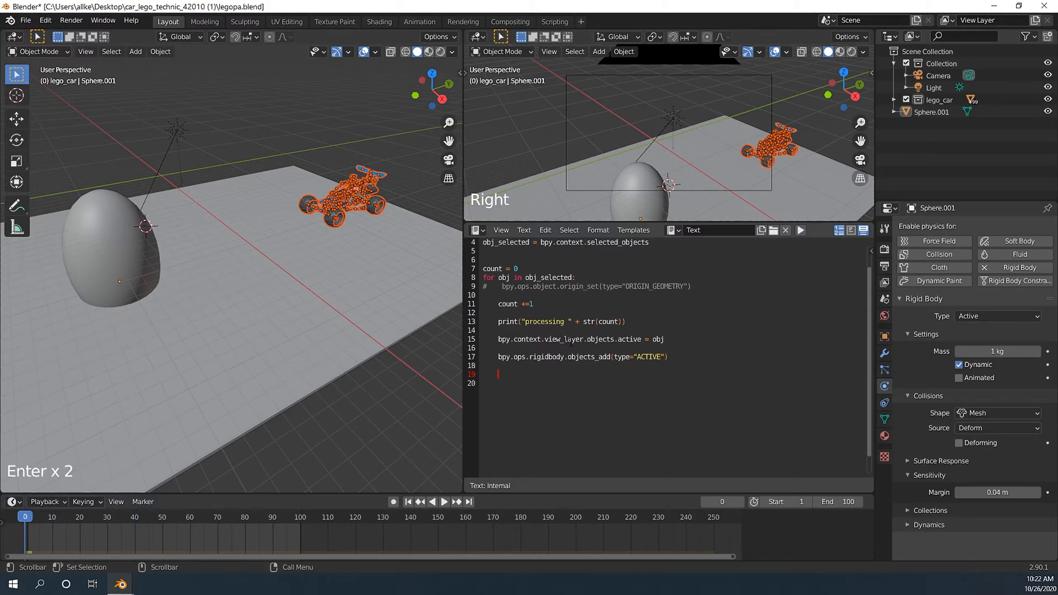
# - Begin a bpy.ops.rigidbody shape_change call with type "MESH"
pyautogui.write('b')
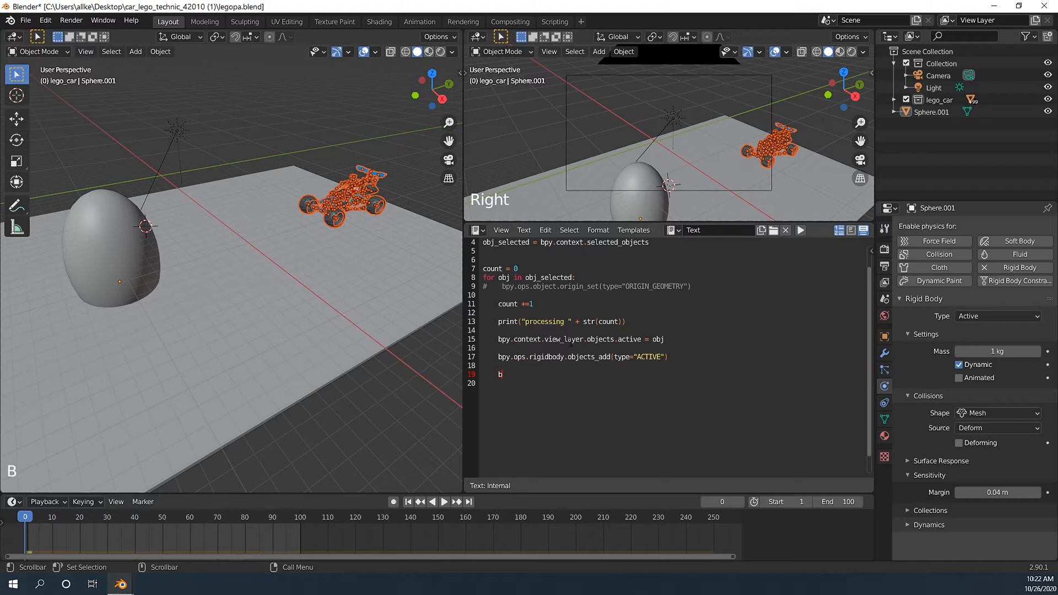
pyautogui.write('py.ops.')
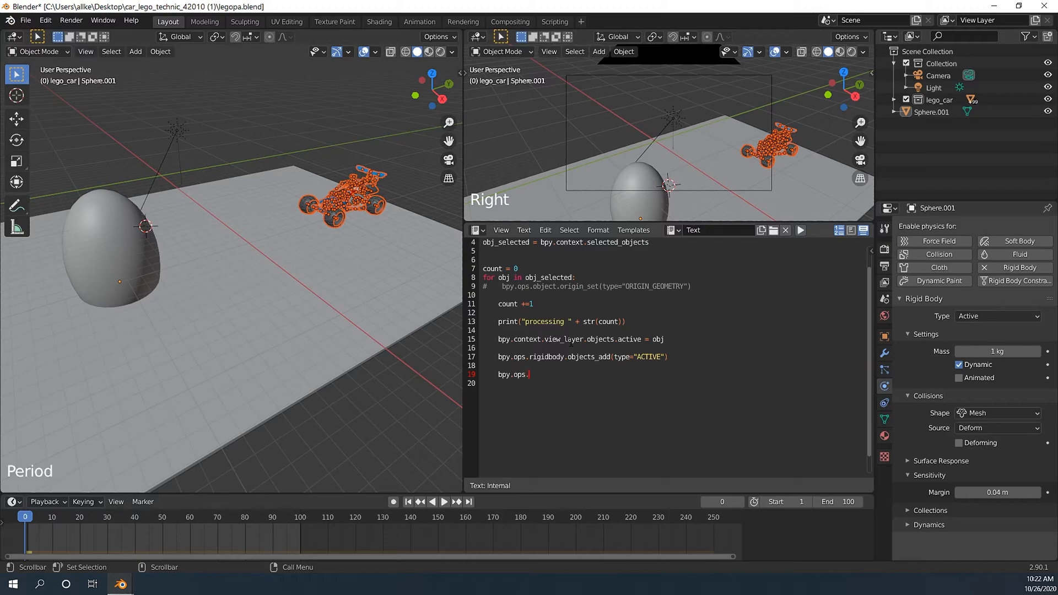
pyautogui.write('rigidbody.obj')
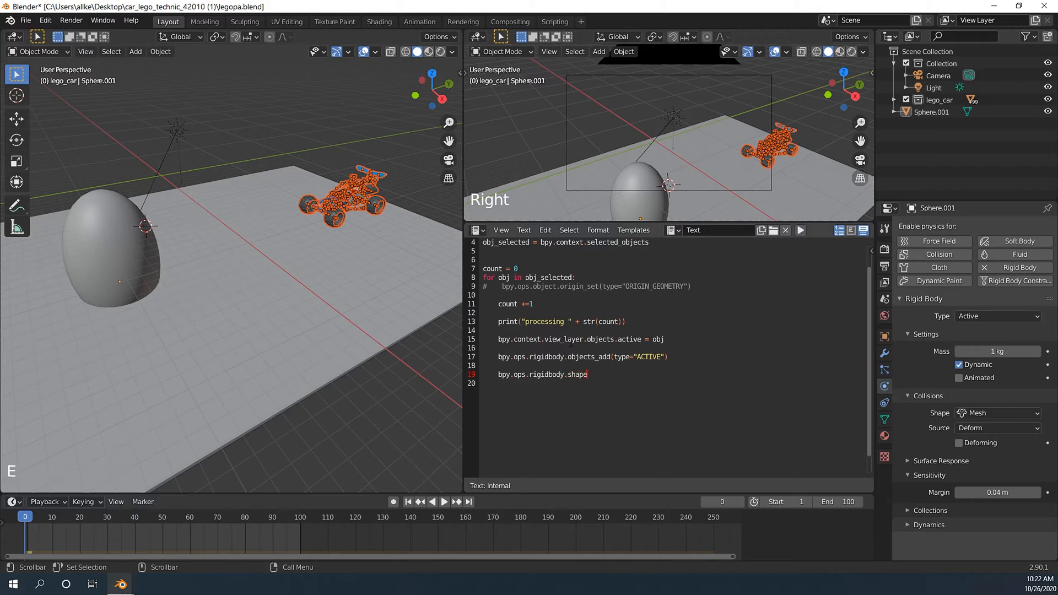
pyautogui.write('_change(t')
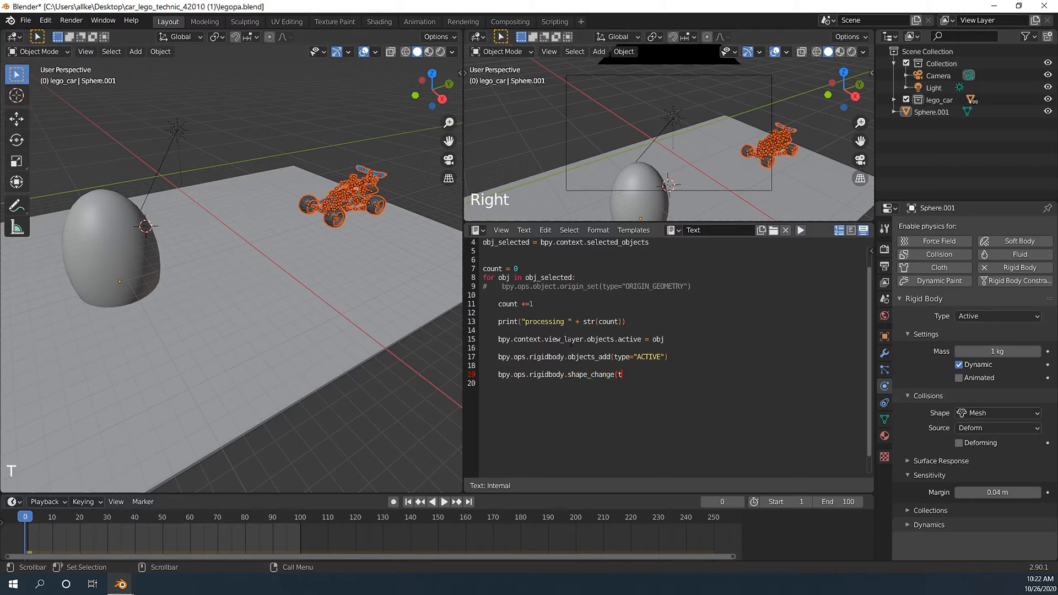
pyautogui.write('ype="mes')
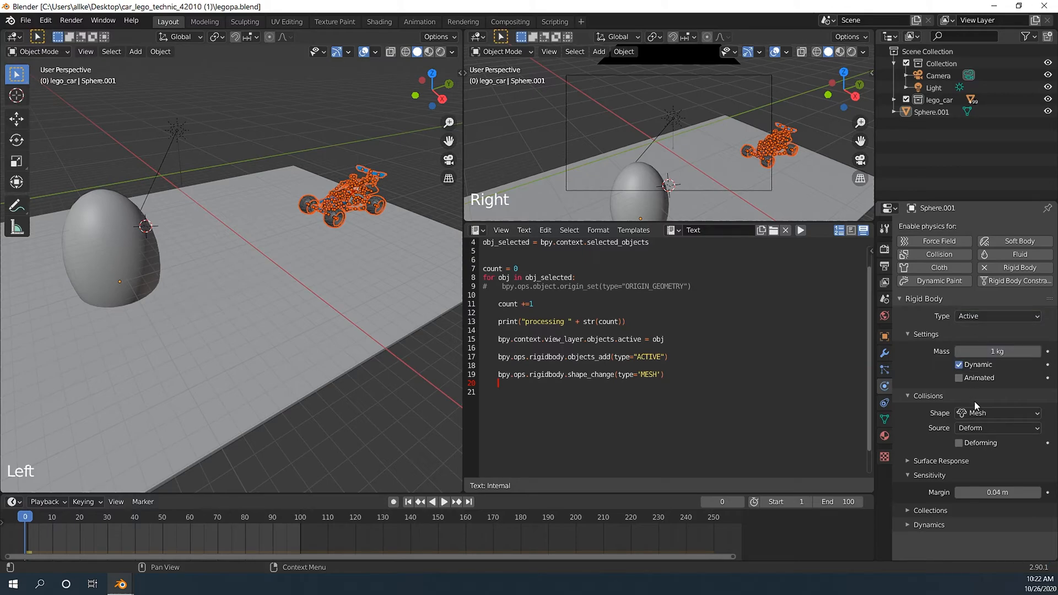
# - Finish the shape_change(type='MESH') call and start a new line in the loop
pyautogui.click(997, 412)
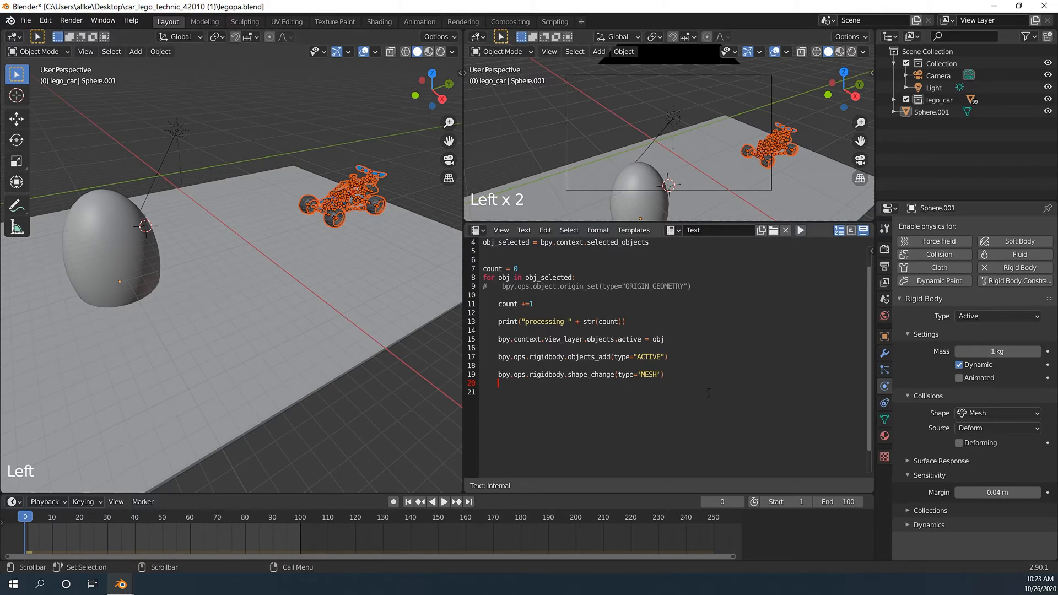
# - Add a line setting each object's rigid body kinematic to True
pyautogui.press('Return')
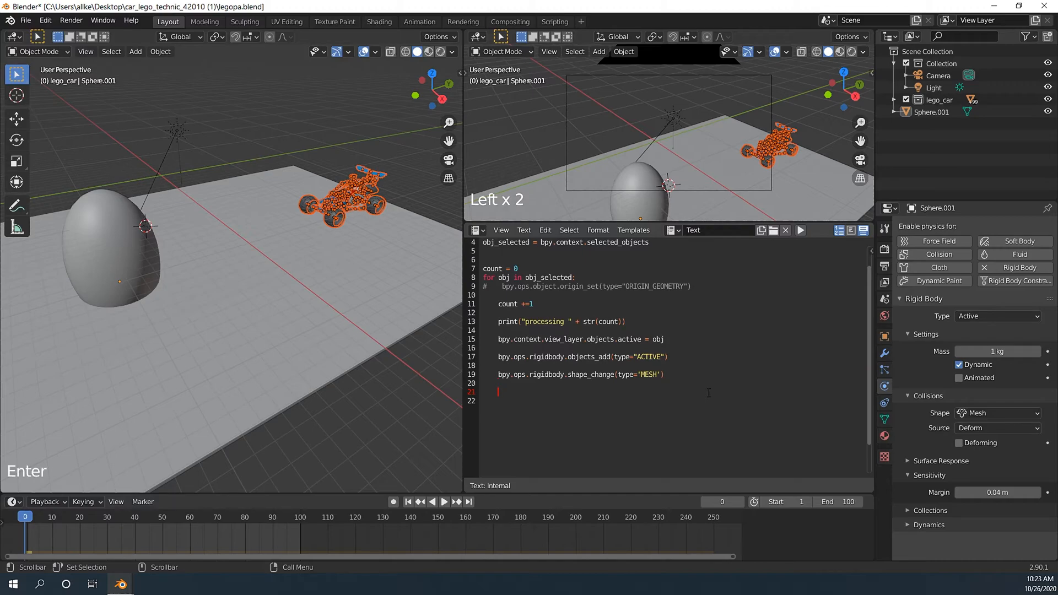
pyautogui.write('obj.rigid_body.')
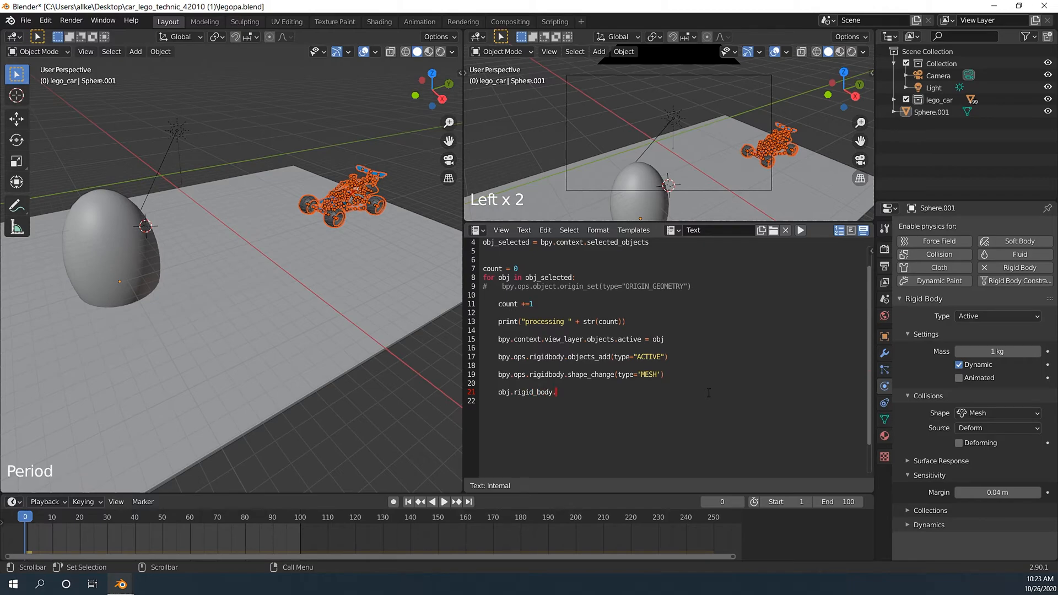
pyautogui.write('kinematic = True')
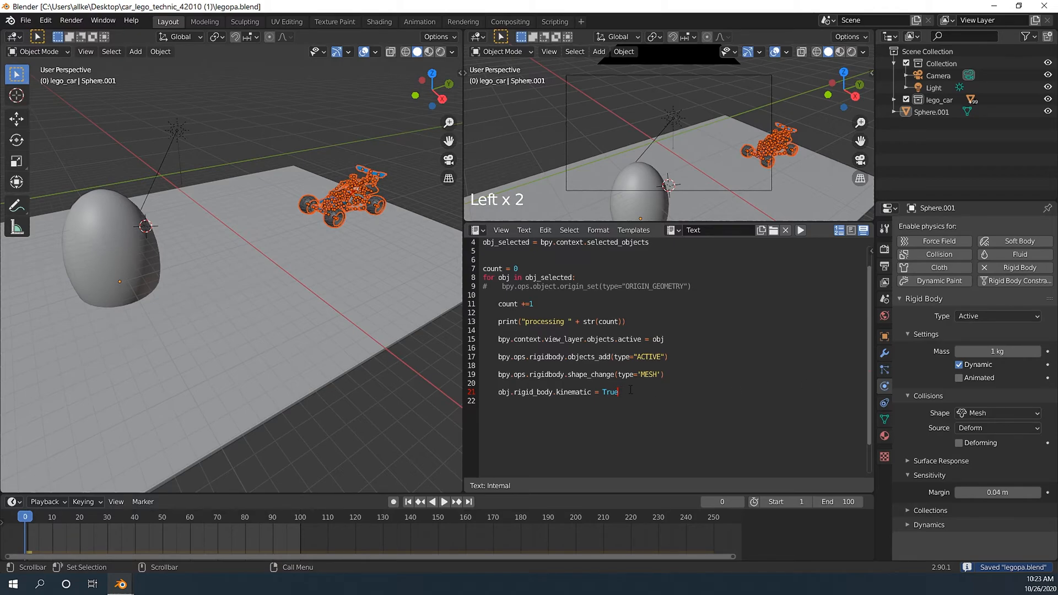
pyautogui.moveTo(992, 381)
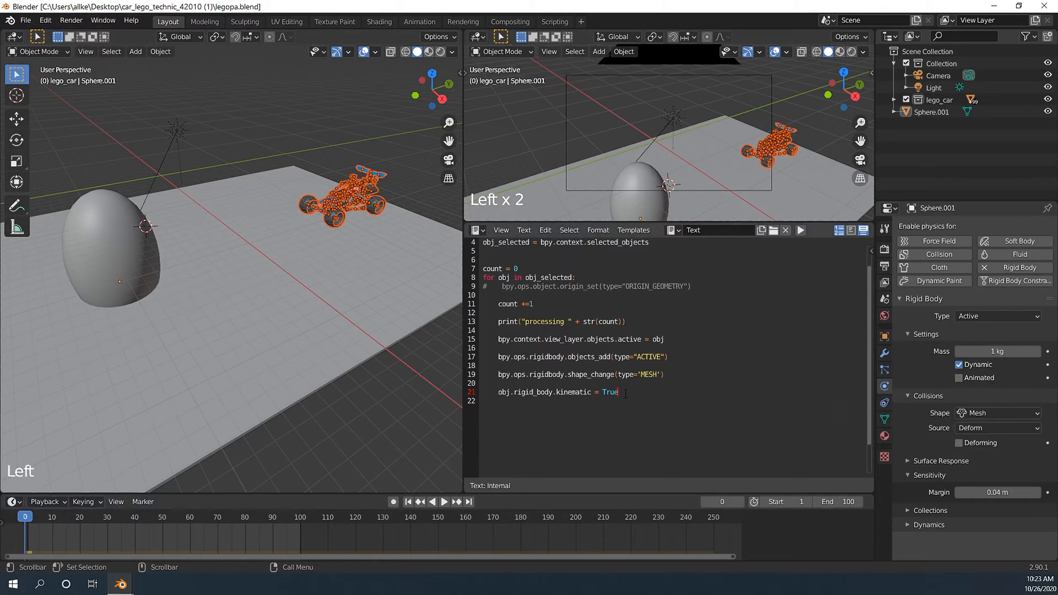
# - Begin obj.keyframe_insert(data_path="rigid_body.kinematic", on the following line
pyautogui.write('obj')
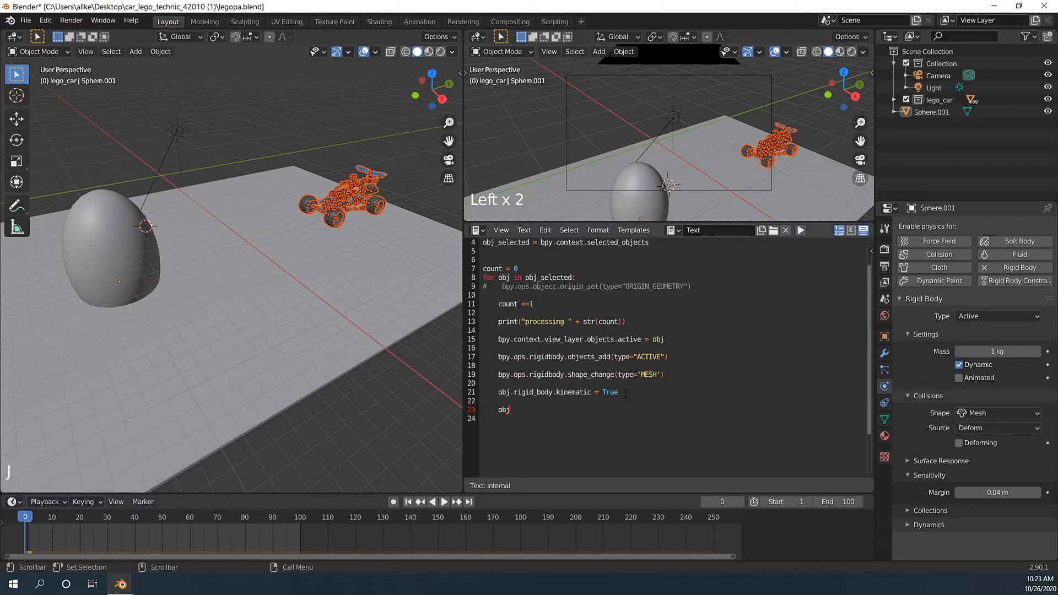
pyautogui.write('keyframe_ins')
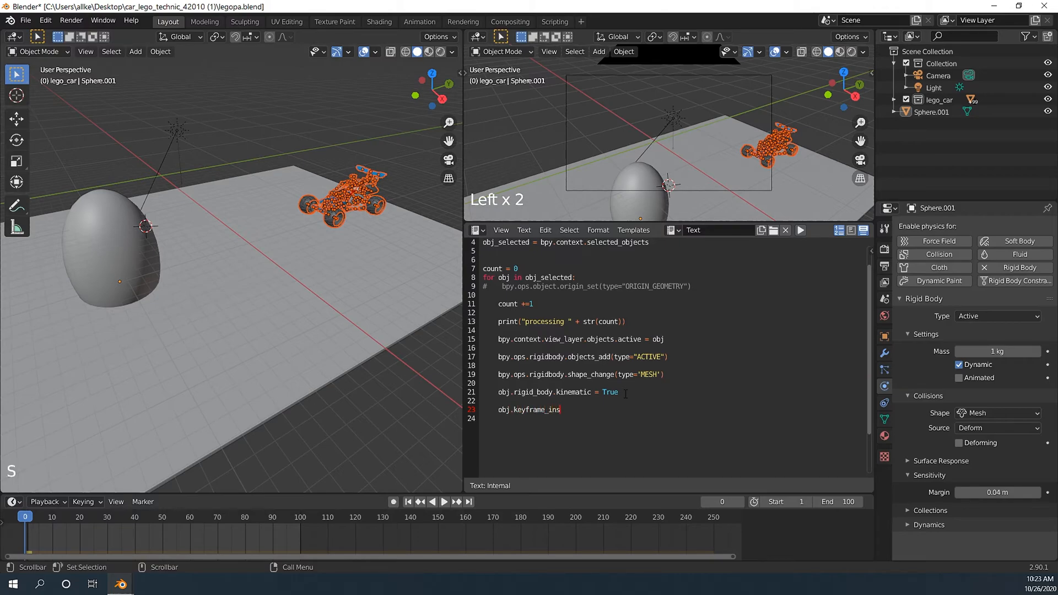
pyautogui.write('ert(')
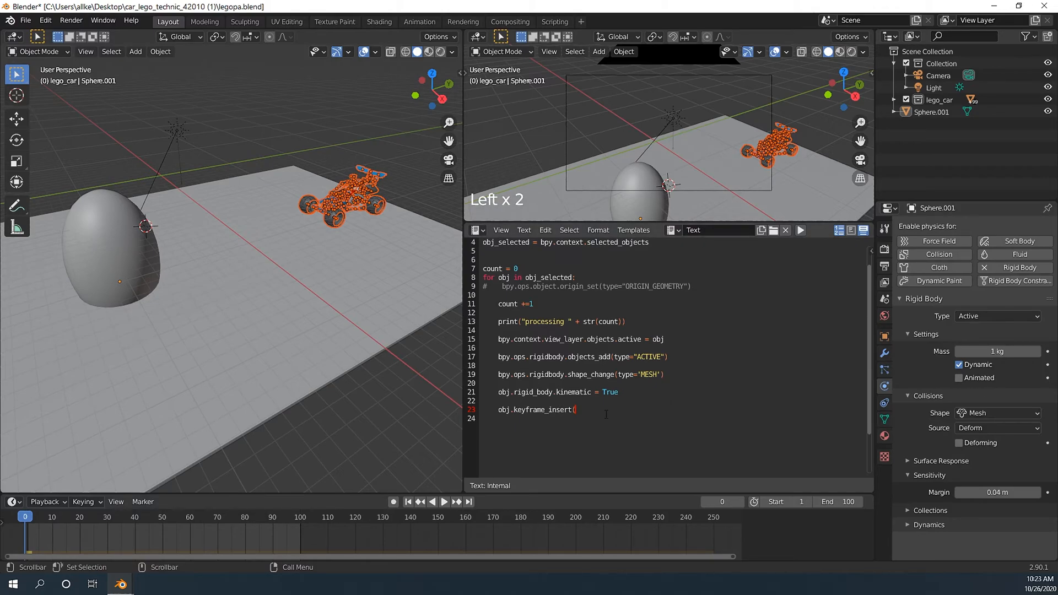
pyautogui.write('data_')
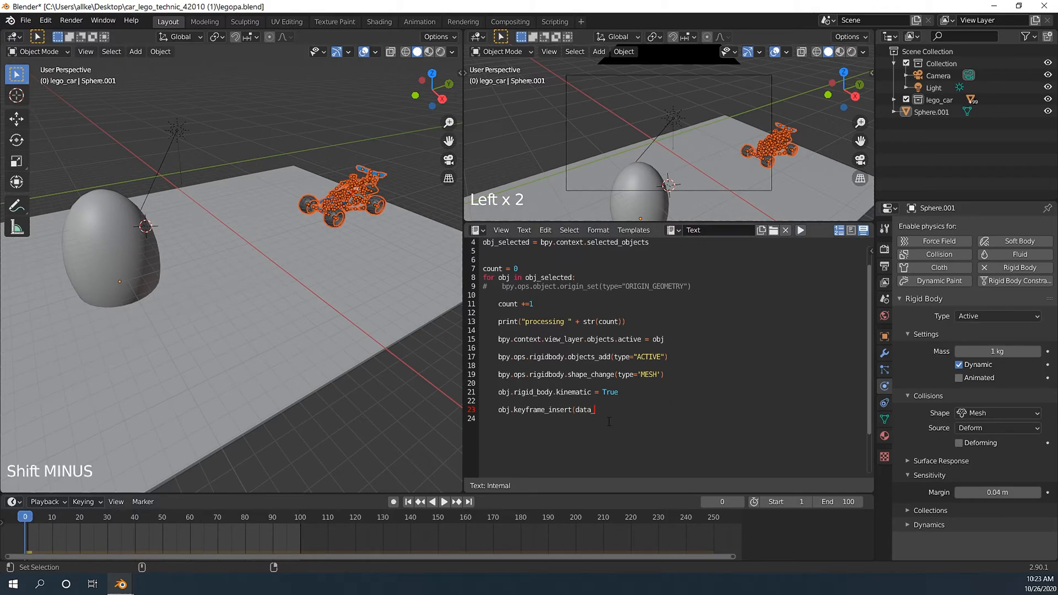
pyautogui.write('path="rigid_body.')
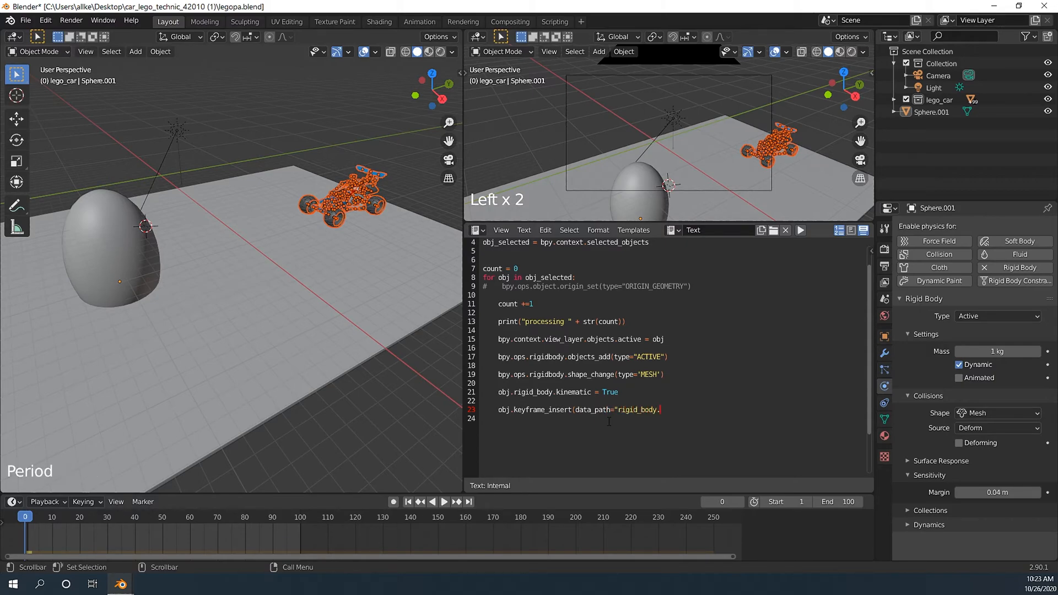
pyautogui.write('kinematic",frame=')
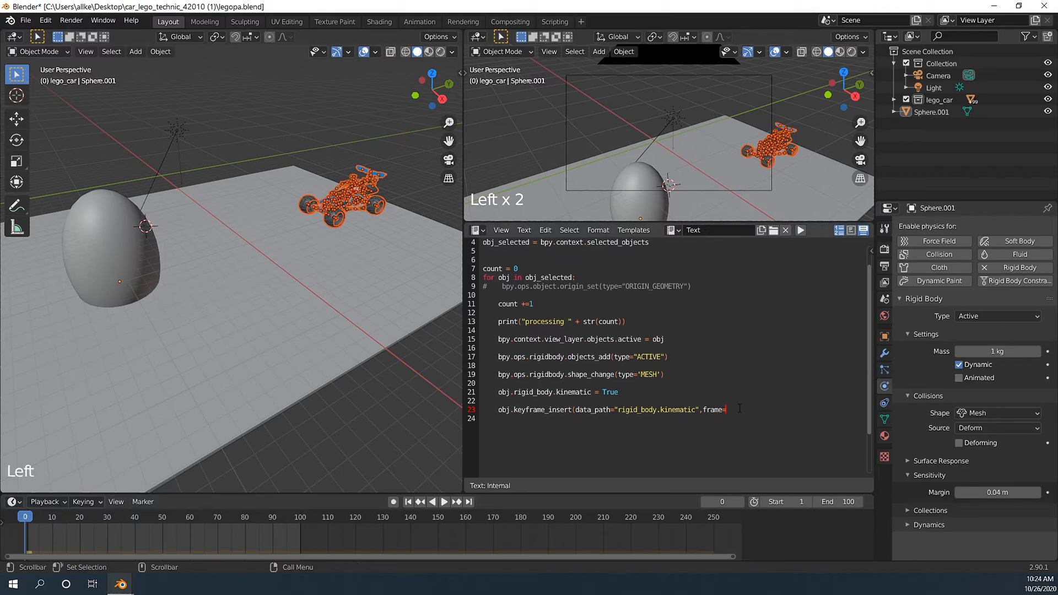
# - Close the kinematic keyframe call with frame=bpy.context.scene.frame_current
pyautogui.write('bpy.')
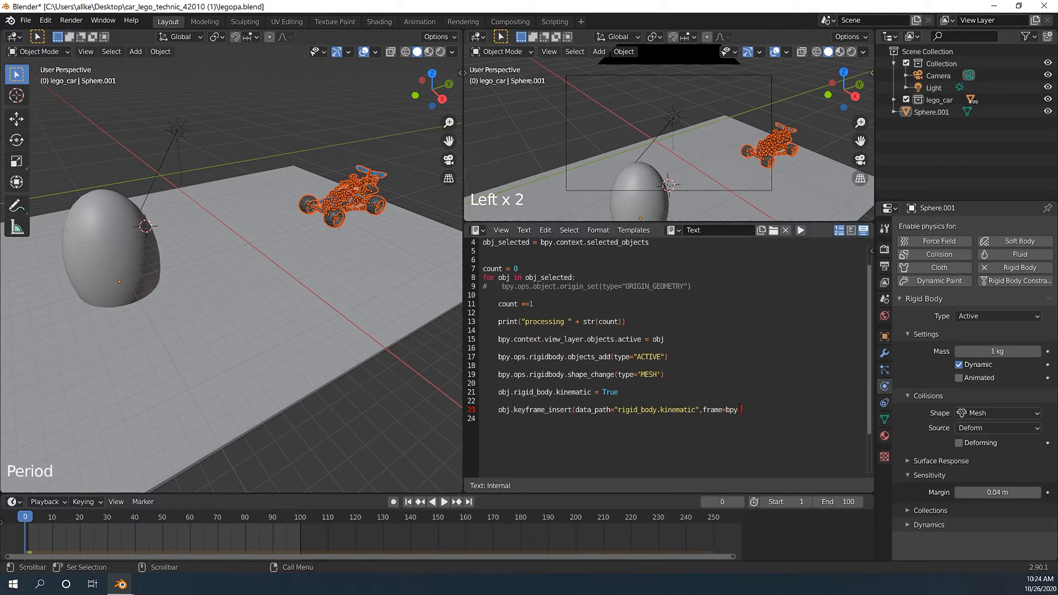
pyautogui.write('context.scene.')
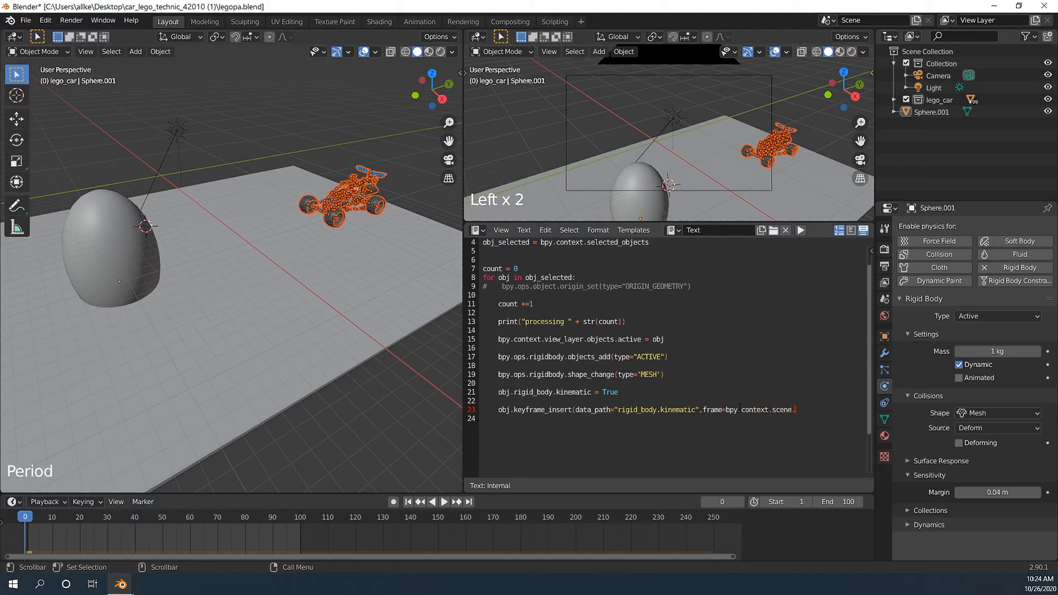
pyautogui.write('frame_current')
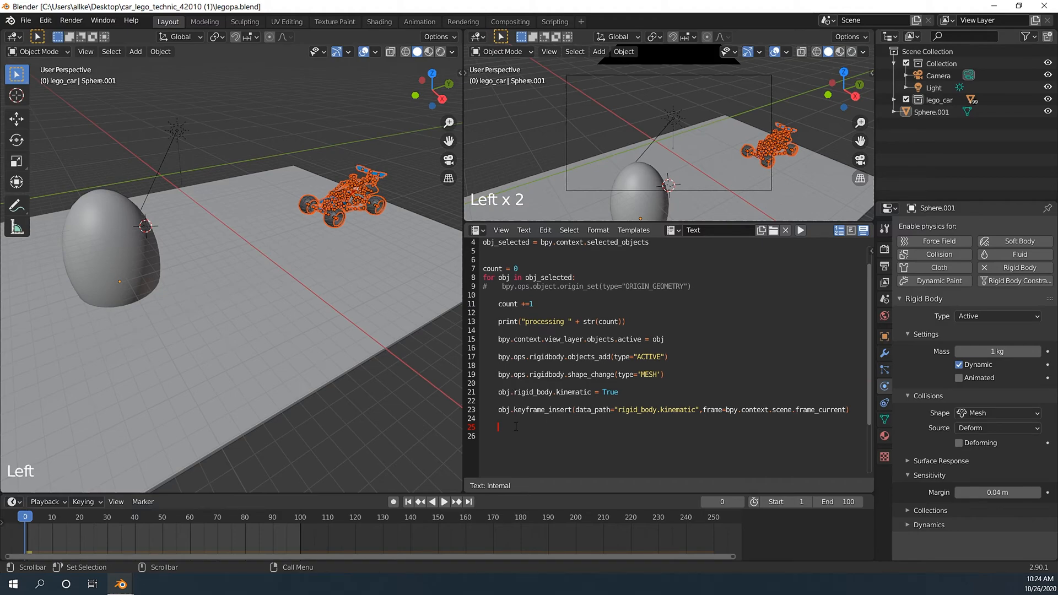
# - Add obj.keyframe_insert(data_path="location", frame=bpy.context.scene.frame_current) on a new line
pyautogui.write('obj.keyfram')
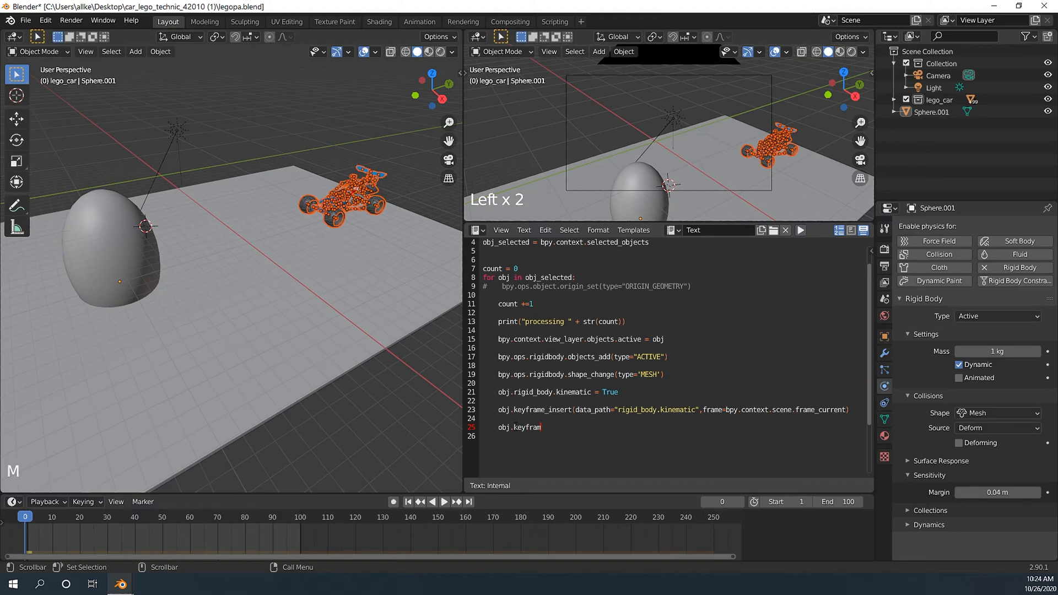
pyautogui.write('e_insert(data')
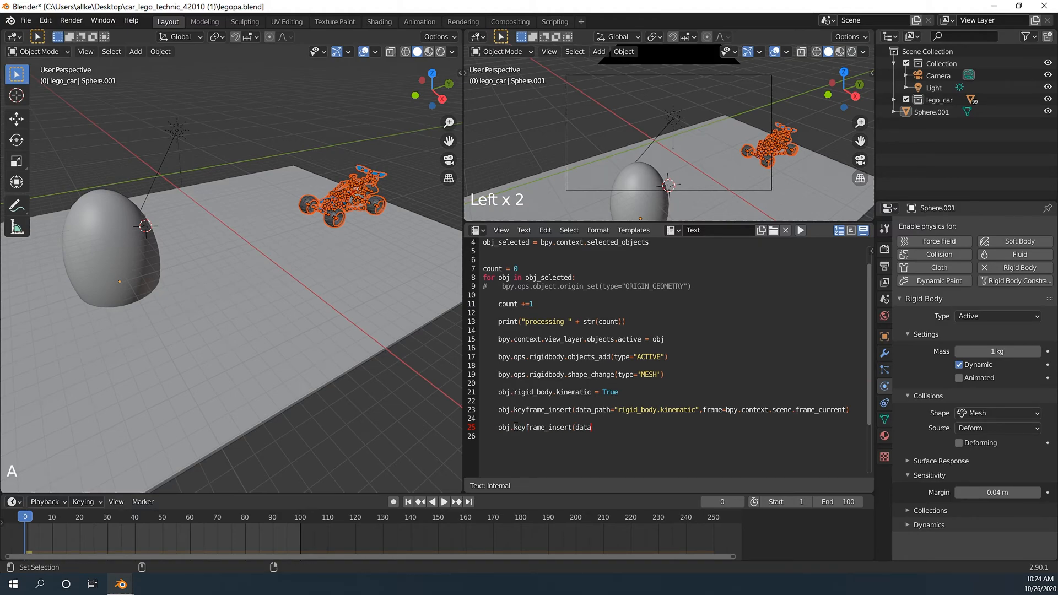
pyautogui.press('BackSpace')
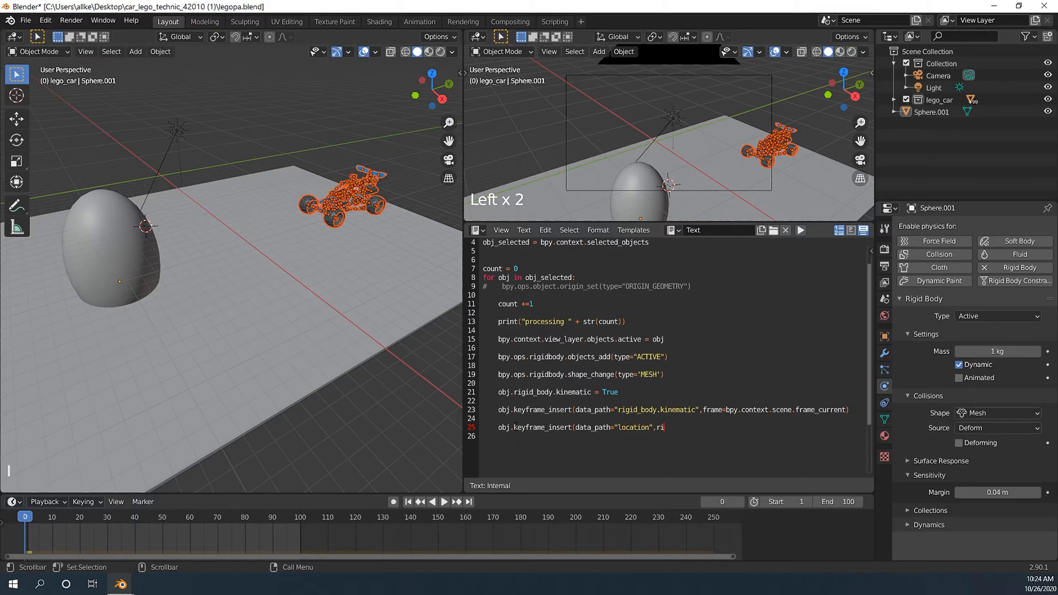
pyautogui.write('frame=')
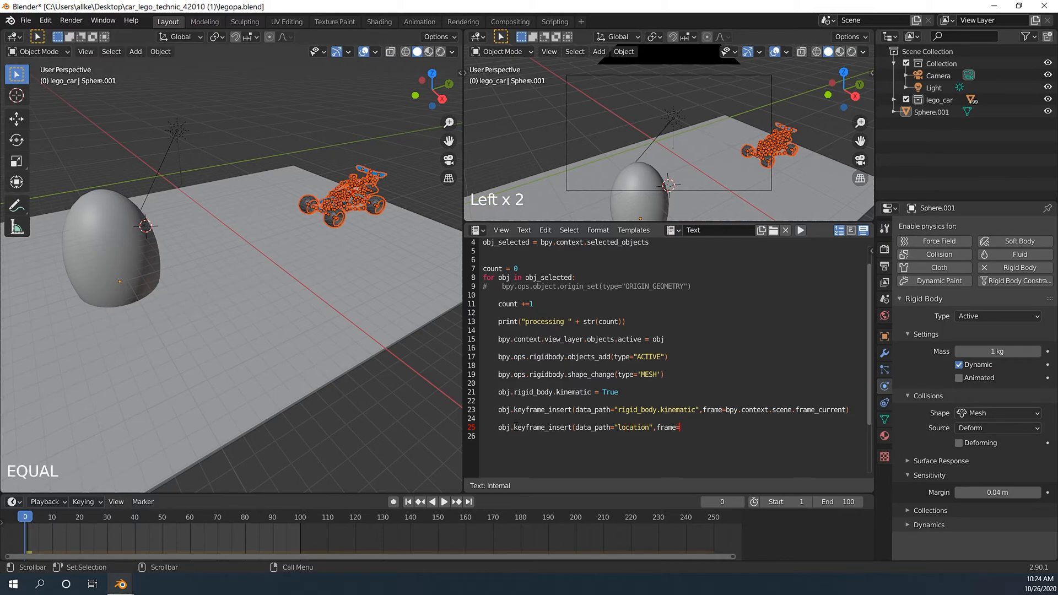
pyautogui.write('bpy.cotnext')
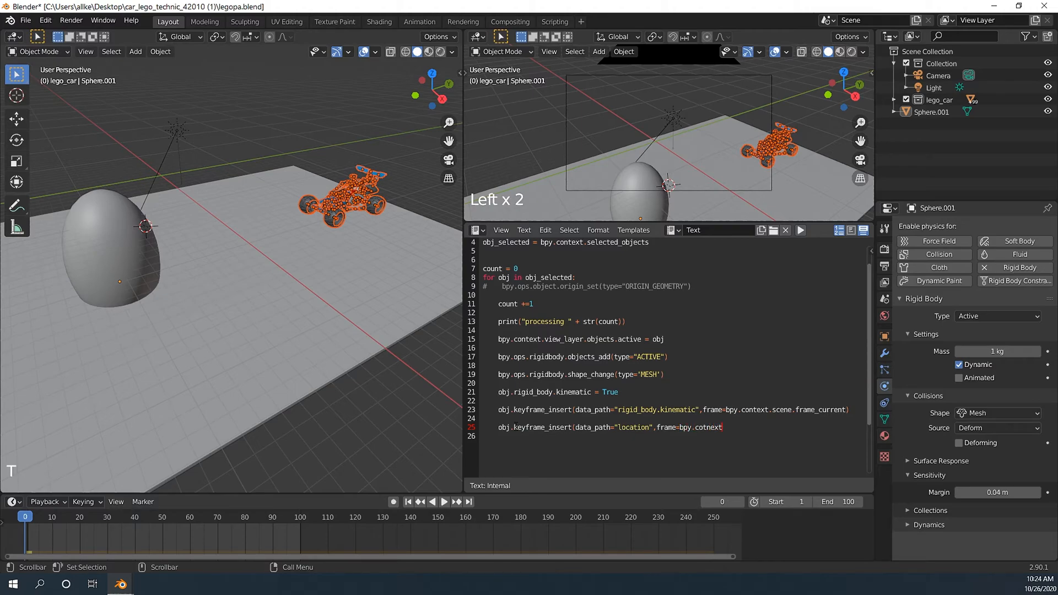
pyautogui.press('BackSpace')
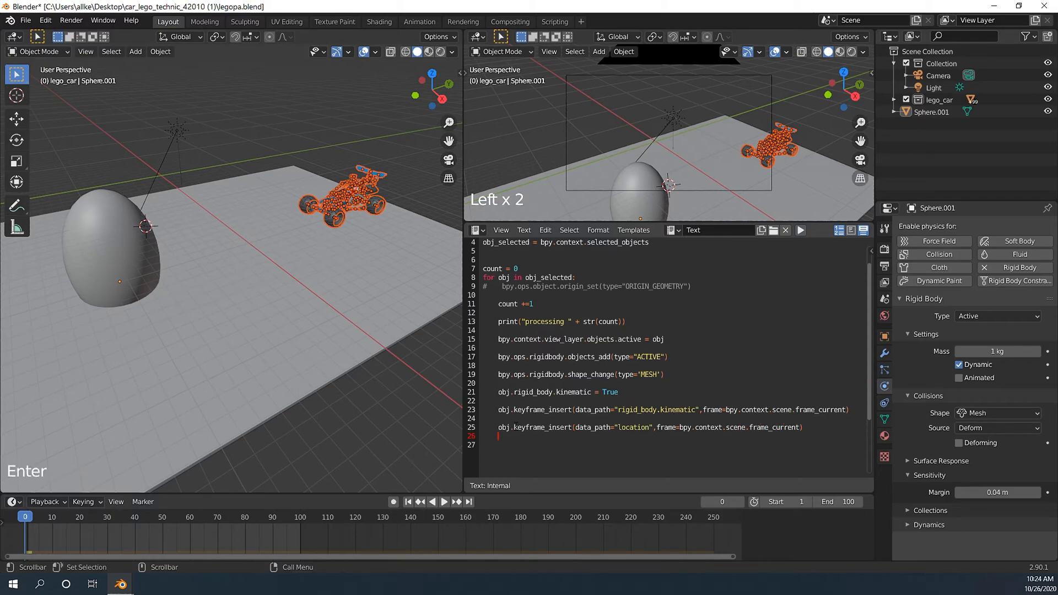
pyautogui.scroll(-3)
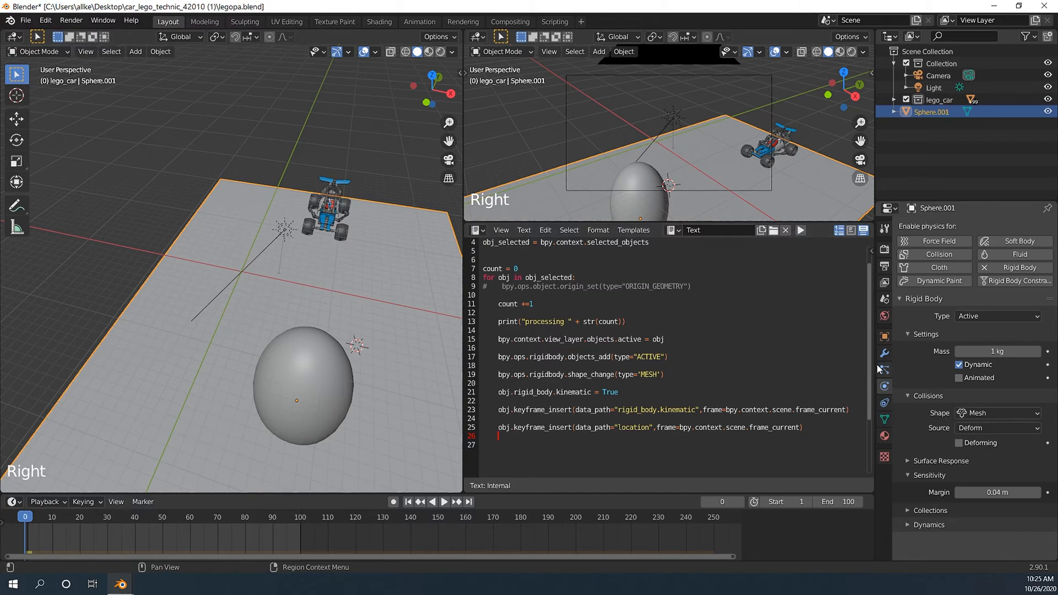
# - Make the floor a Passive rigid body and select all lego_car pieces
pyautogui.click(884, 335)
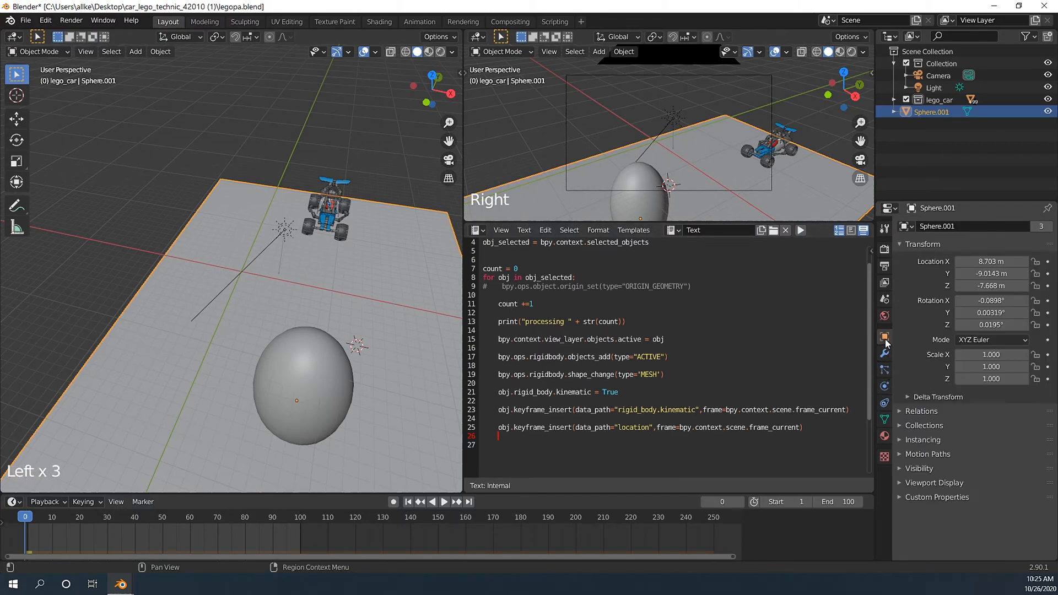
pyautogui.click(884, 437)
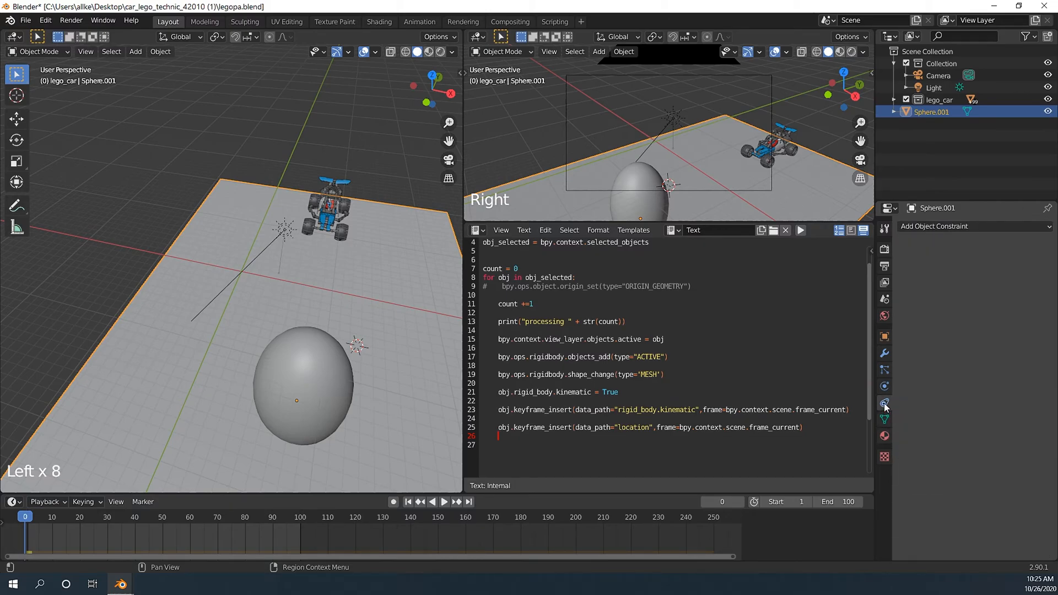
pyautogui.click(884, 385)
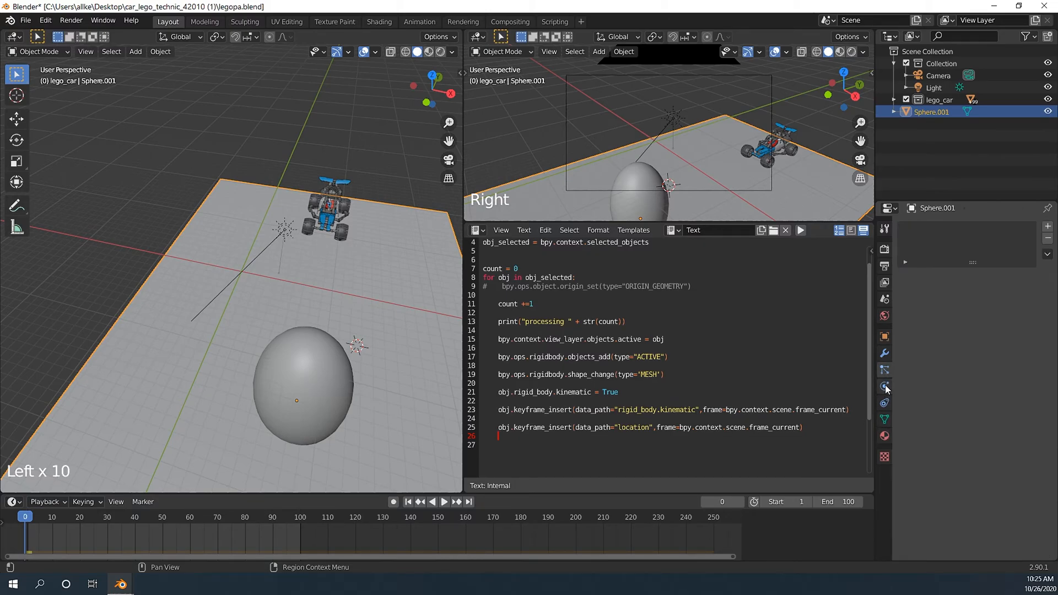
pyautogui.click(884, 387)
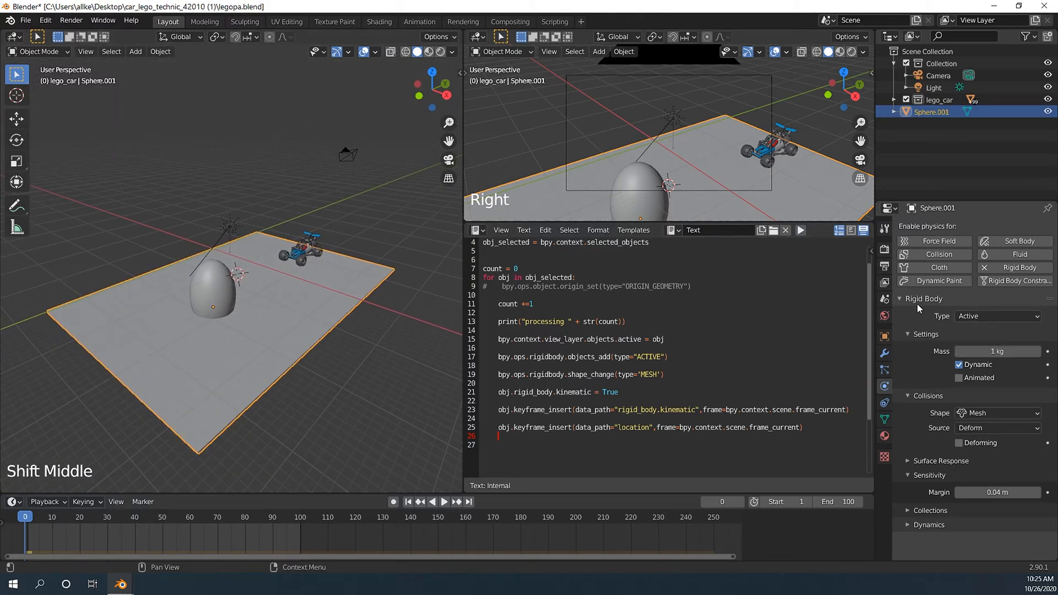
pyautogui.click(997, 316)
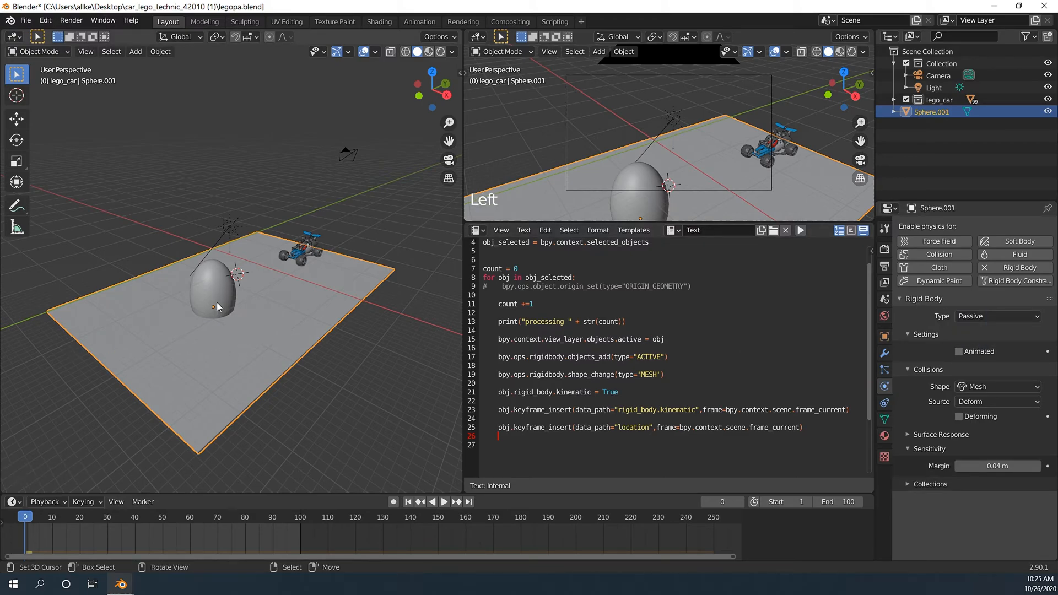
pyautogui.scroll(3)
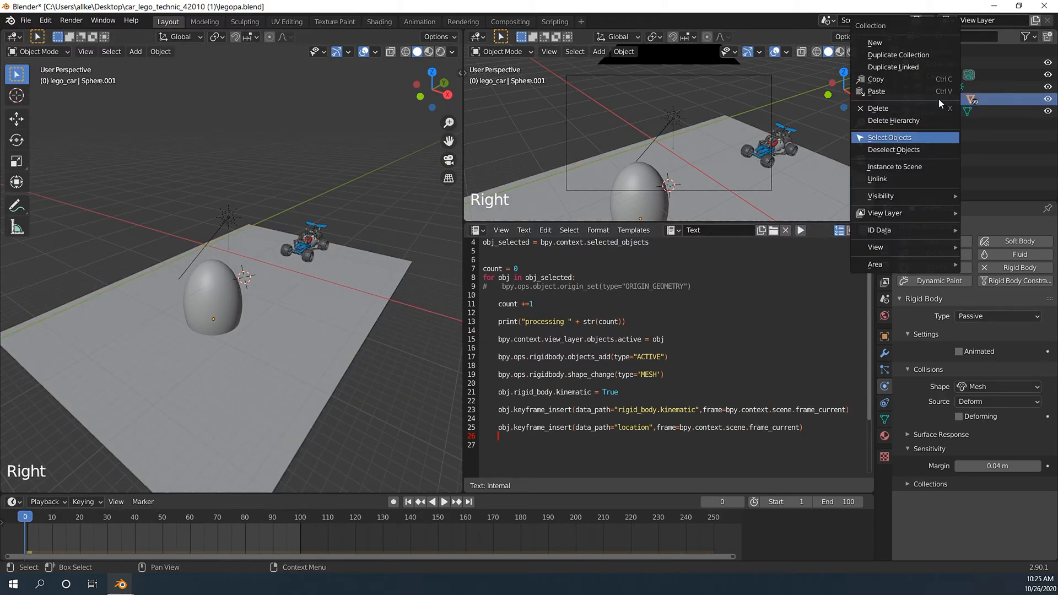
pyautogui.click(889, 137)
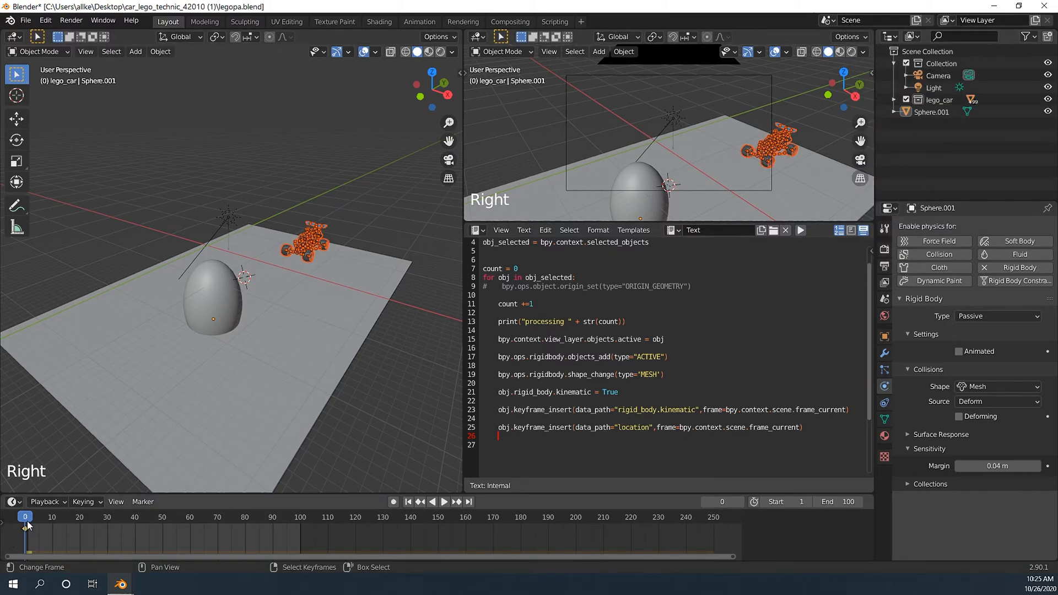
# - At frame 10, move the selected car pieces down against the egg obstacle
pyautogui.click(444, 501)
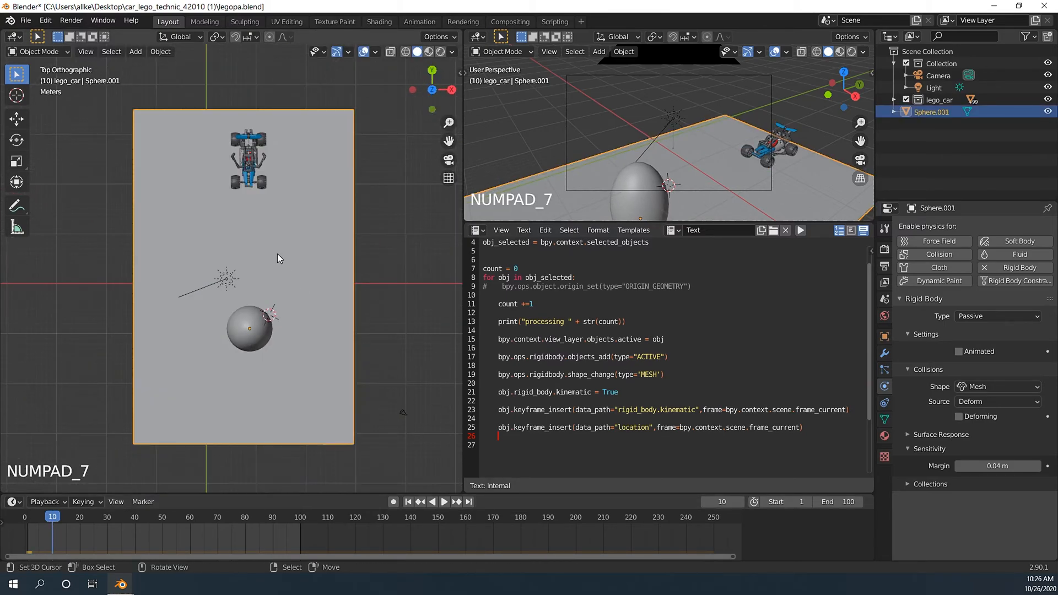
pyautogui.scroll(3)
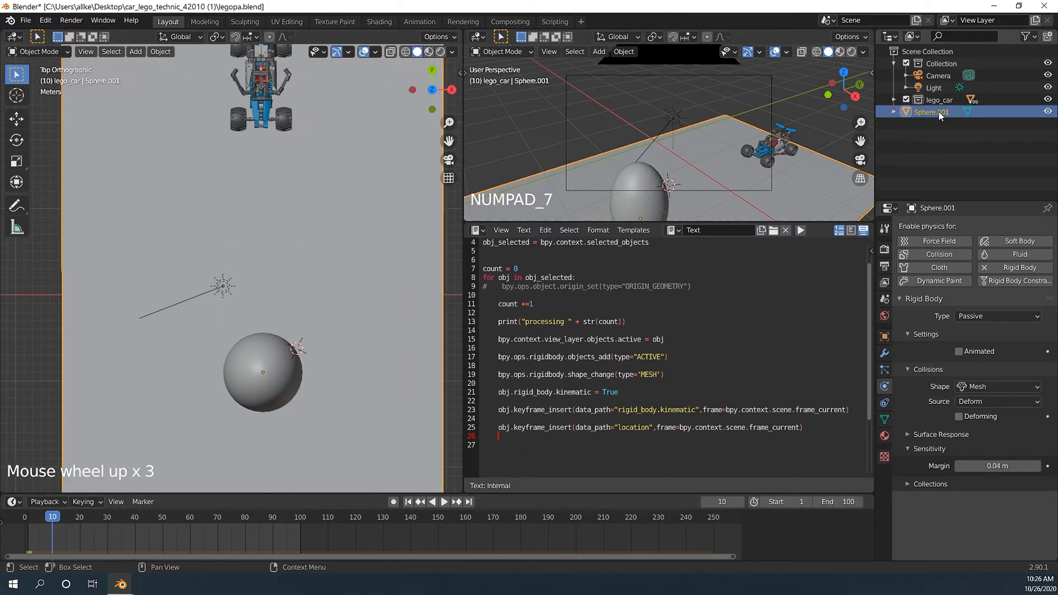
pyautogui.scroll(-3)
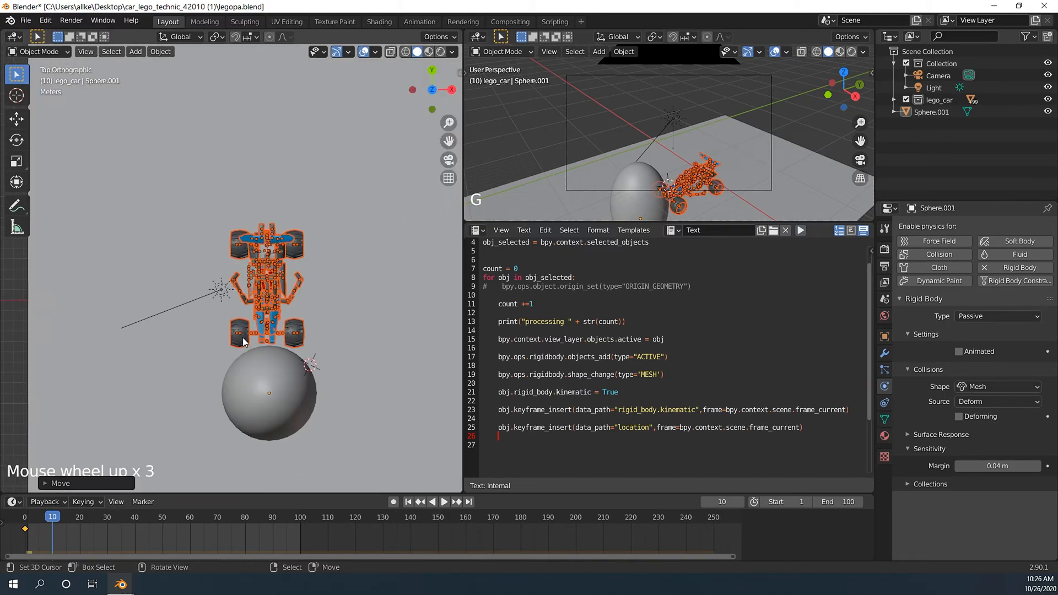
pyautogui.press('g')
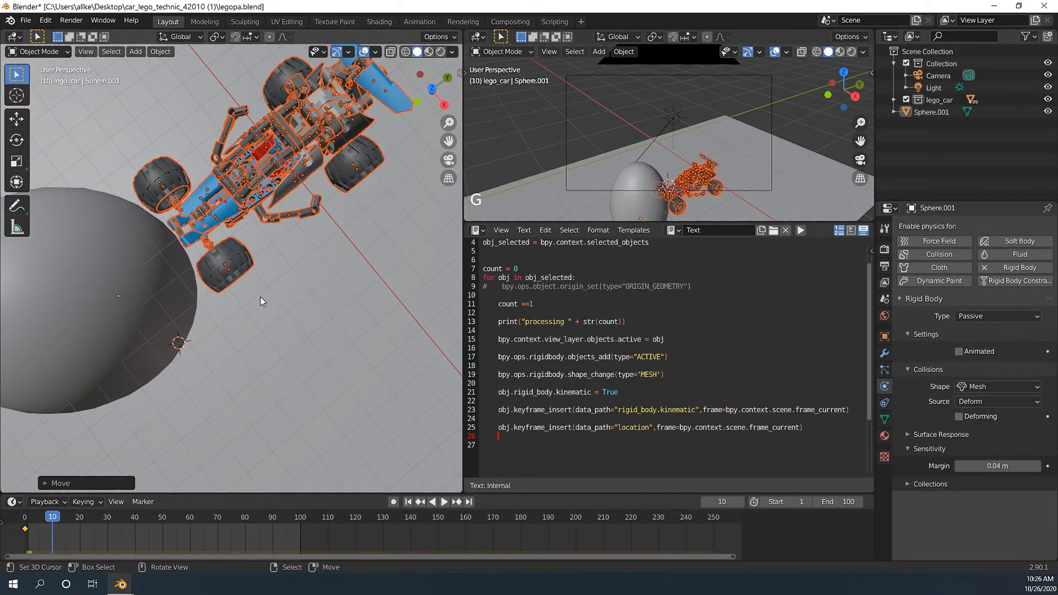
pyautogui.moveTo(259, 300); pyautogui.dragTo(189, 317)
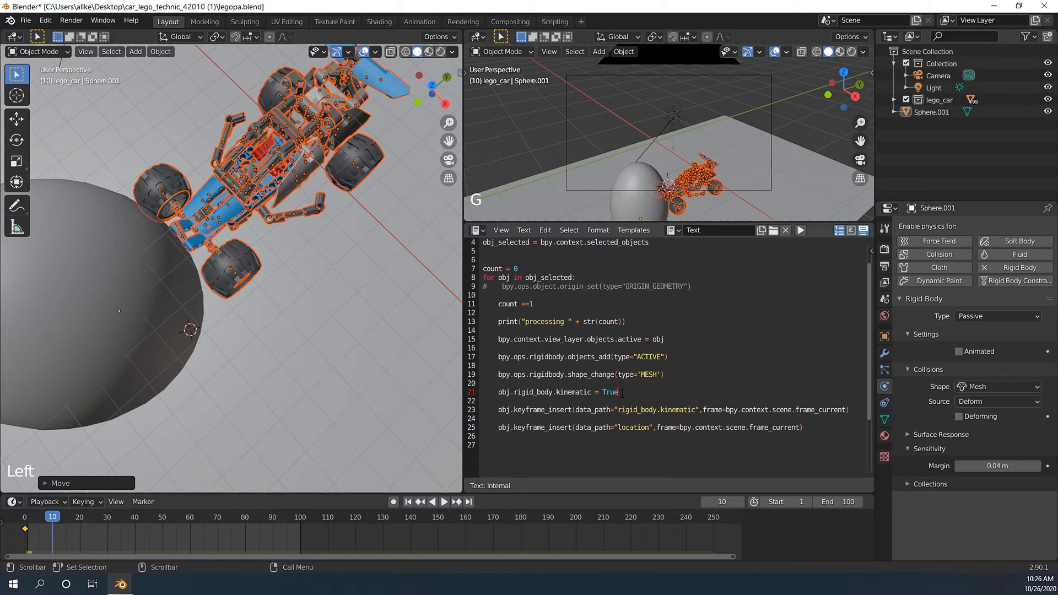
# - Change kinematic to False and comment out the rigid-body creation lines 17–19
pyautogui.press('BackSpace')
pyautogui.write('Fals')
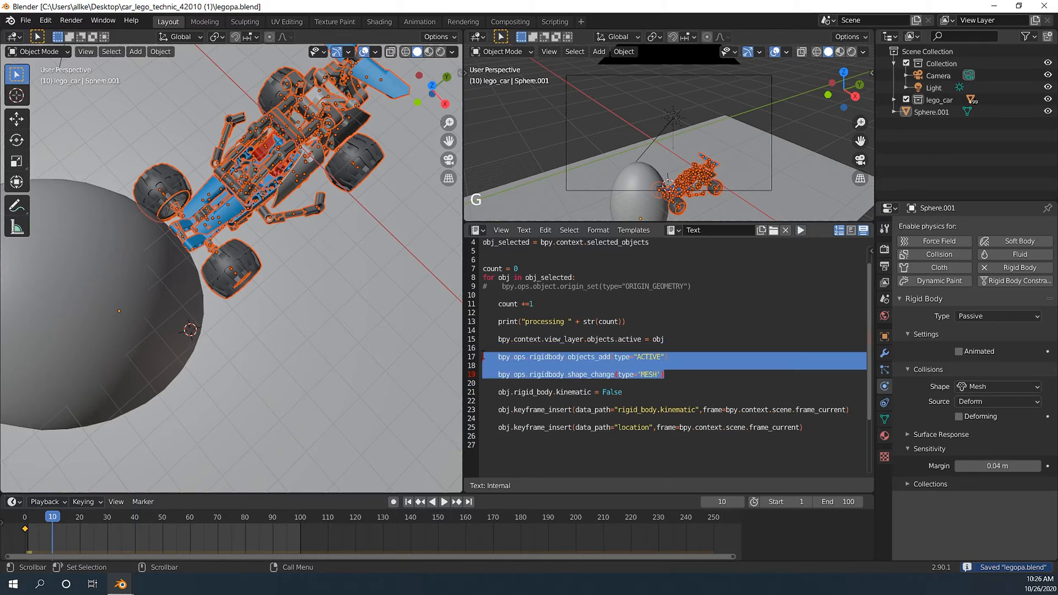
pyautogui.press('ctrl+slash')
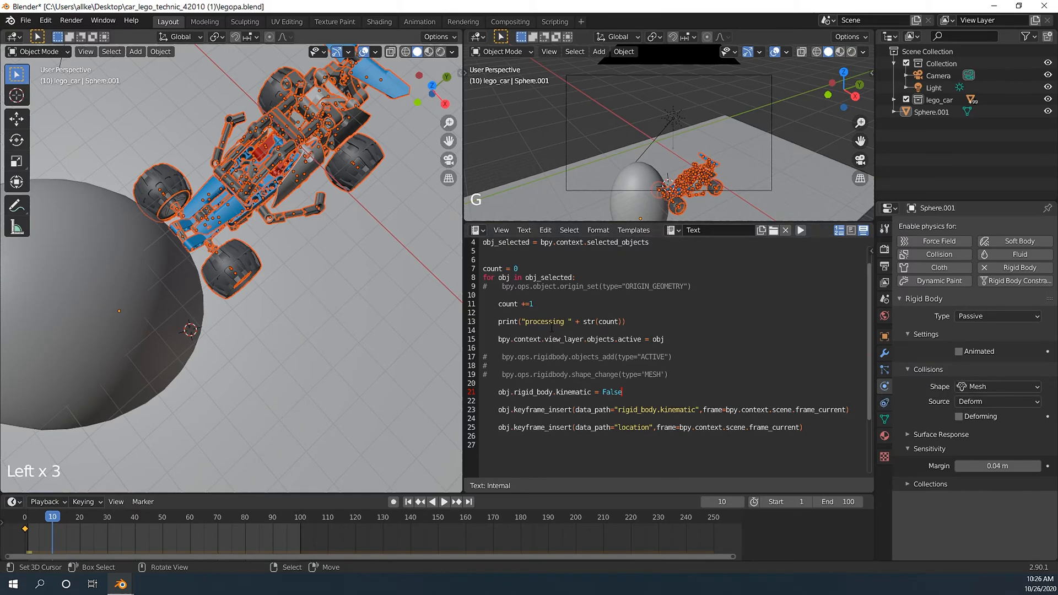
pyautogui.scroll(-3)
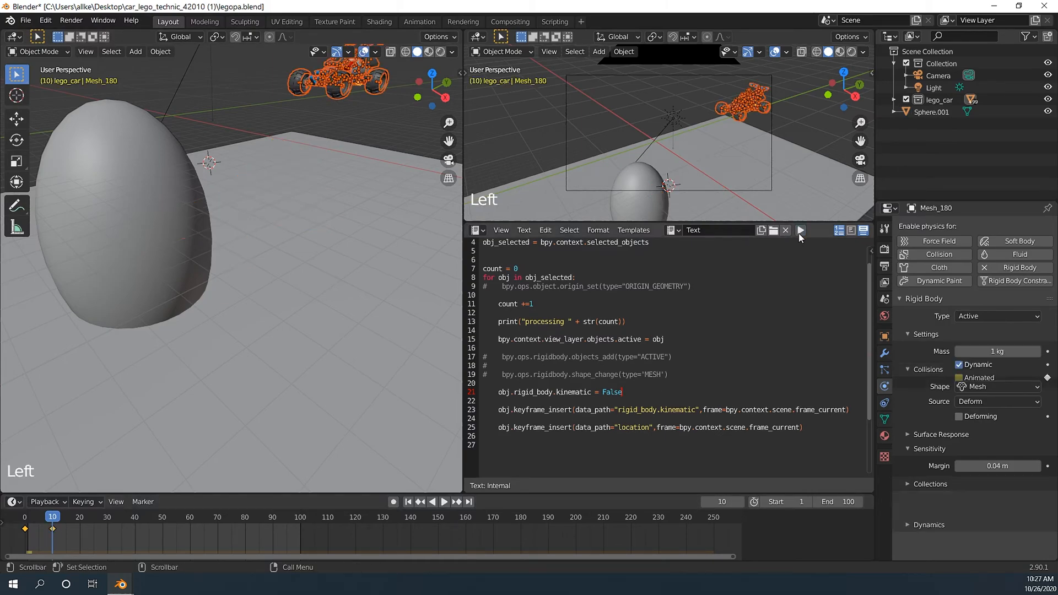
# - Review the Rigid Body World cache in Scene Properties and return to frame 0
pyautogui.click(800, 230)
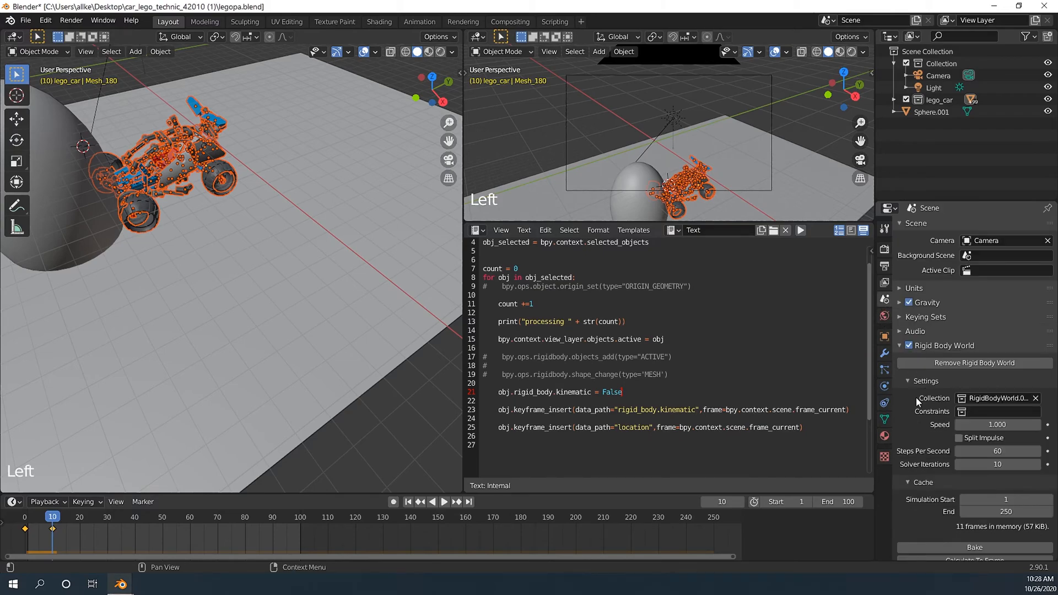
pyautogui.scroll(-3)
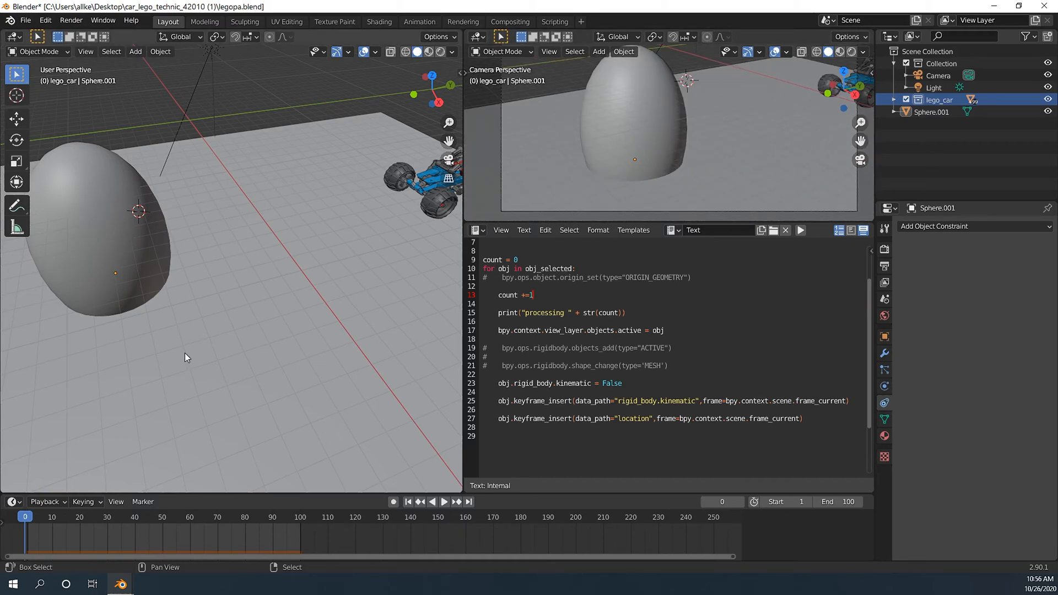
pyautogui.click(444, 501)
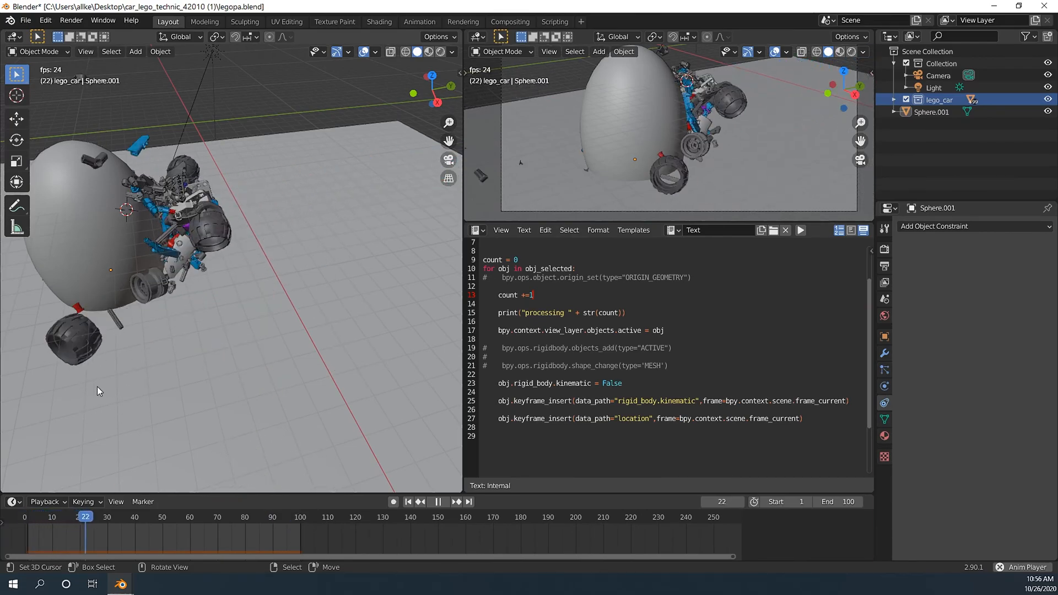
pyautogui.click(437, 501)
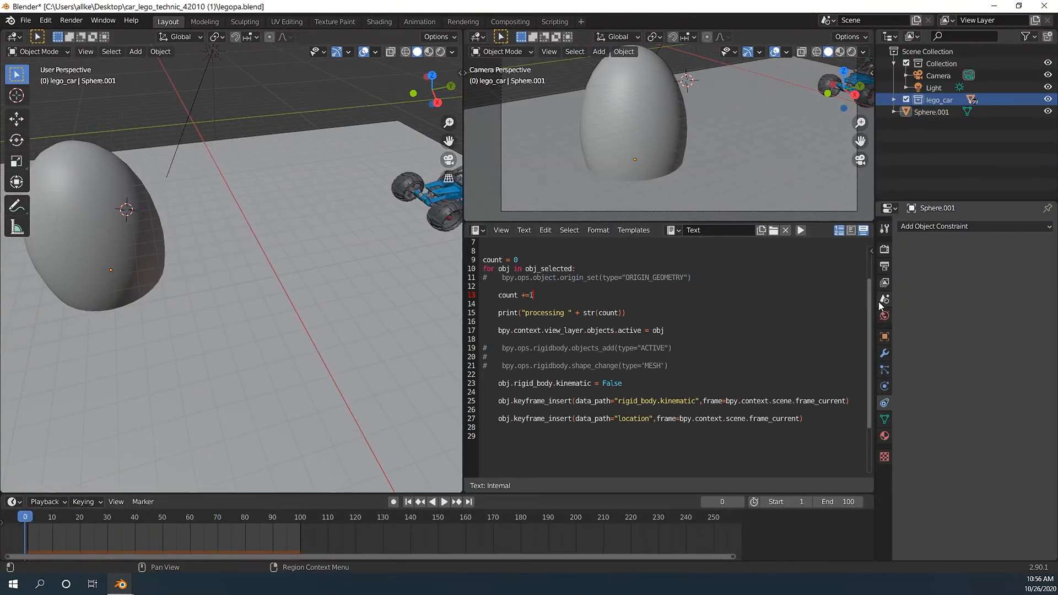
# - Set Rigid Body World Steps Per Second to 160 and select the script text
pyautogui.click(884, 299)
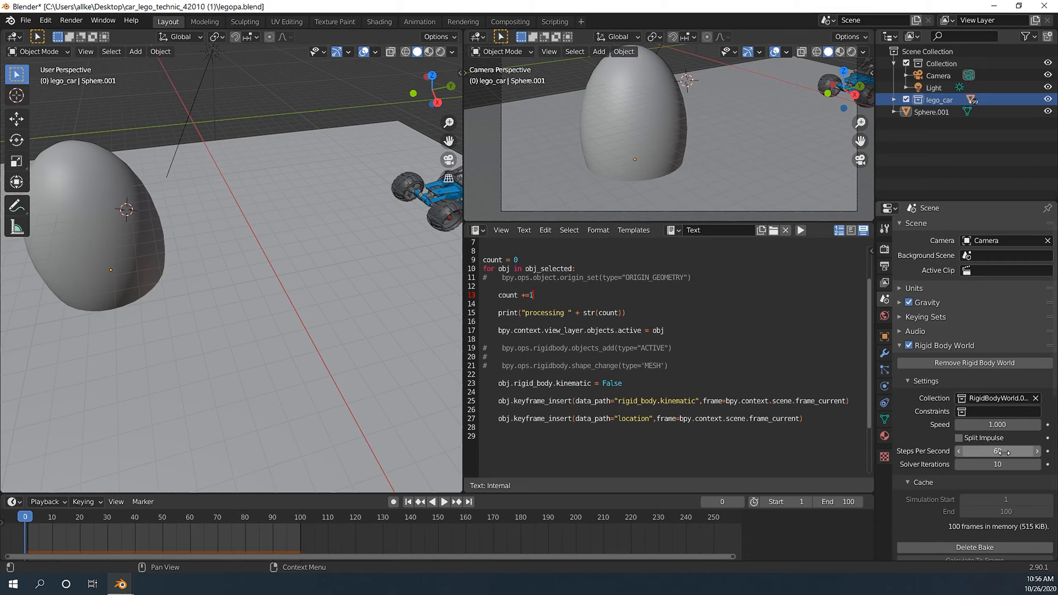
pyautogui.click(996, 451)
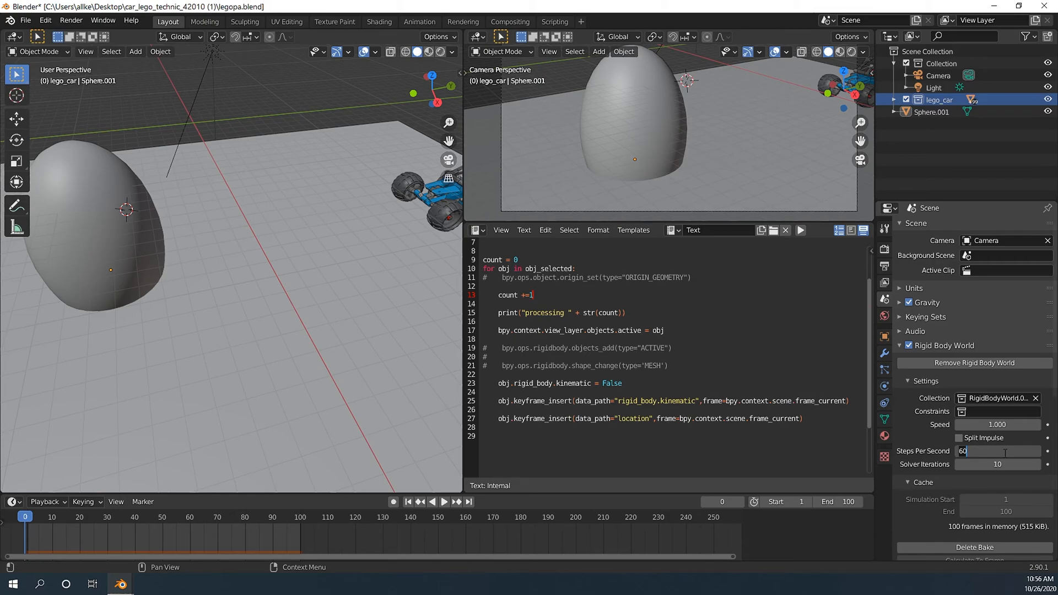
pyautogui.write('160')
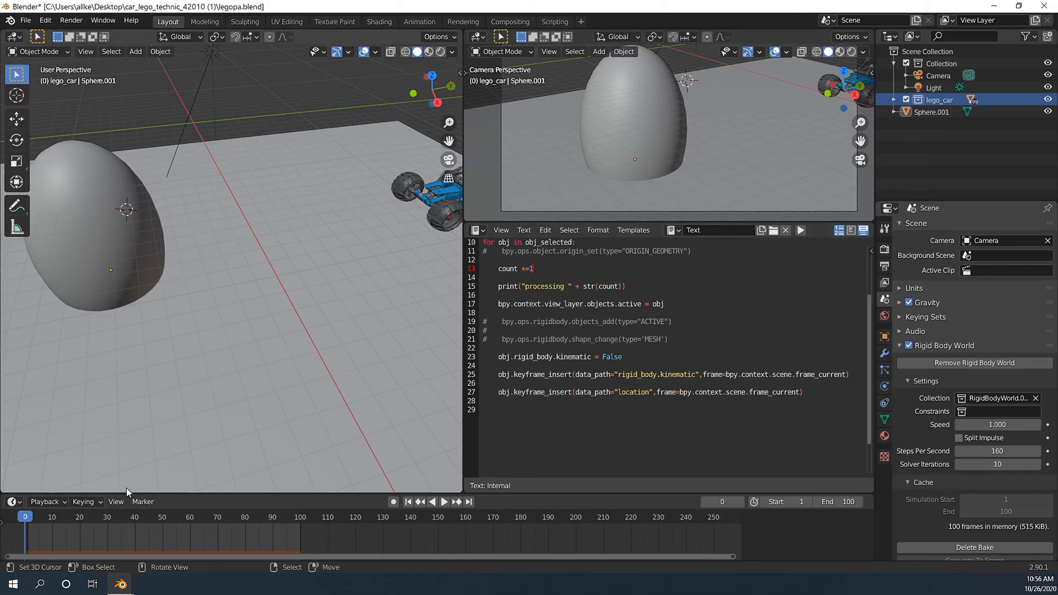
pyautogui.press('ctrl+a')
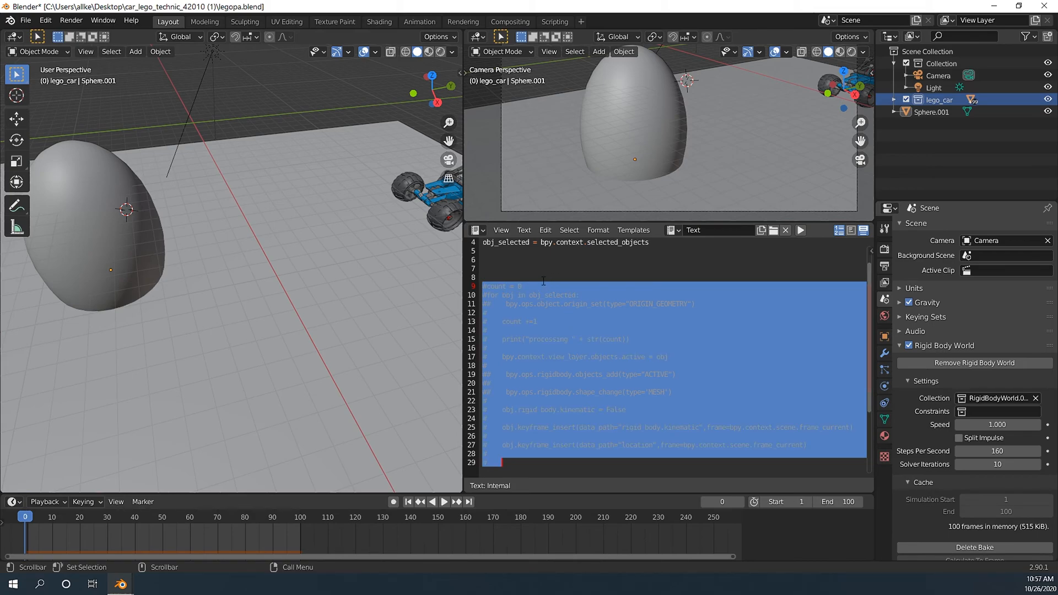
# - Write a loop setting each object's collision margin to 0.0 and friction to 0.5, then save
pyautogui.click(537, 268)
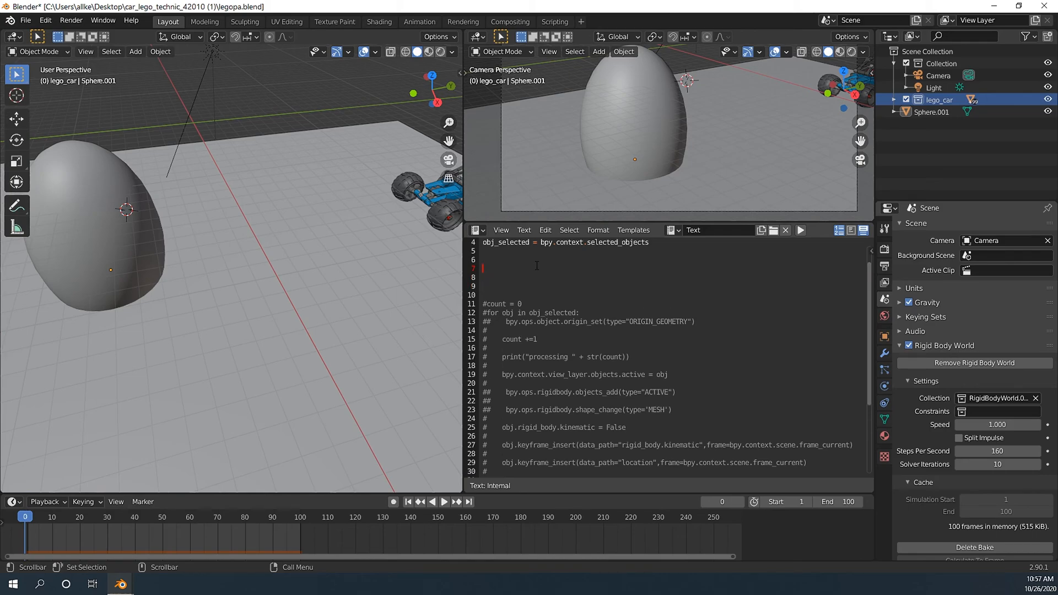
pyautogui.write('for obj in obj_selected:')
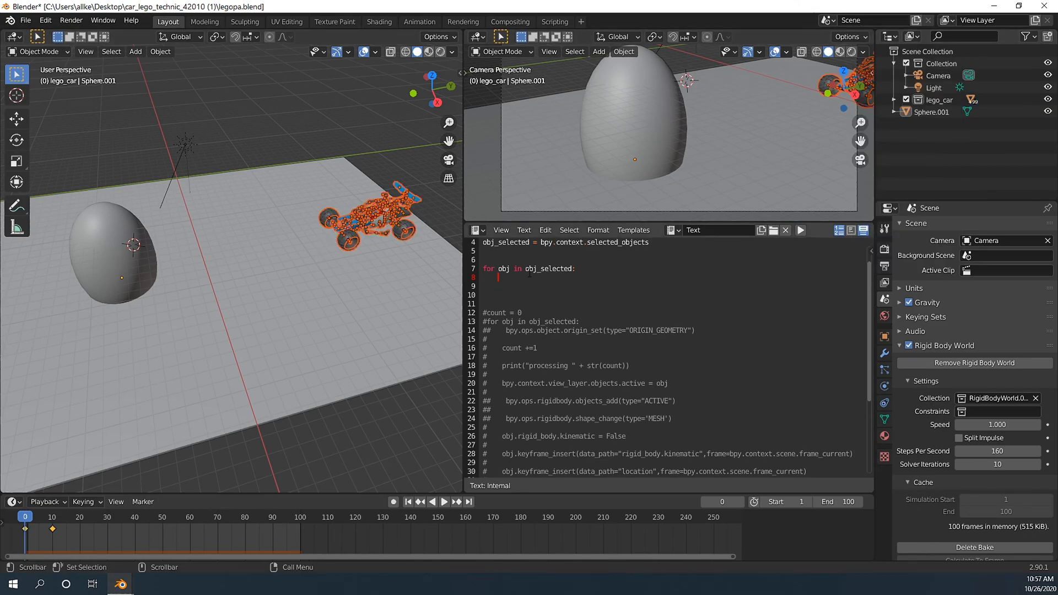
pyautogui.moveTo(639, 300)
pyautogui.write('obj.')
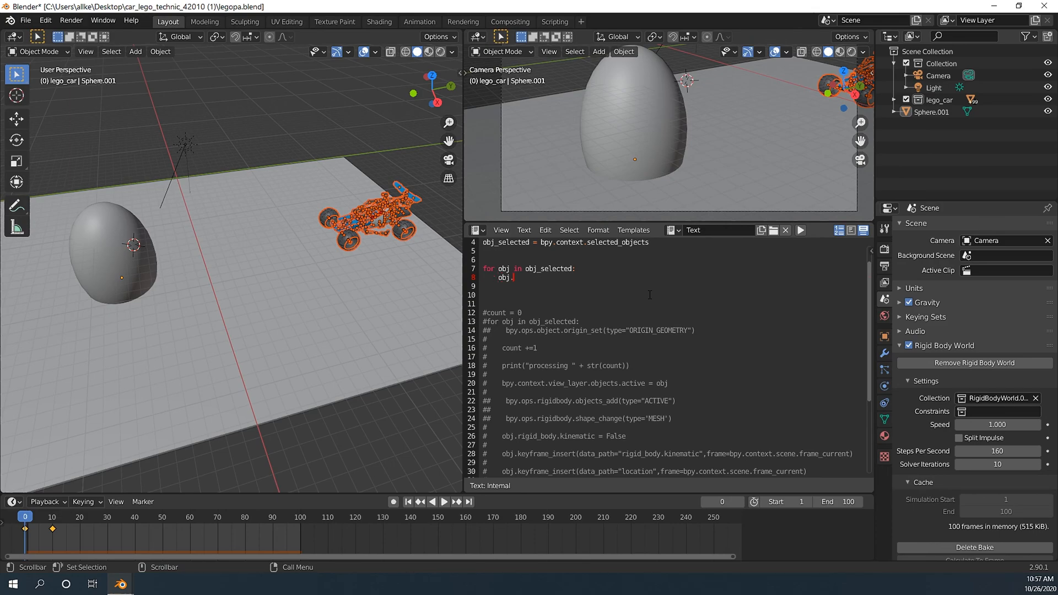
pyautogui.write('rigid_body.collision_margin')
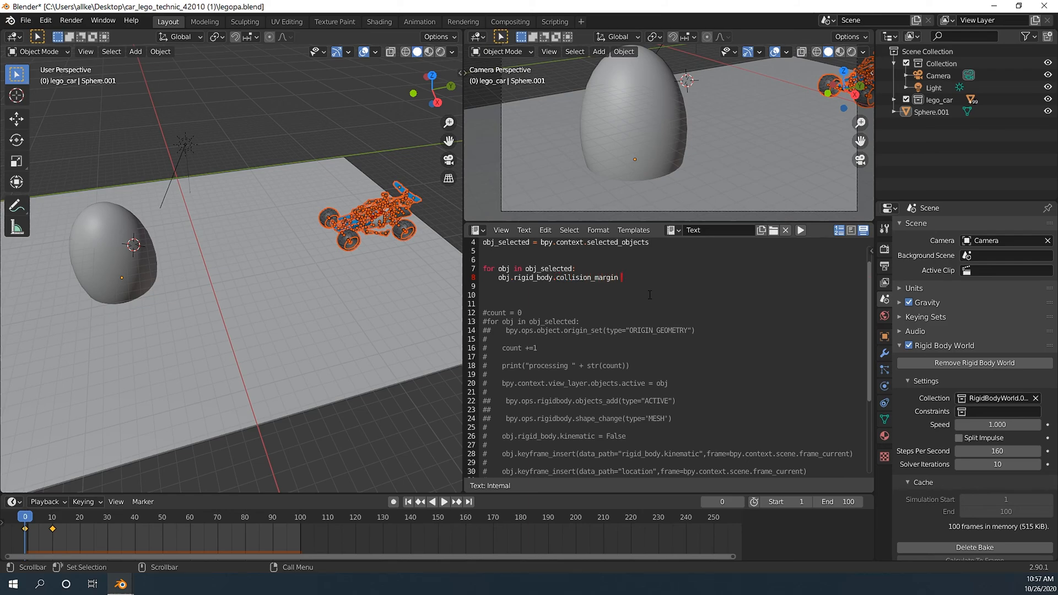
pyautogui.write('= 0.0')
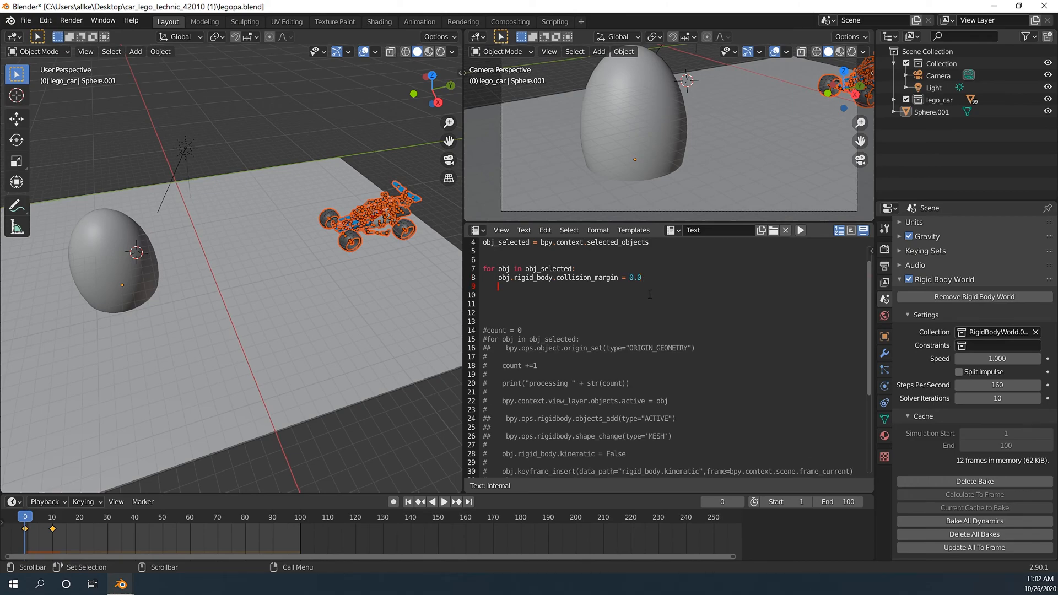
pyautogui.write('obj.rigid_b')
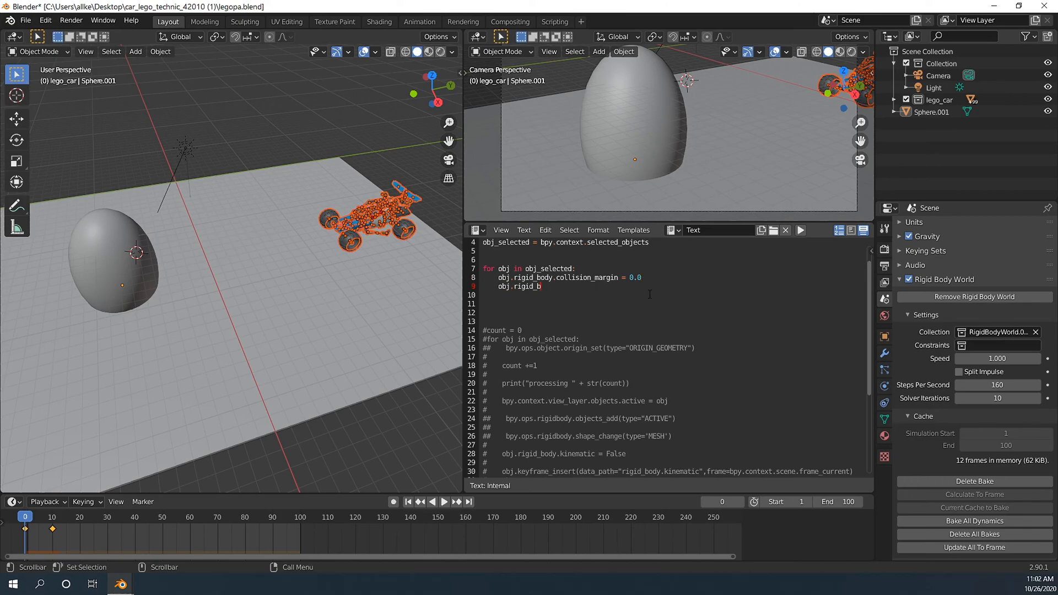
pyautogui.write('ody.')
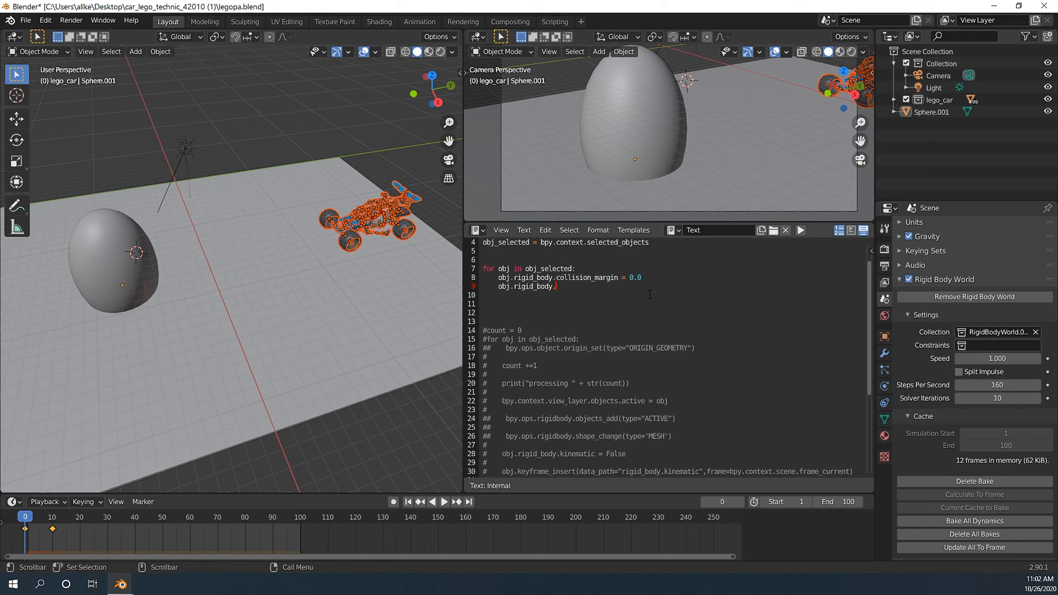
pyautogui.write('friction = 0.5')
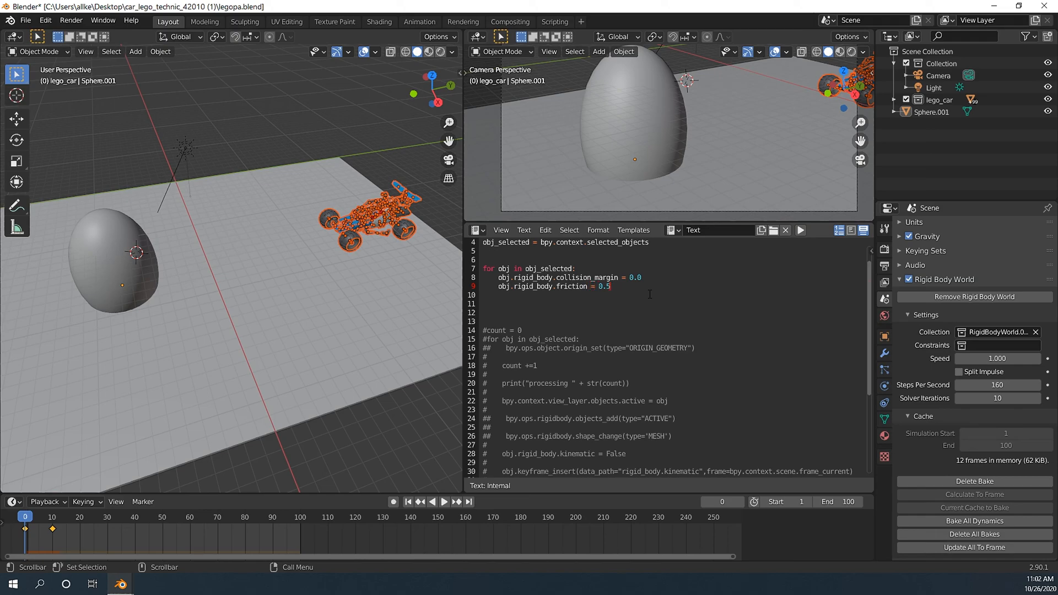
pyautogui.press('ctrl+s')
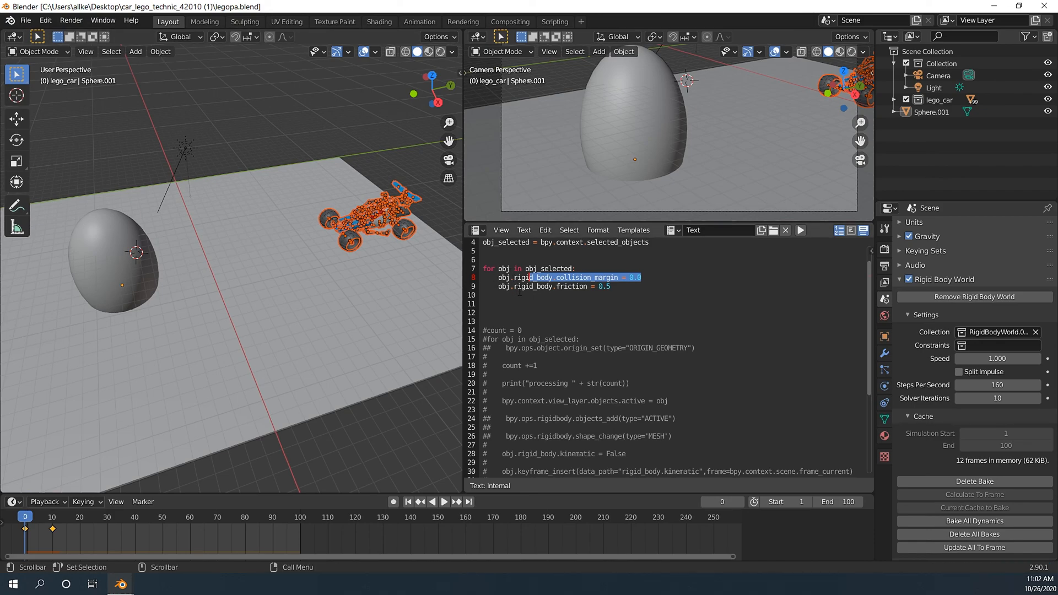
pyautogui.moveTo(938, 466)
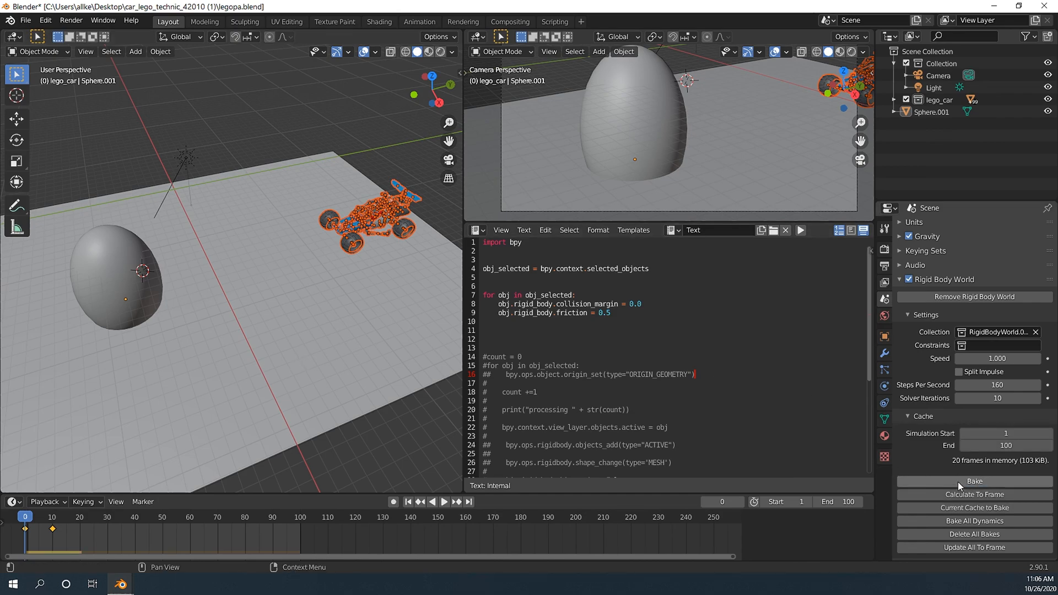
# - Bake the rigid body simulation so all 100 frames are cached
pyautogui.click(973, 481)
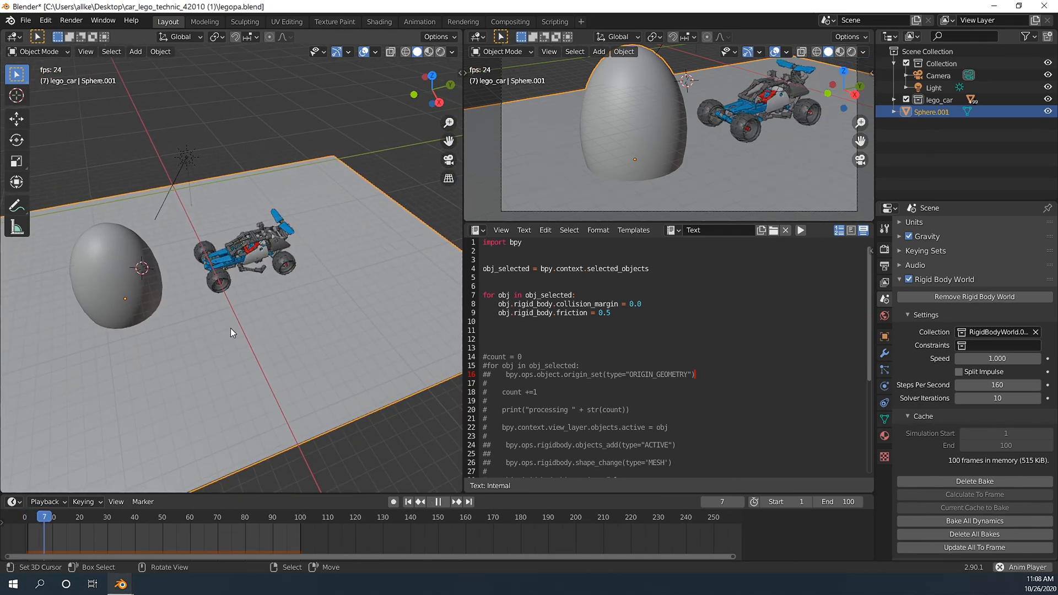
# - Play the baked animation to frame 99, showing the car shattering against the egg
pyautogui.click(437, 502)
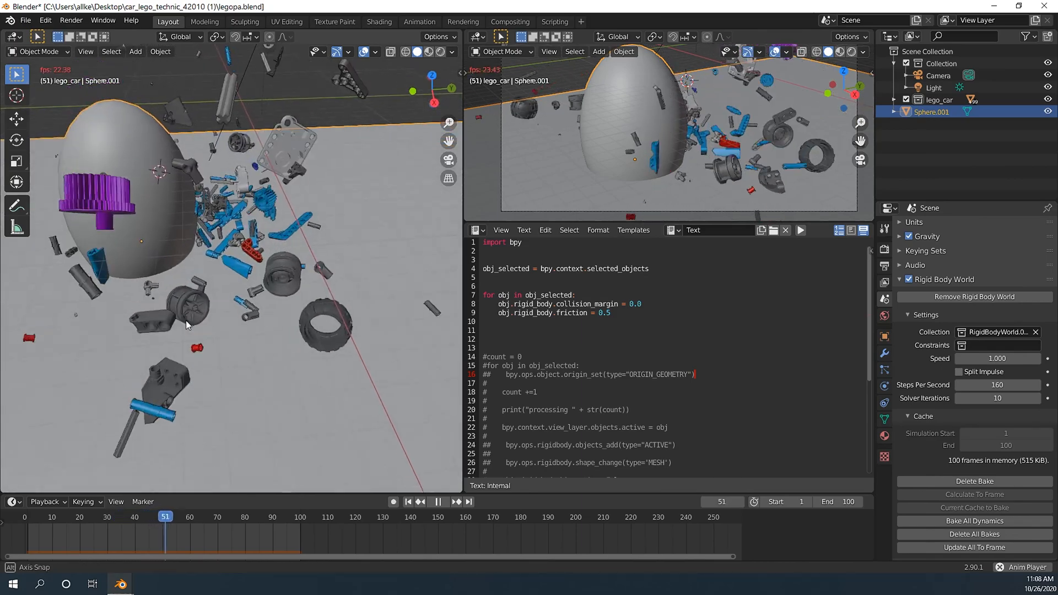
pyautogui.click(437, 501)
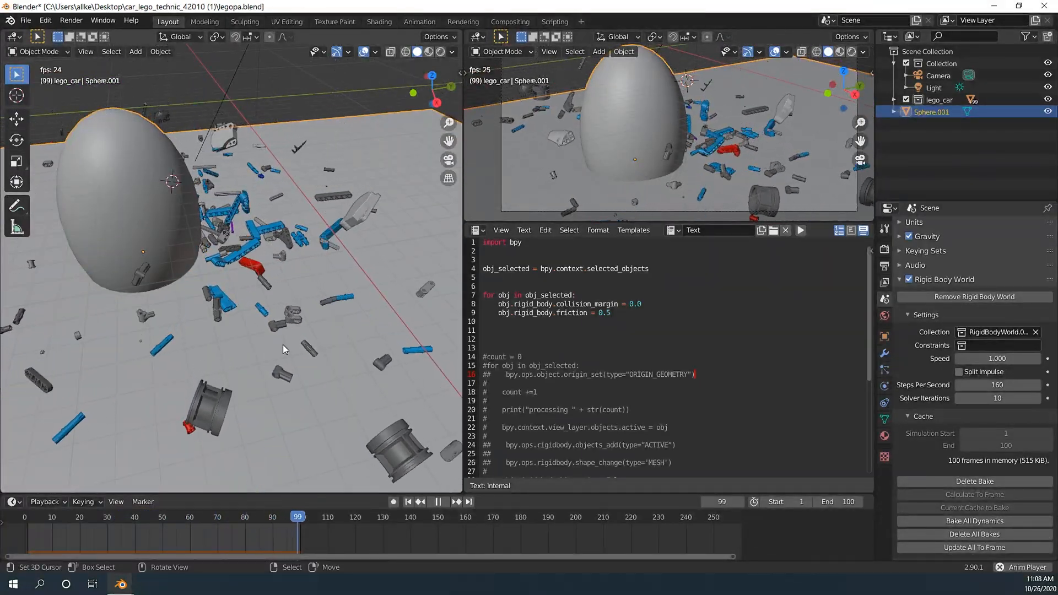